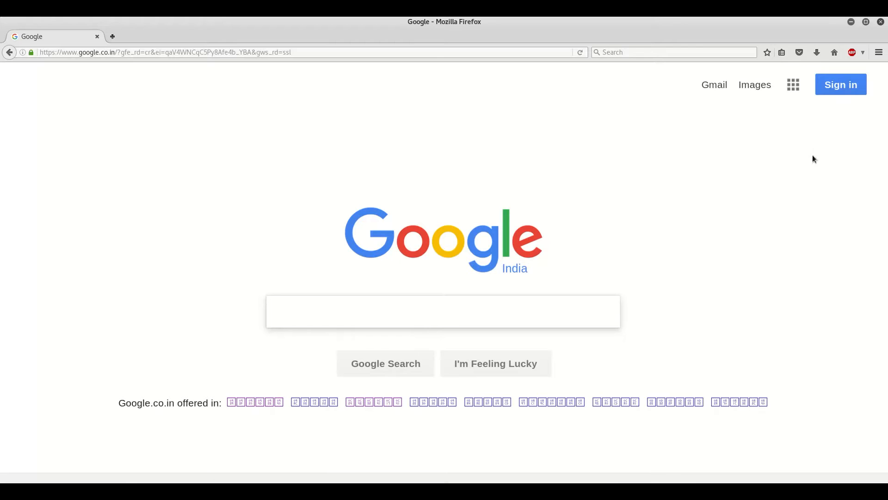
mouse_move(843, 87)
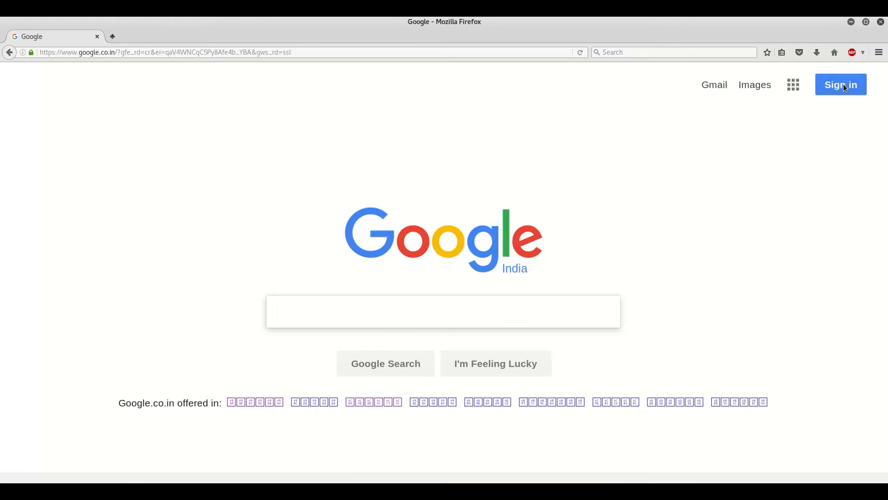
- Sign in to Google with the second saved account and its password
click(841, 84)
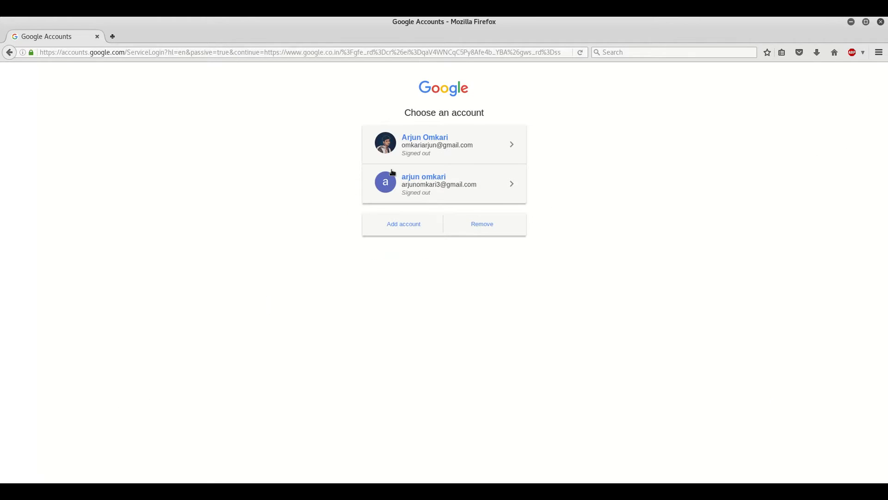
mouse_move(369, 184)
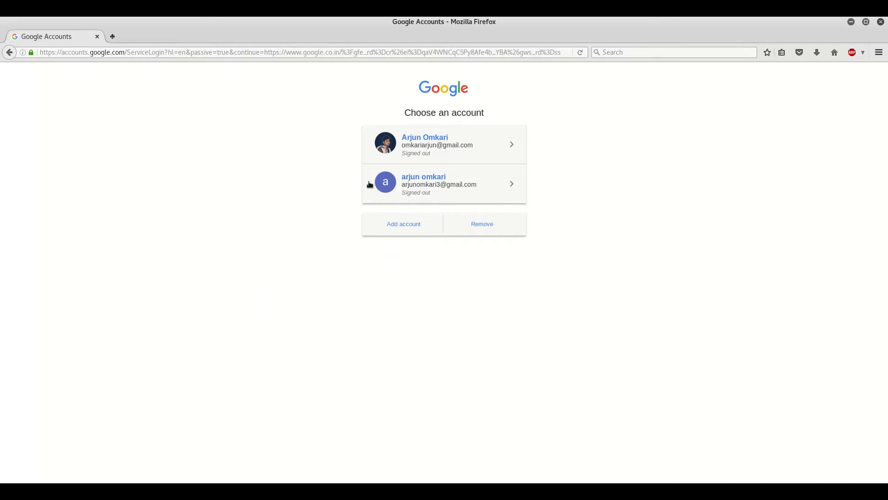
click(443, 183)
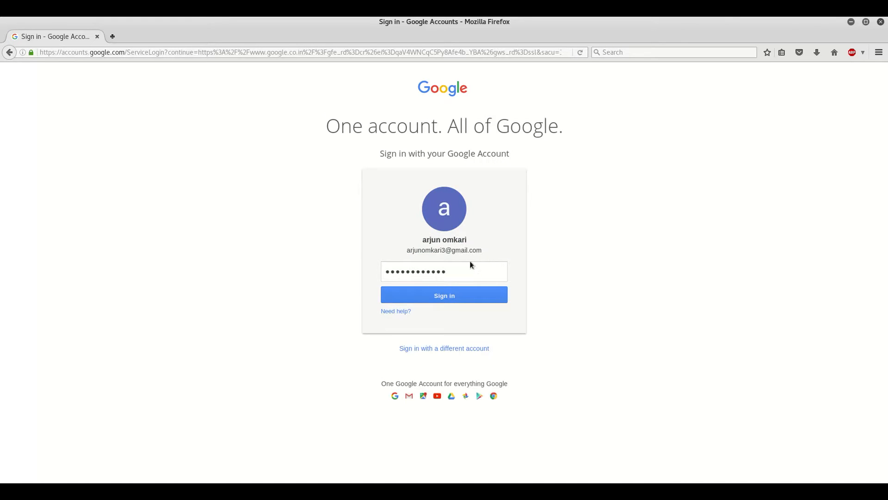
click(444, 295)
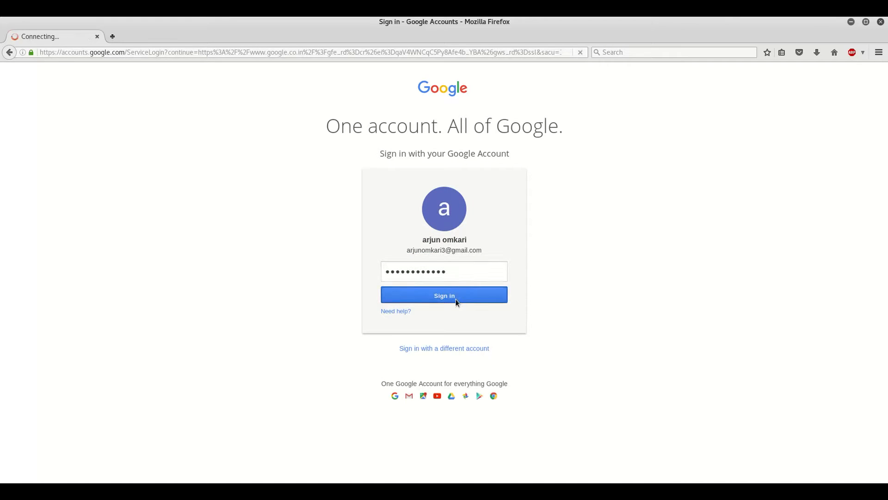
click(443, 294)
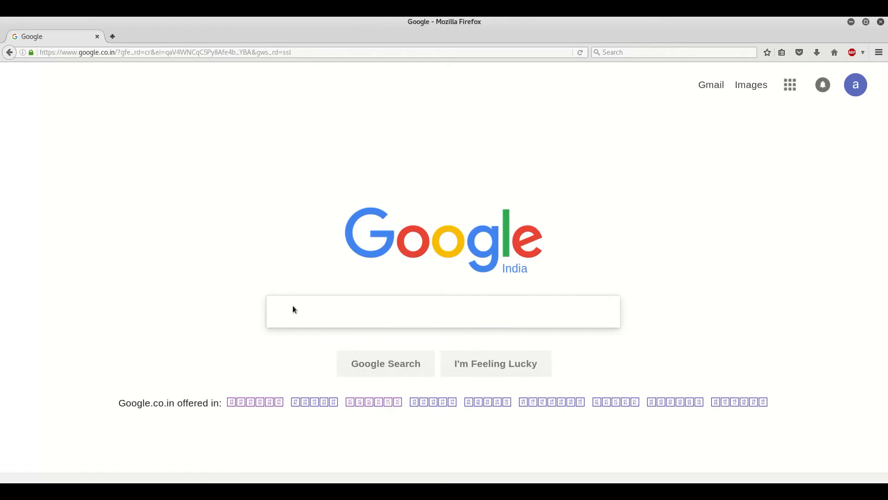
mouse_move(278, 309)
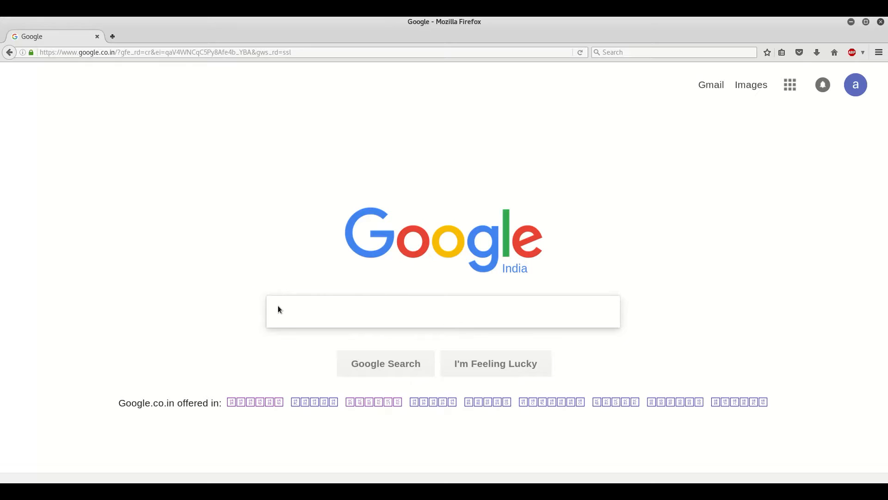
- Reach Freenom through a Google search and enter testtwo in the domain search box
click(278, 311)
text(freenom)
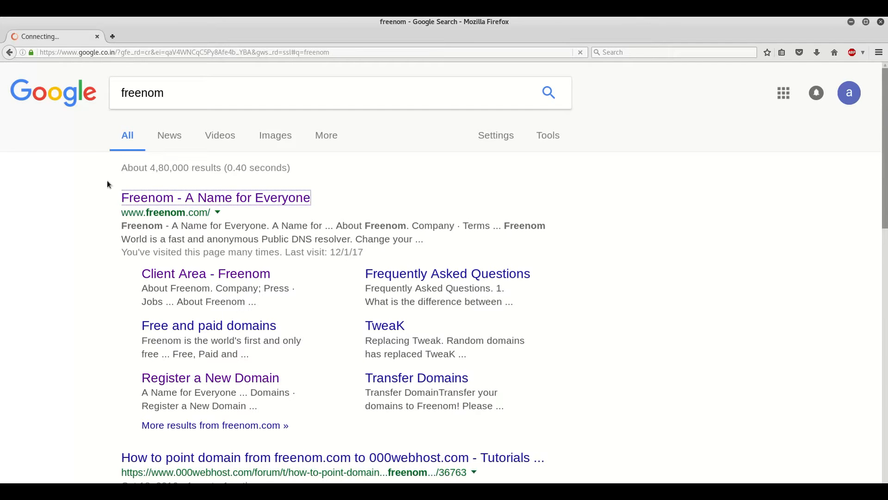
click(215, 198)
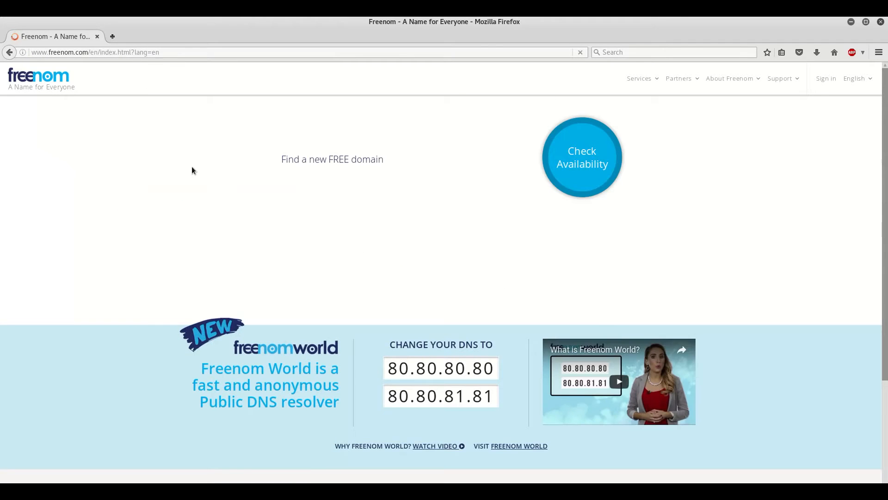
click(397, 159)
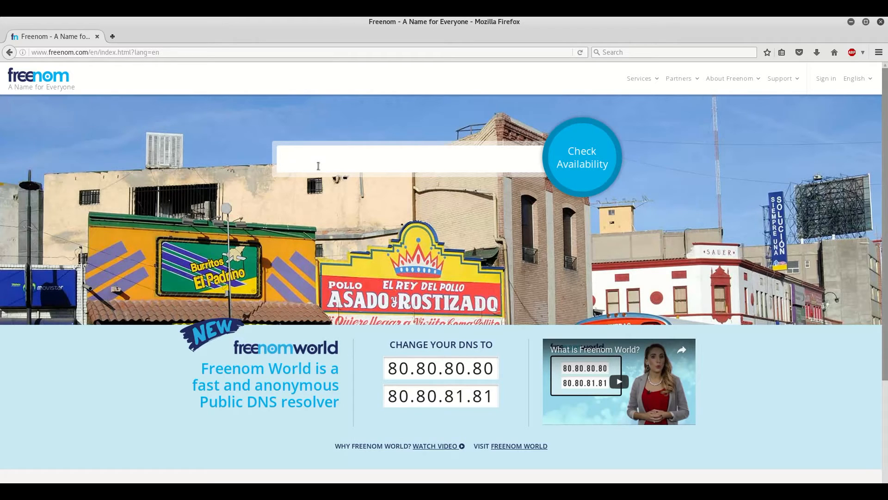
text(testt)
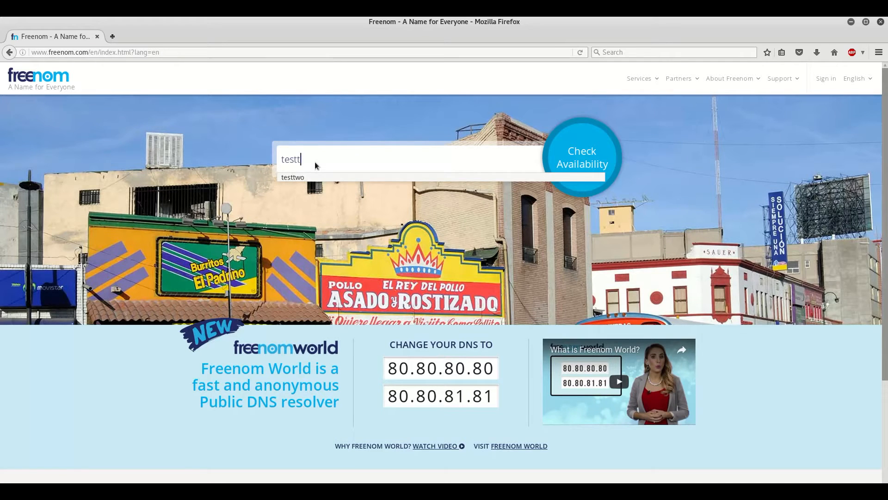
click(292, 177)
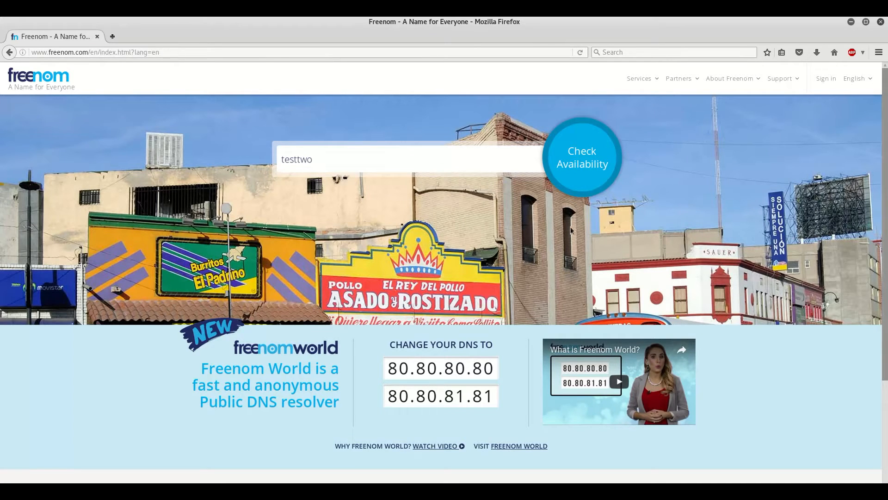
mouse_move(581, 164)
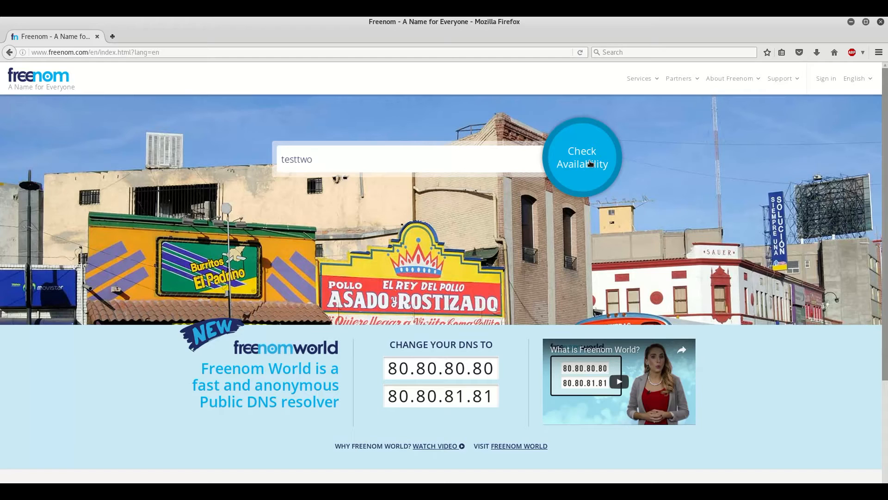
- Check availability, add the free testtwo.tk to the cart and start checkout
click(582, 157)
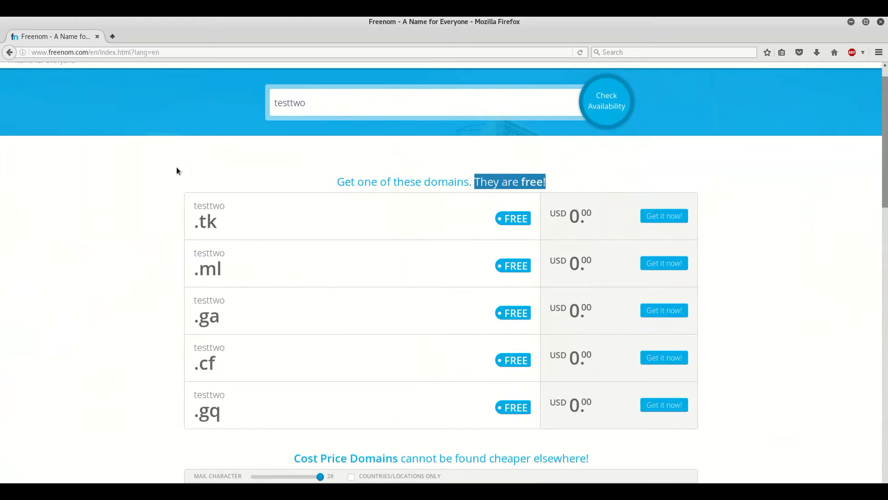
mouse_move(213, 327)
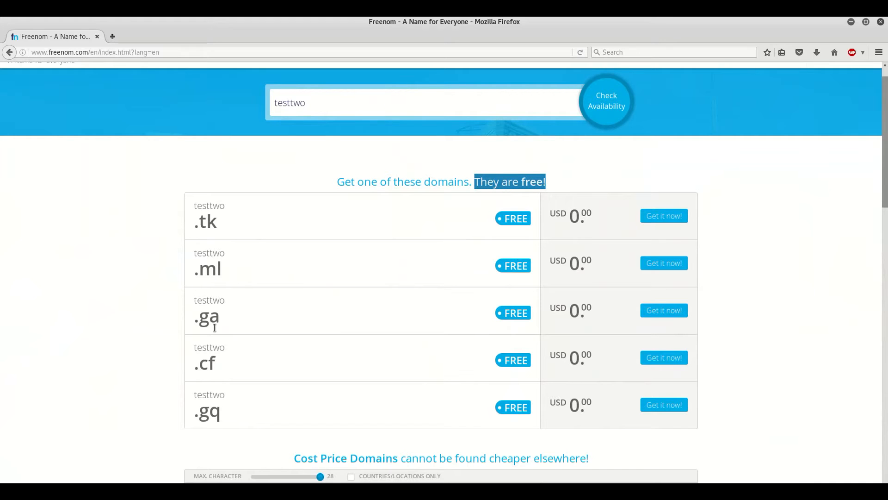
mouse_move(213, 422)
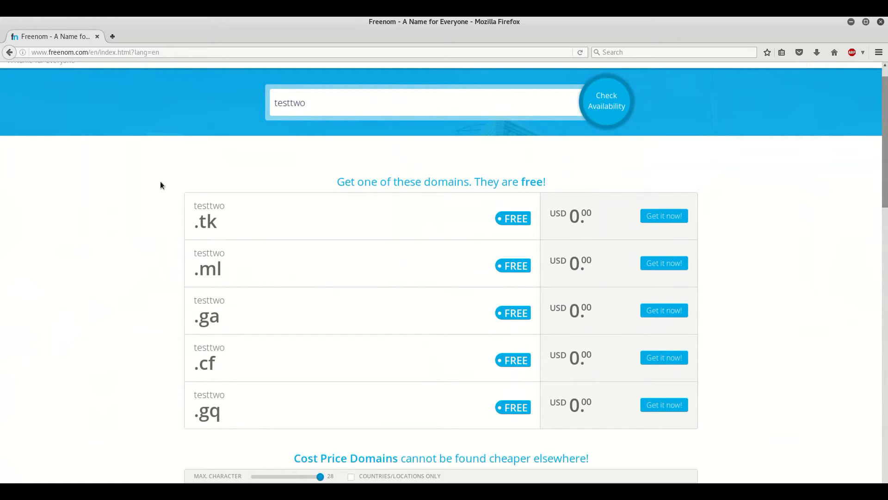
mouse_move(563, 272)
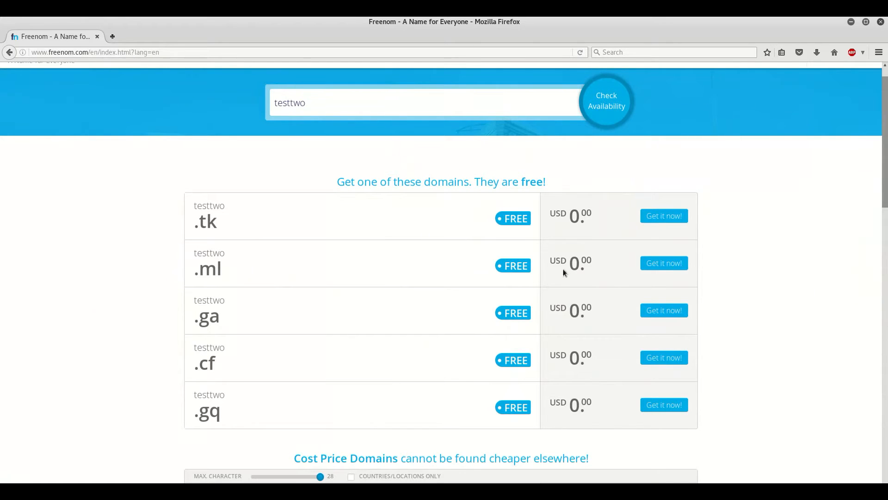
mouse_move(287, 209)
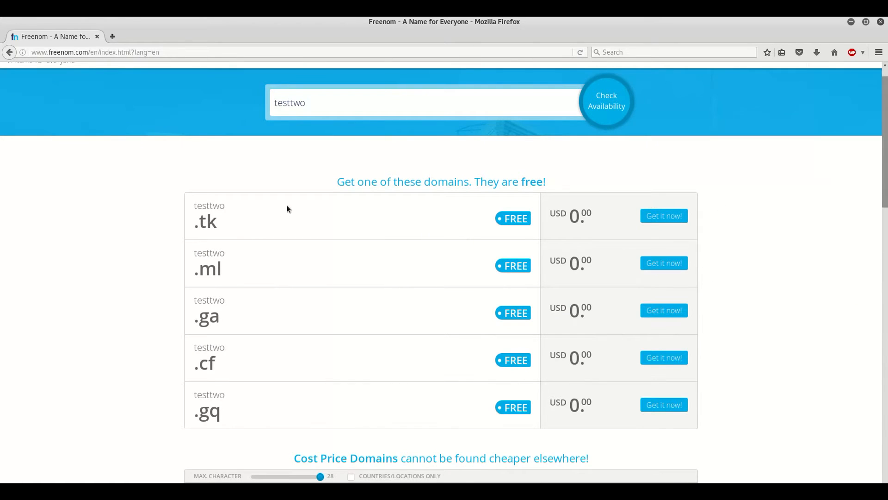
mouse_move(663, 220)
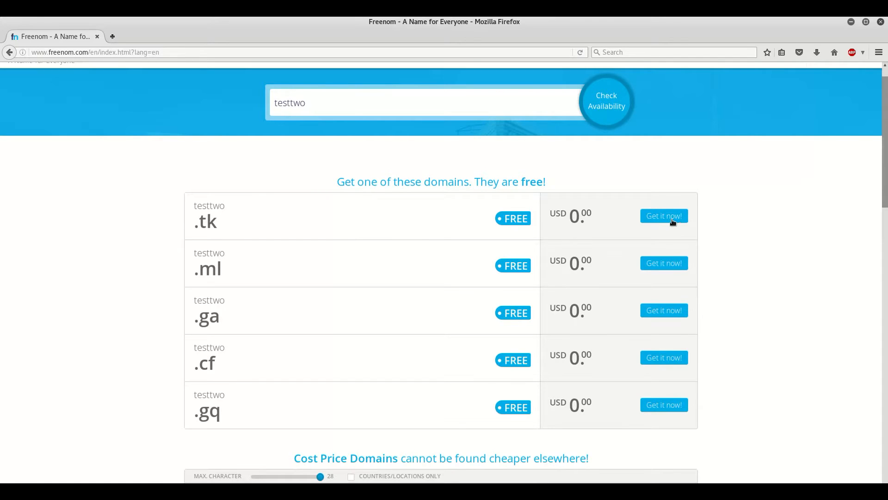
click(663, 215)
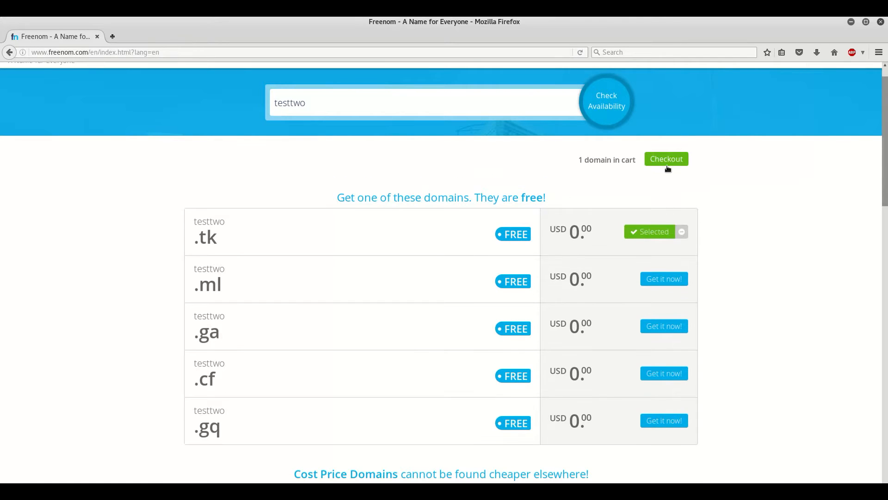
click(666, 159)
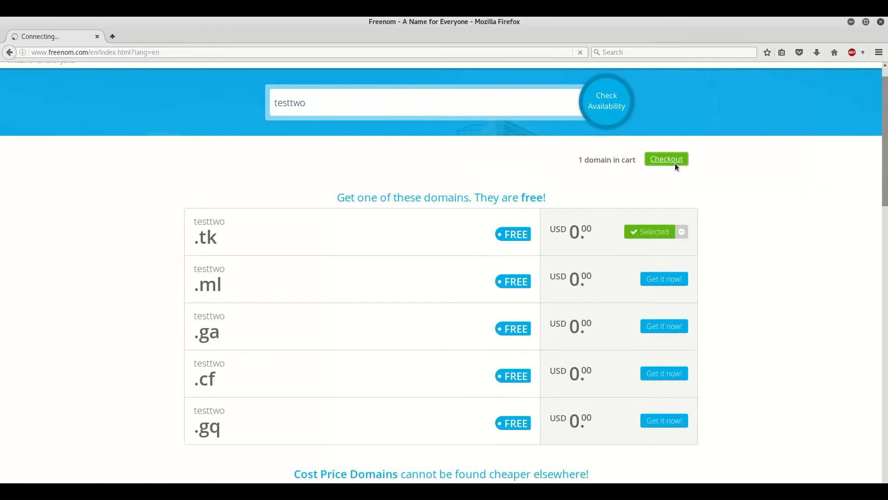
- Choose the 1 Month @ FREE registration period for testtwo.tk and continue
click(666, 159)
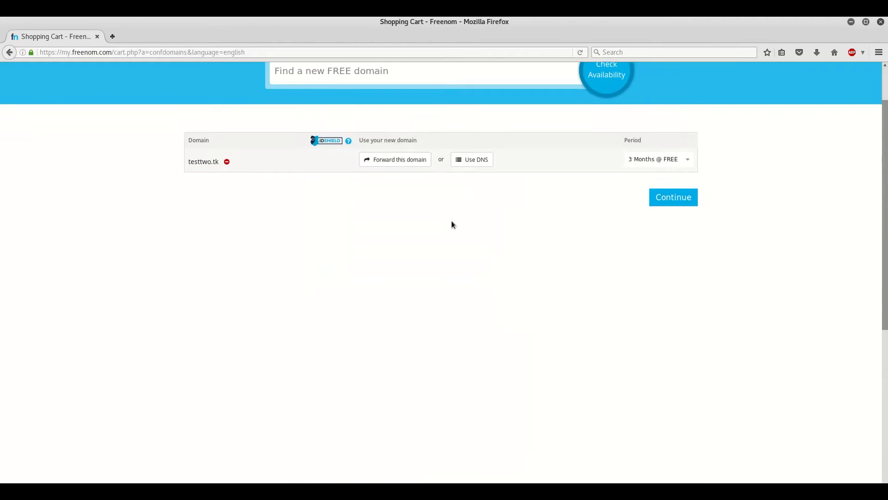
scroll(up, 3)
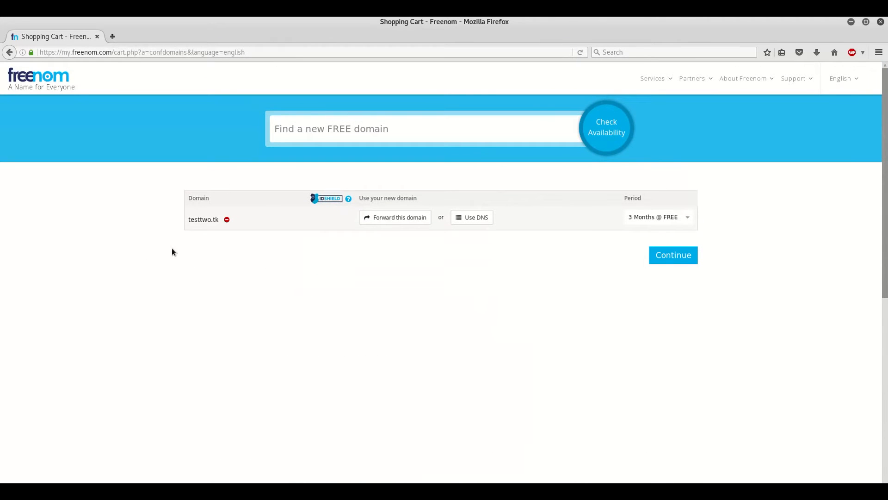
mouse_move(218, 228)
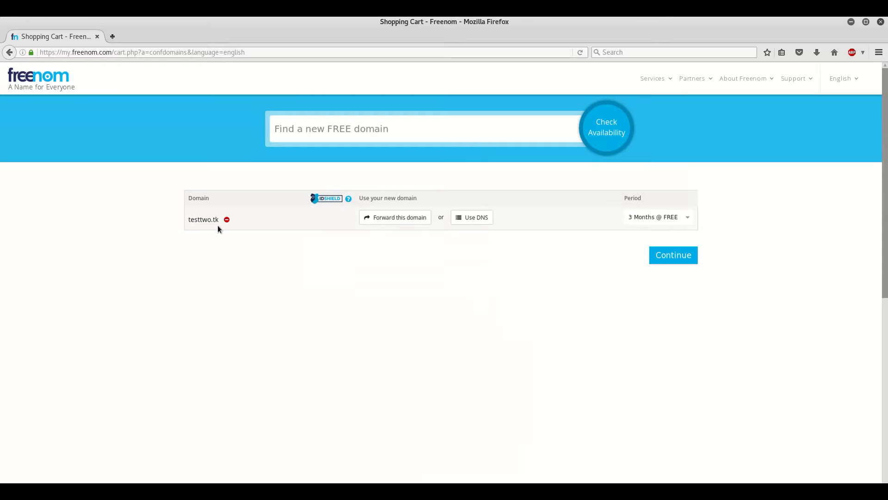
mouse_move(623, 196)
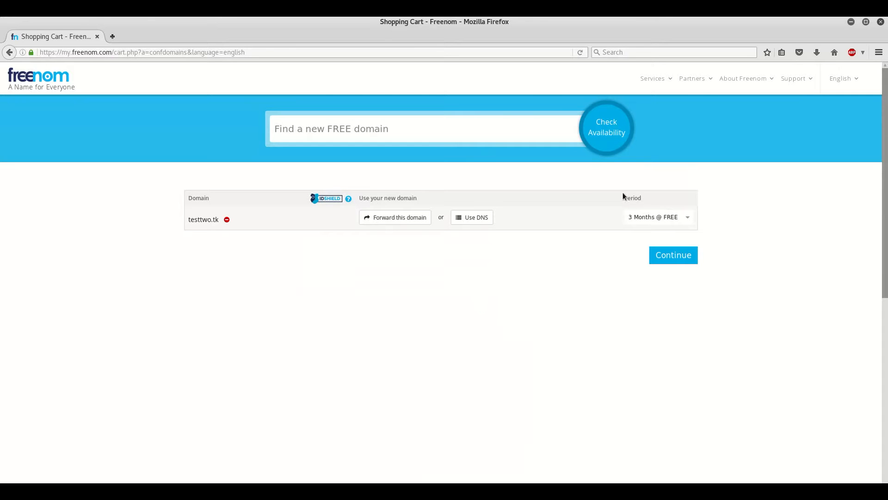
click(656, 217)
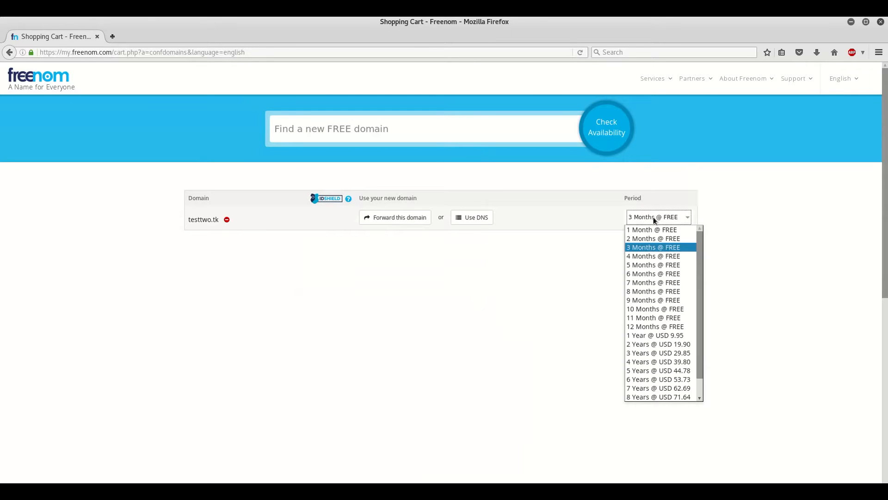
mouse_move(651, 230)
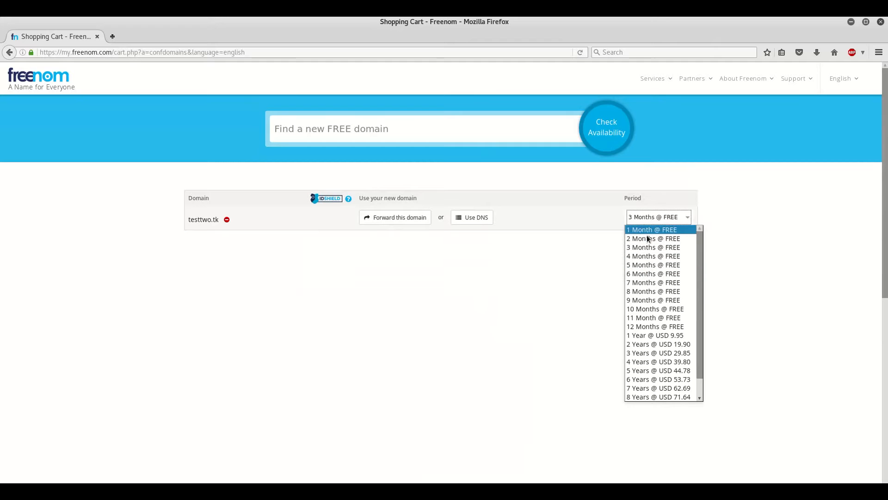
mouse_move(655, 325)
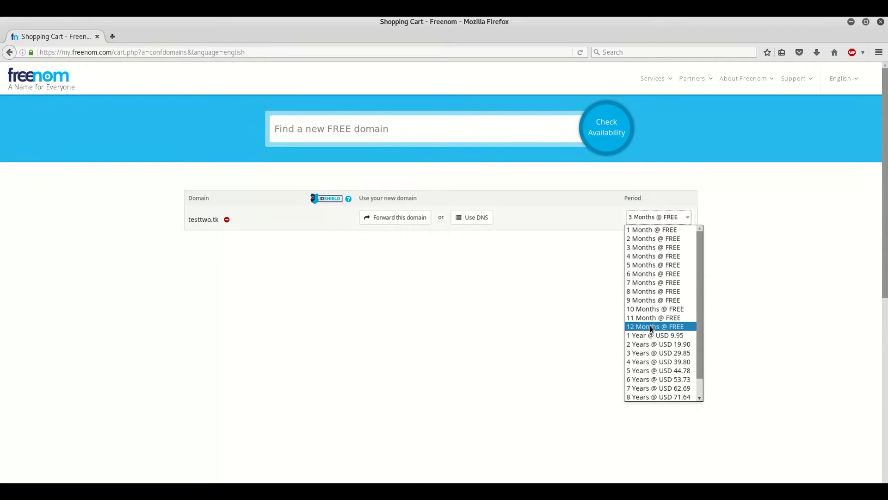
mouse_move(651, 230)
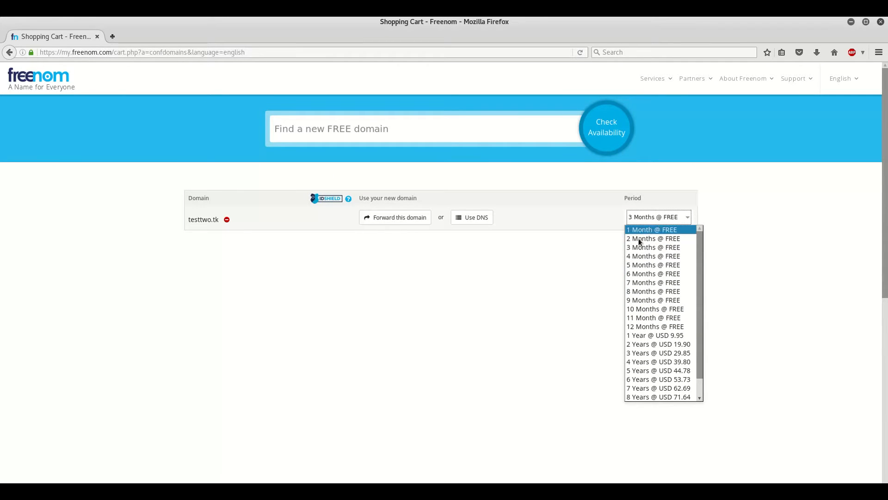
mouse_move(648, 255)
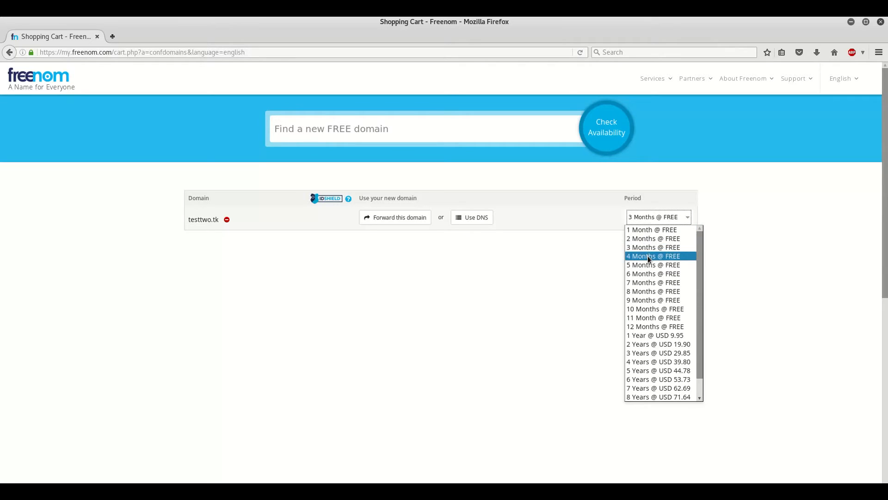
mouse_move(652, 229)
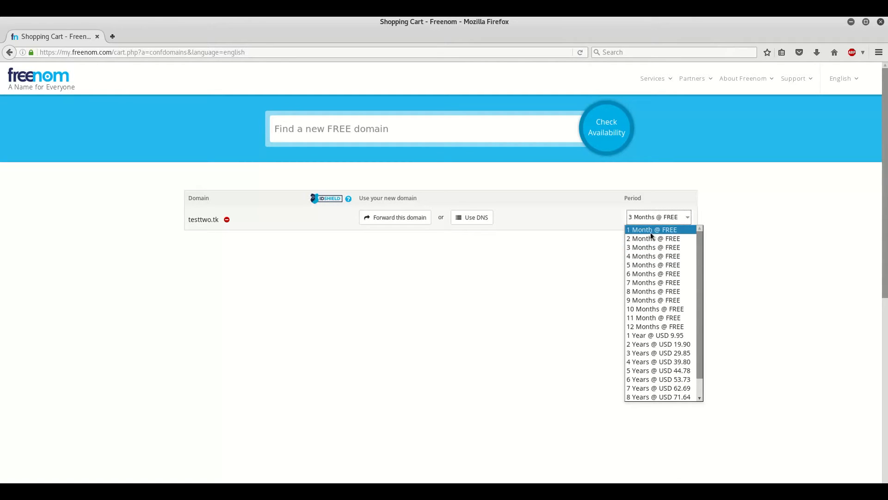
mouse_move(637, 237)
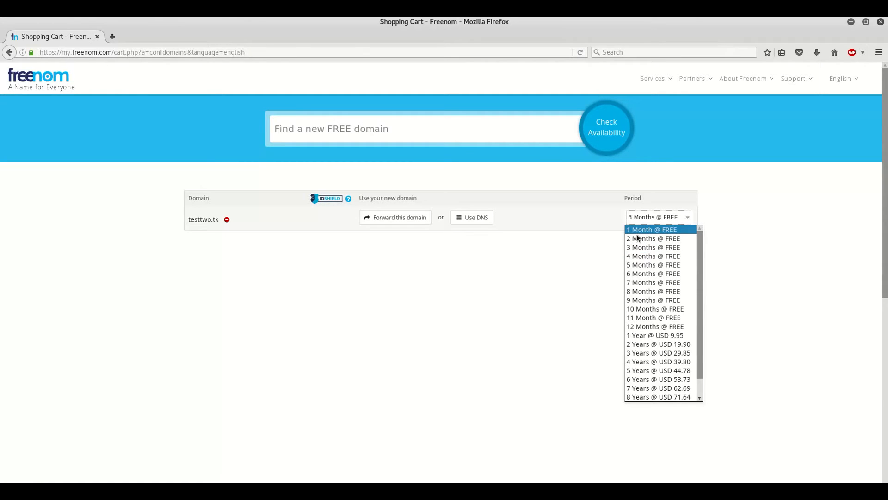
click(651, 229)
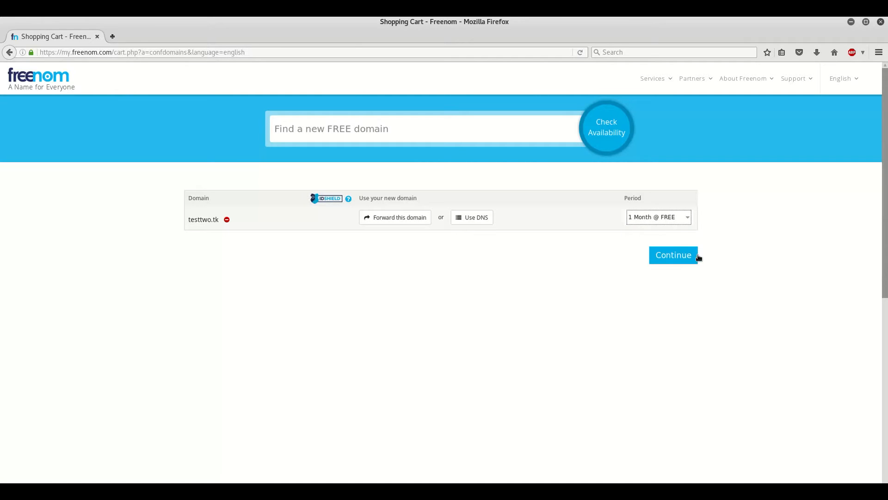
click(672, 255)
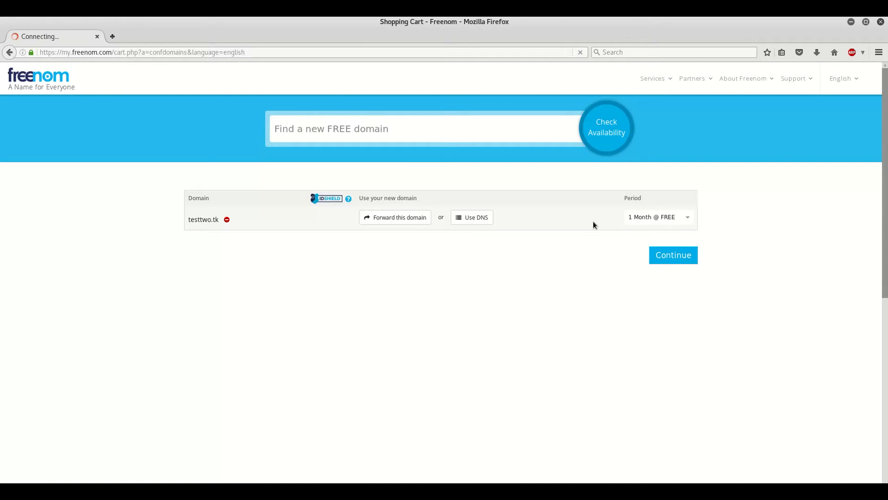
- Reach Review & Checkout for testtwo.tk at $0.00USD and return to the Freenom cart tab
click(673, 254)
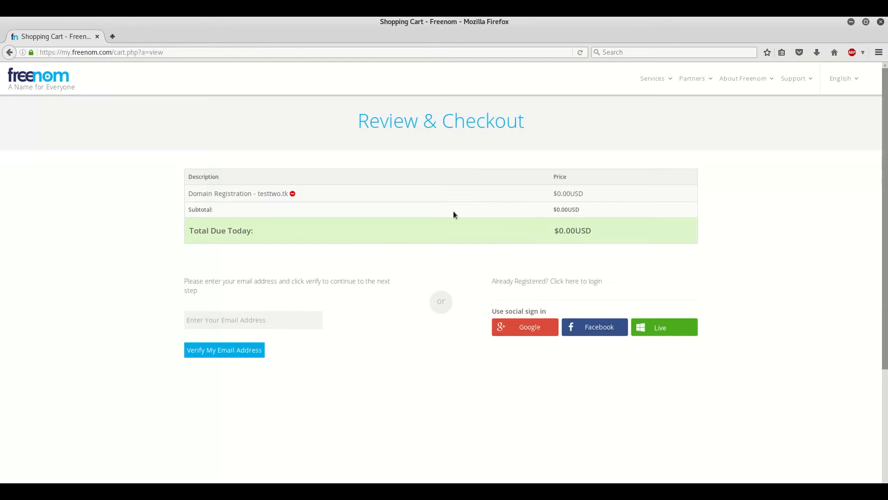
mouse_move(483, 340)
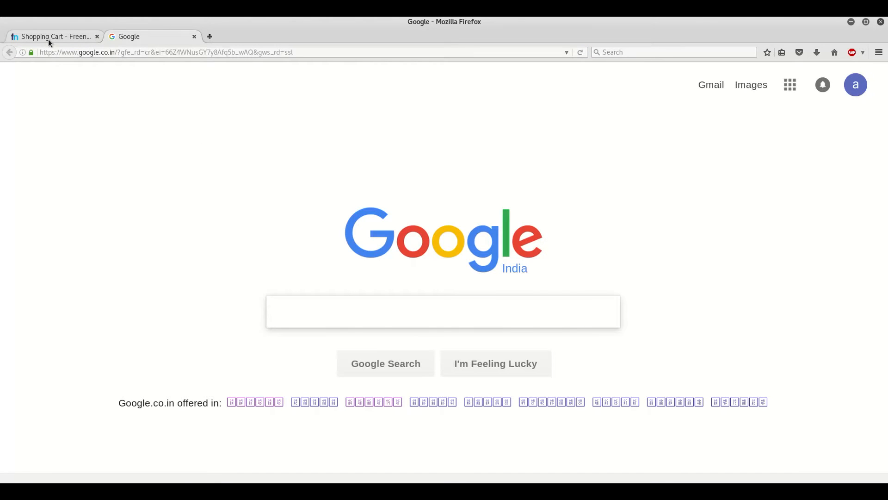
click(53, 36)
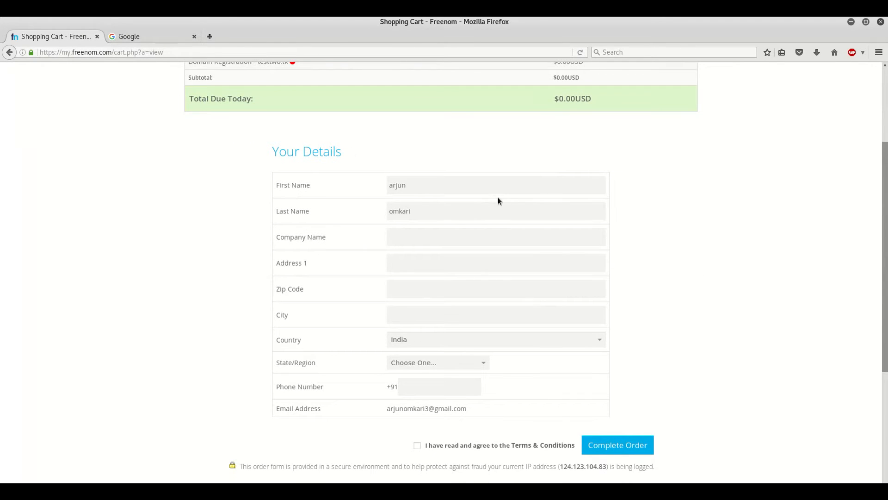
mouse_move(425, 453)
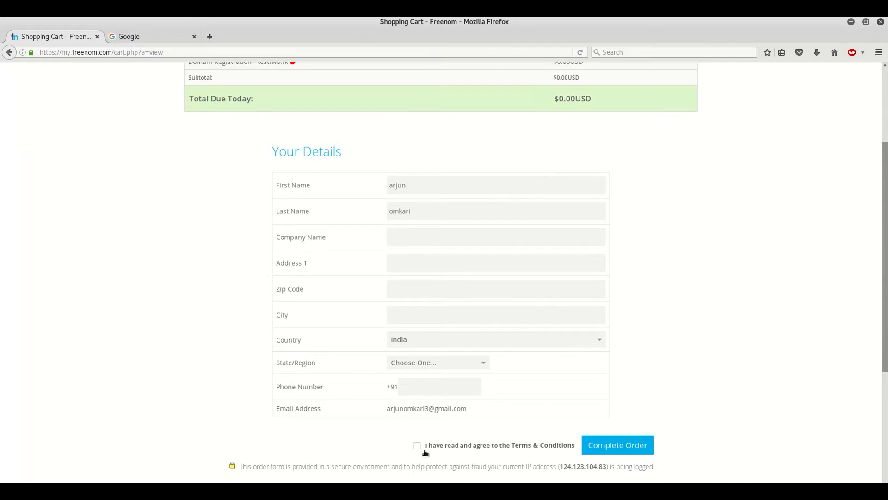
- Agree to the Terms & Conditions and complete the free testtwo.tk order
click(417, 445)
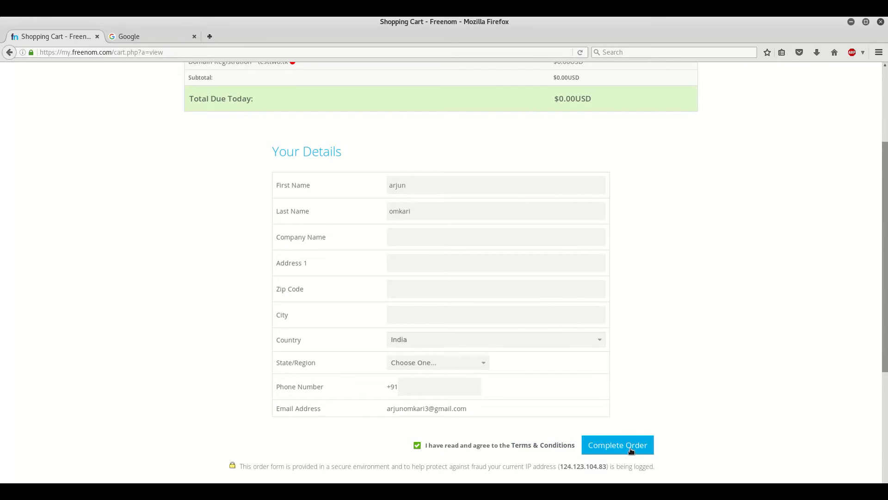
click(616, 445)
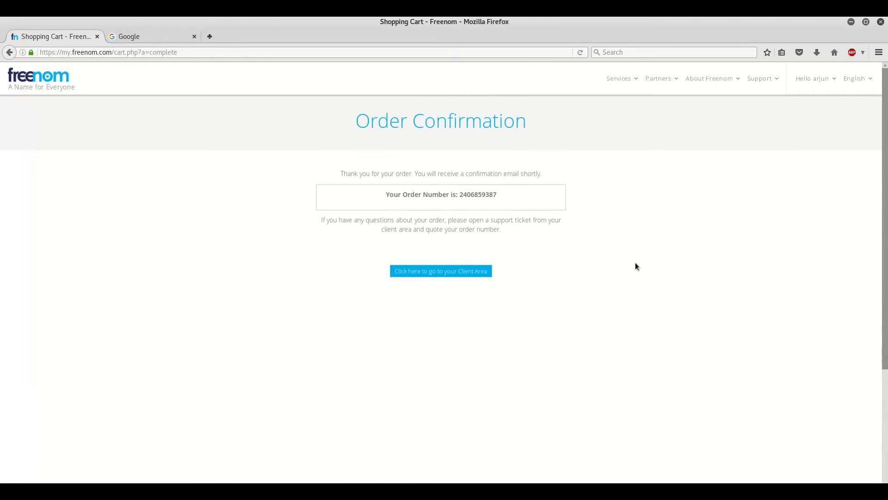
mouse_move(642, 75)
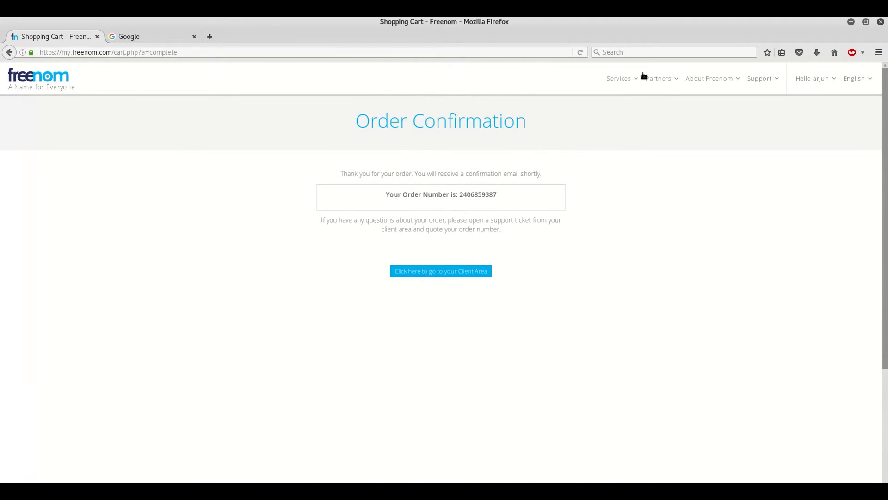
- View My Domains under Services showing testtwo.tk active, close the Freenom World tab and switch to Google
click(619, 78)
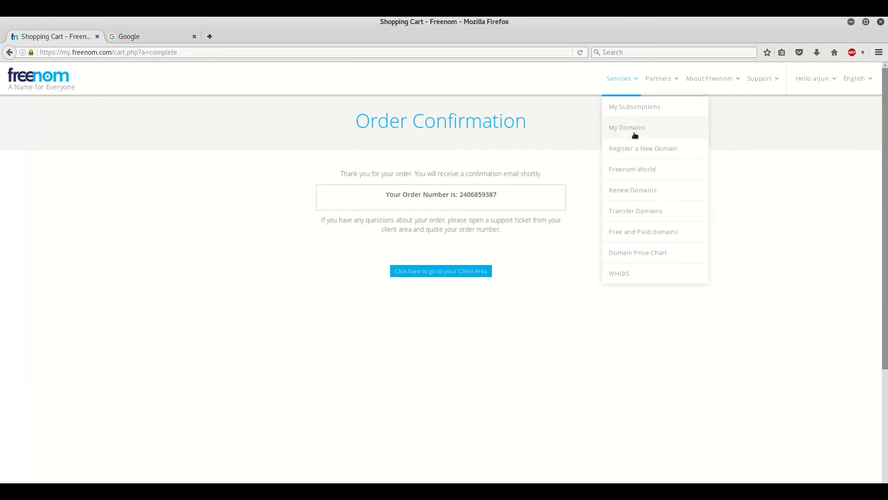
click(626, 127)
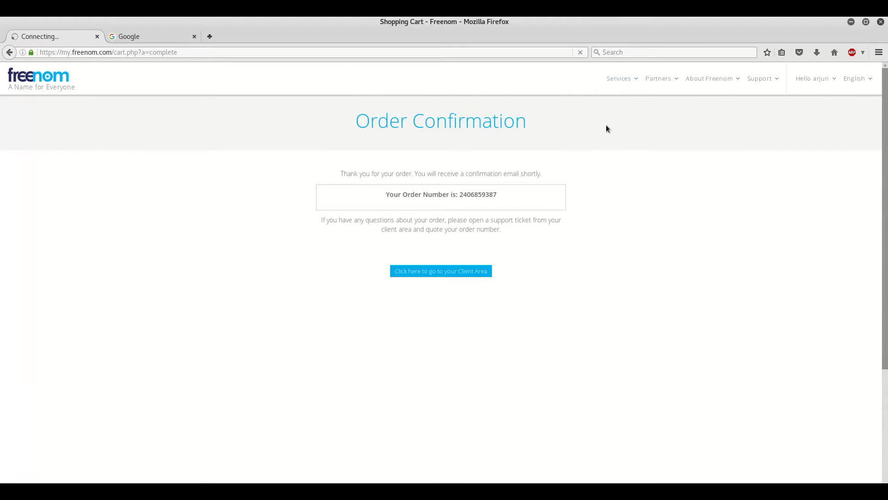
click(440, 271)
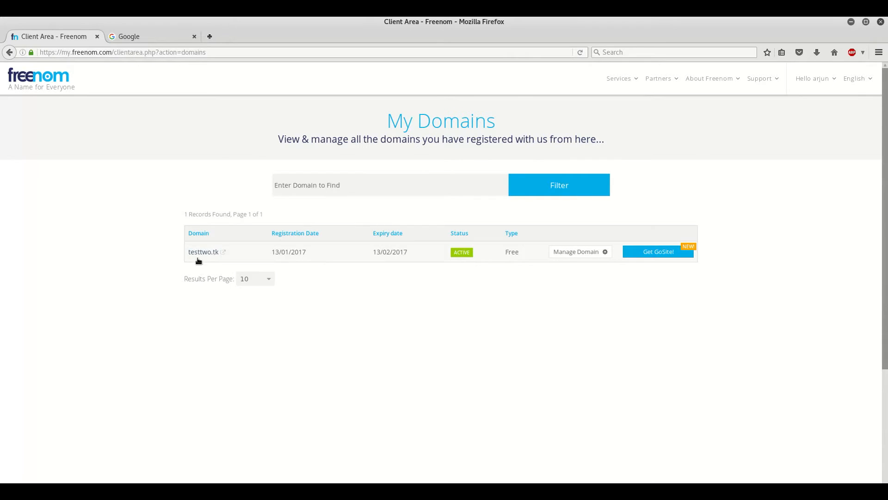
mouse_move(640, 267)
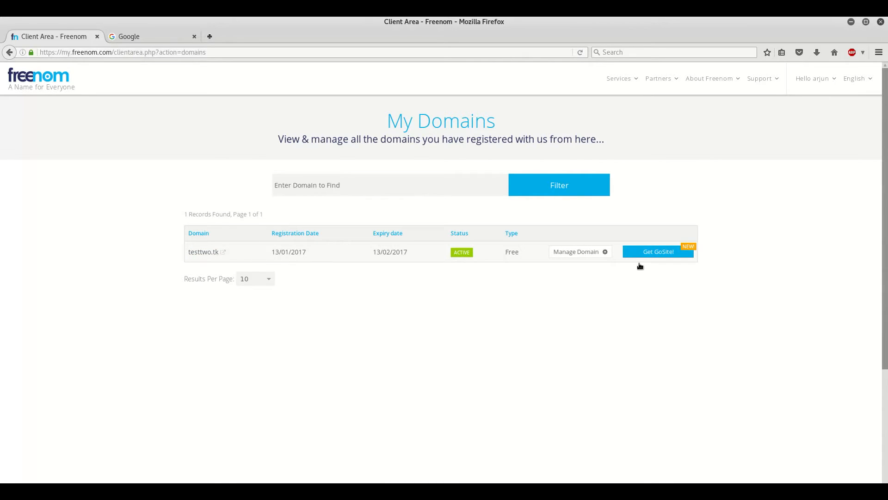
click(223, 252)
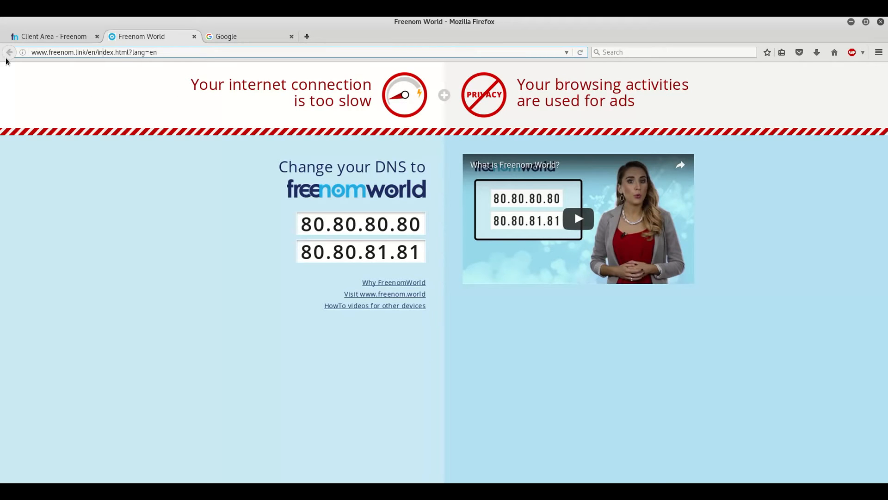
mouse_move(140, 36)
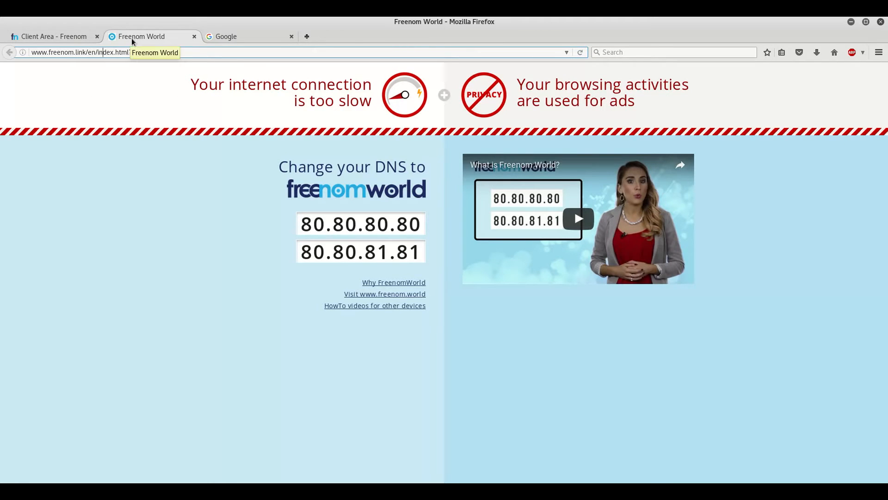
click(194, 36)
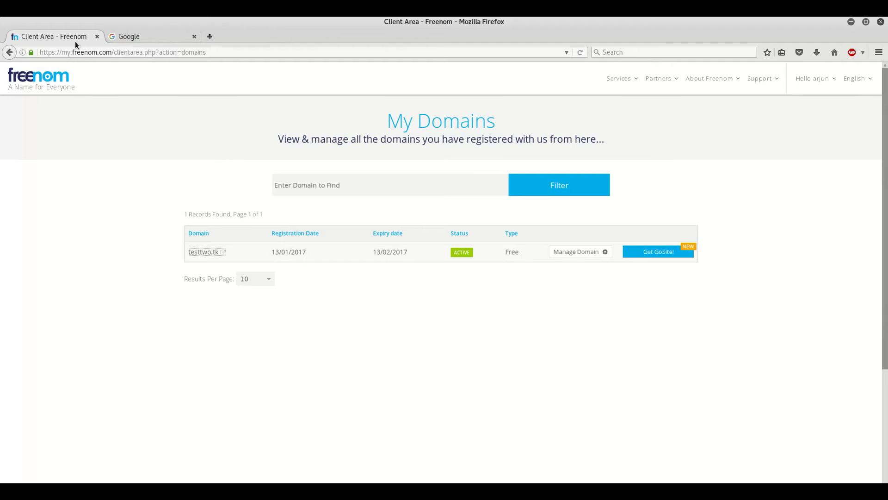
click(152, 36)
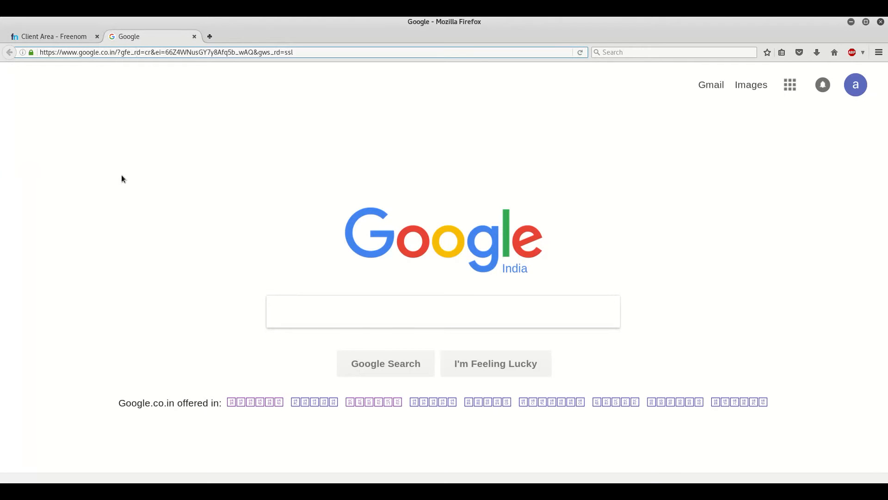
- Search Google for hostinger.in and go to the Hostinger website result
click(443, 311)
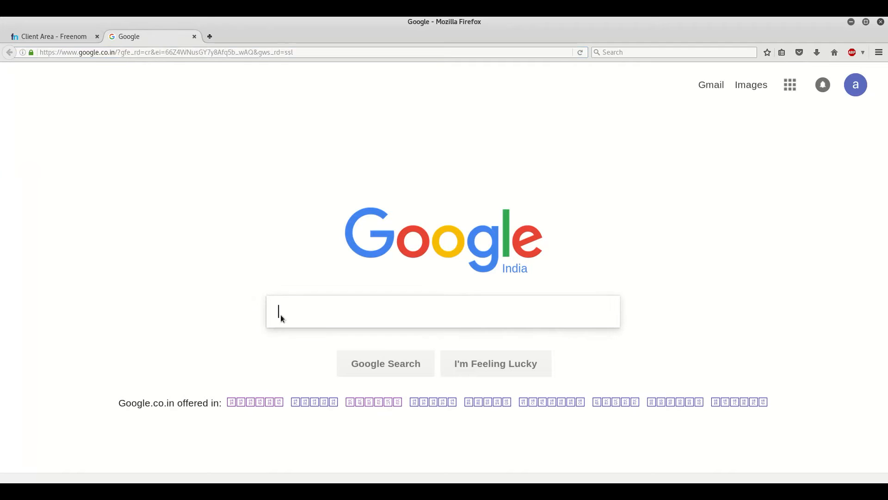
text(h)
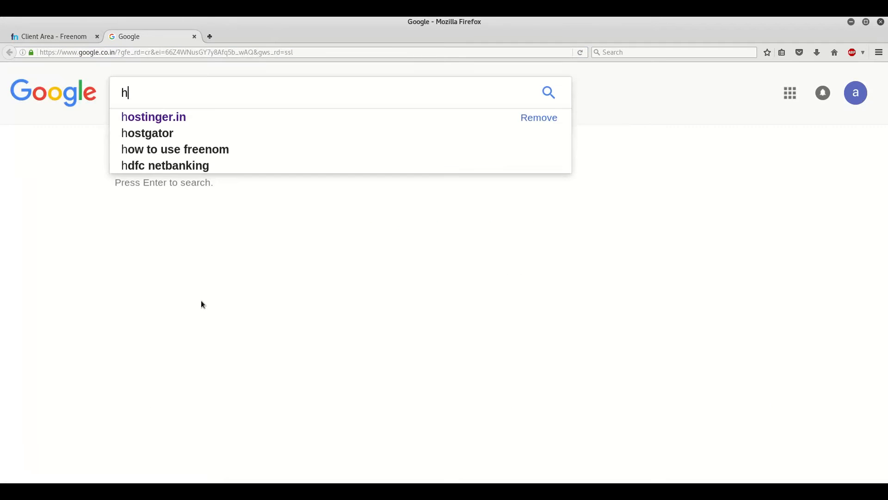
click(153, 117)
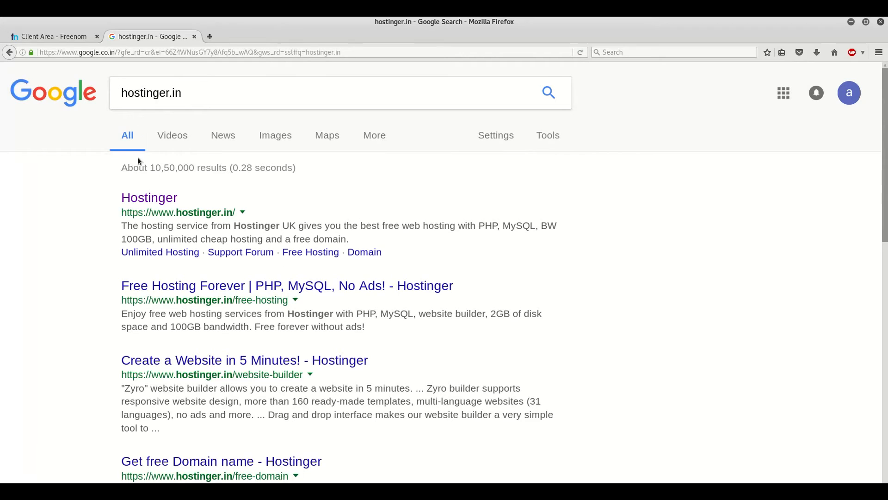
mouse_move(176, 186)
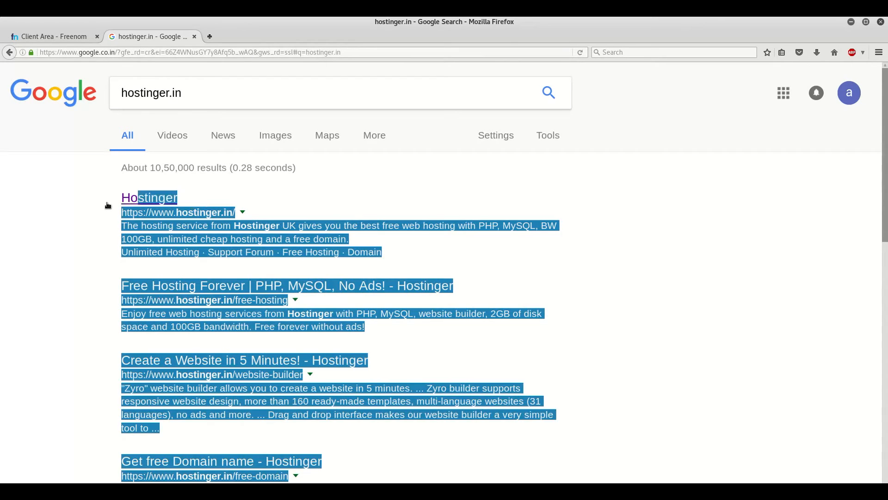
click(149, 197)
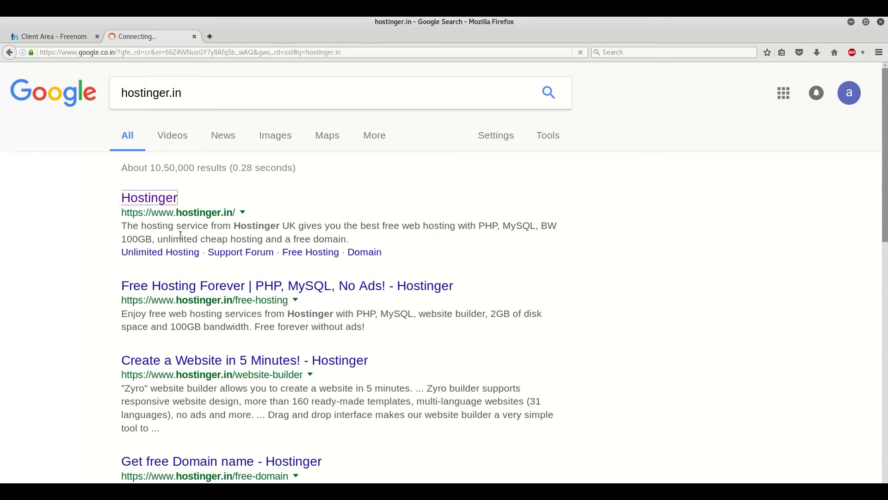
click(149, 197)
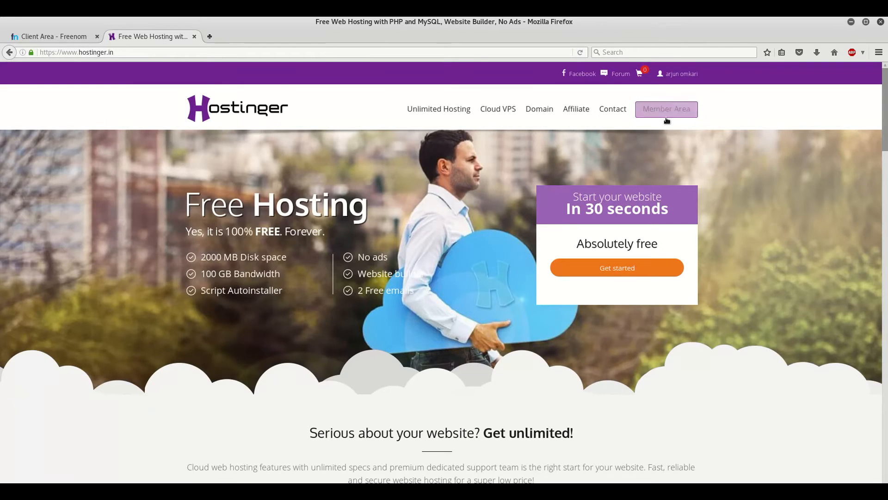
- Enter the Hostinger member area and log in with Google+
click(666, 109)
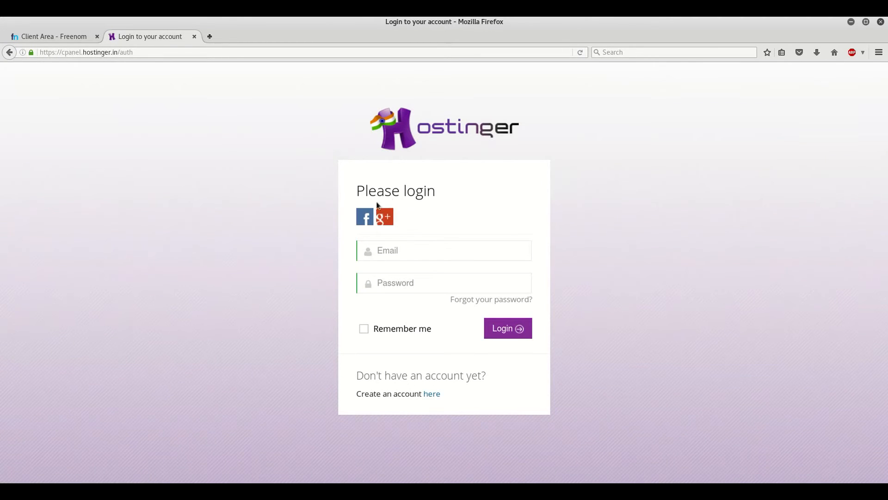
mouse_move(383, 217)
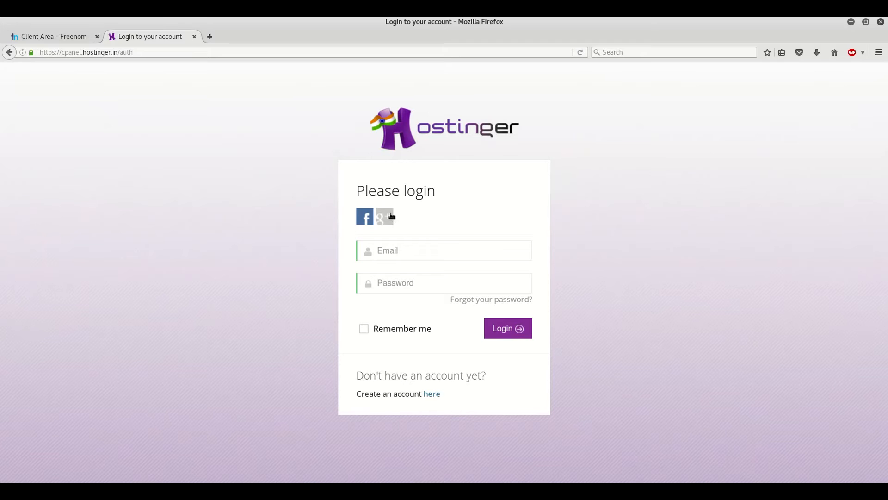
click(384, 215)
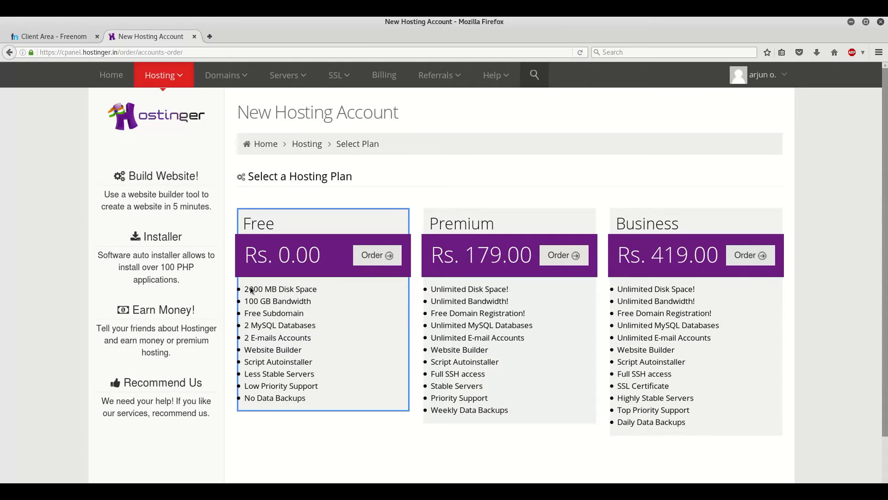
mouse_move(332, 326)
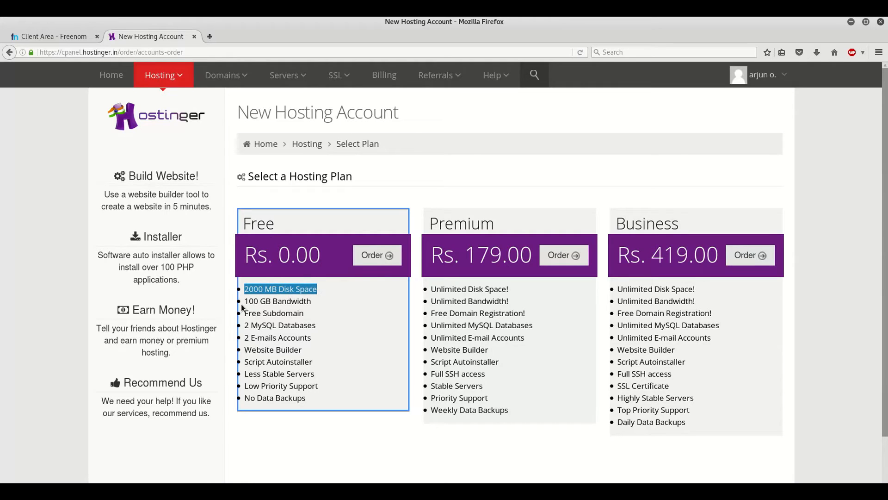
- Order the Free hosting plan with 2000 MB disk and free subdomain, bringing up the cart at ₹0.00
double_click(284, 313)
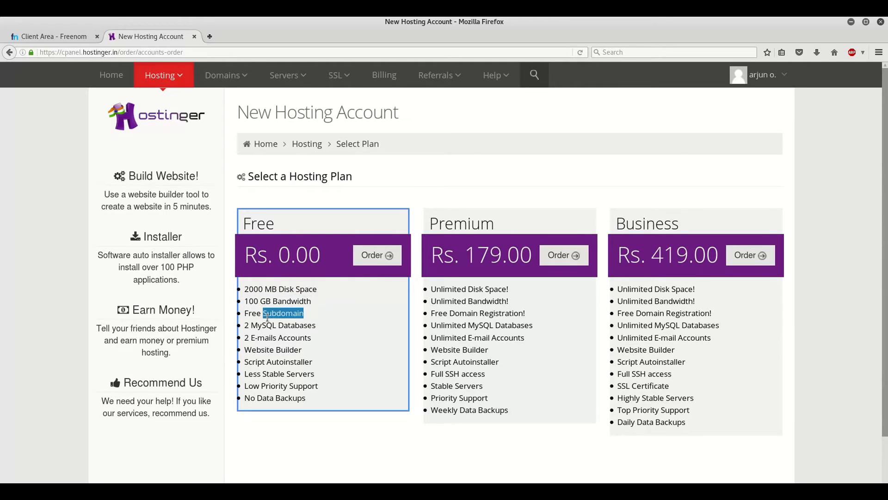
double_click(280, 325)
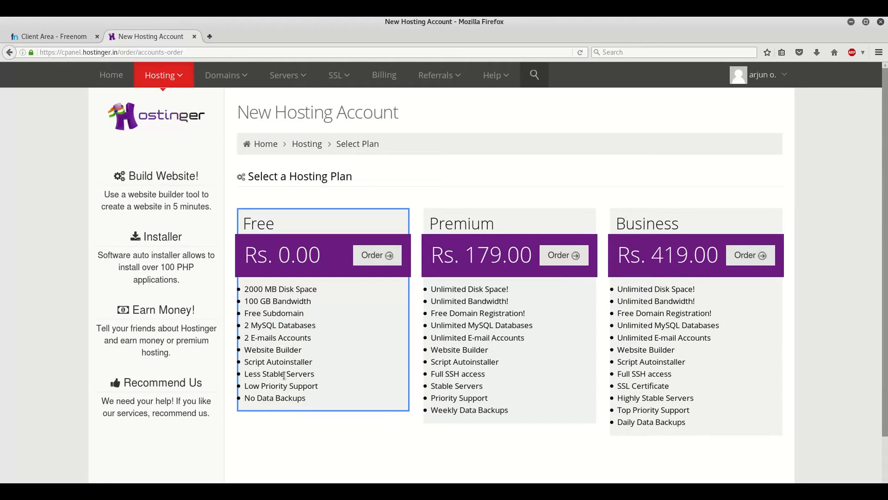
click(377, 255)
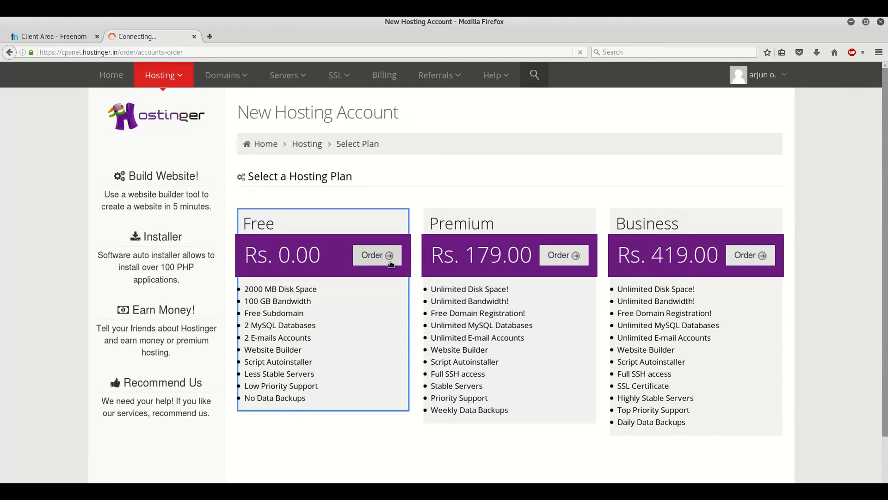
click(377, 255)
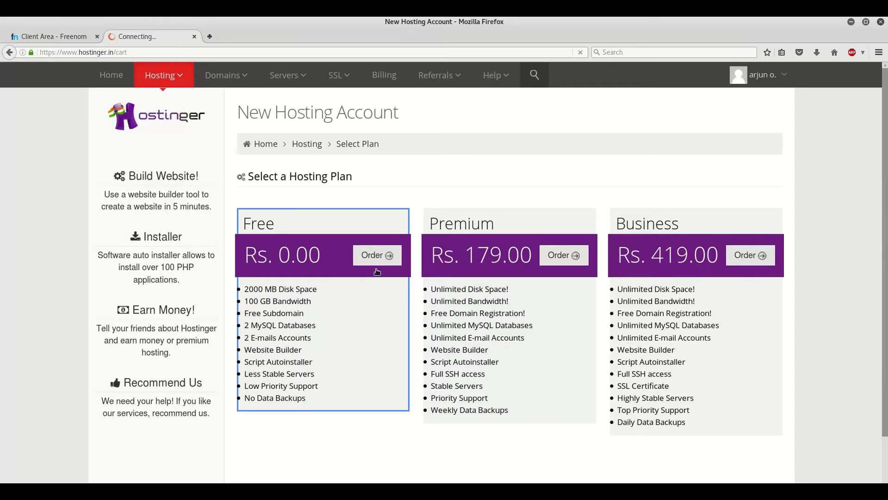
click(377, 255)
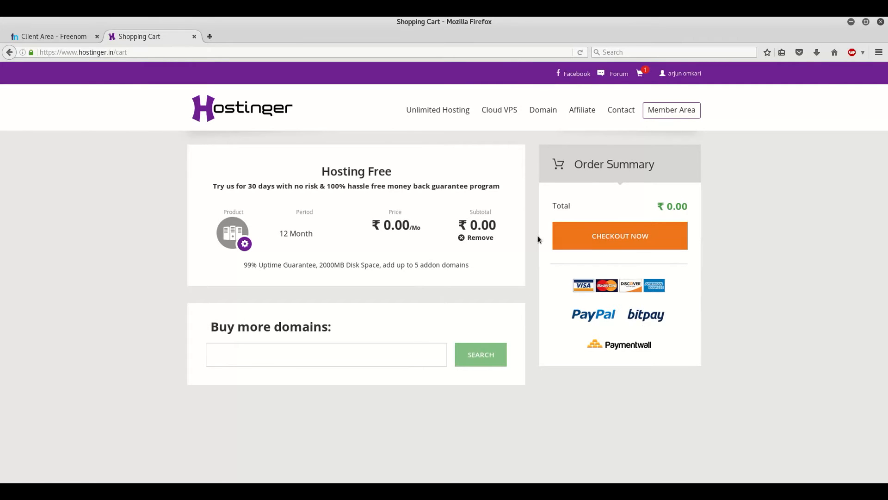
- Check out and complete the free hosting order at Rs. 0.00, reaching its receipt
click(619, 236)
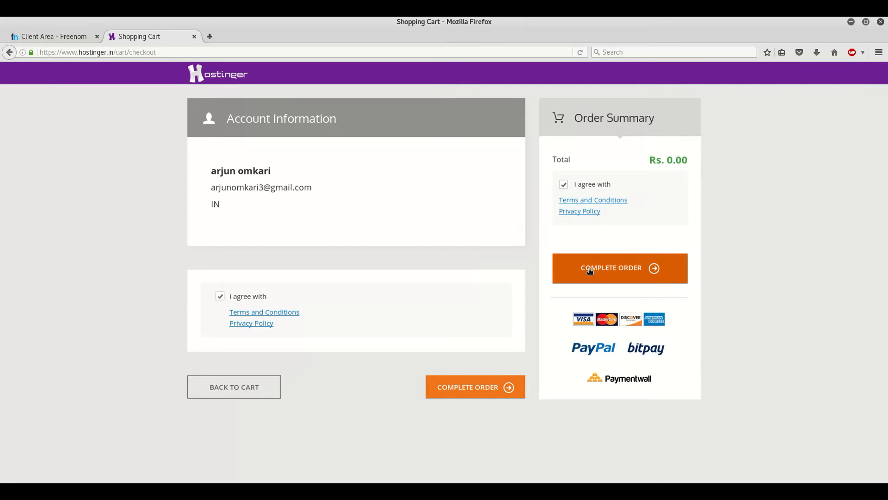
click(619, 267)
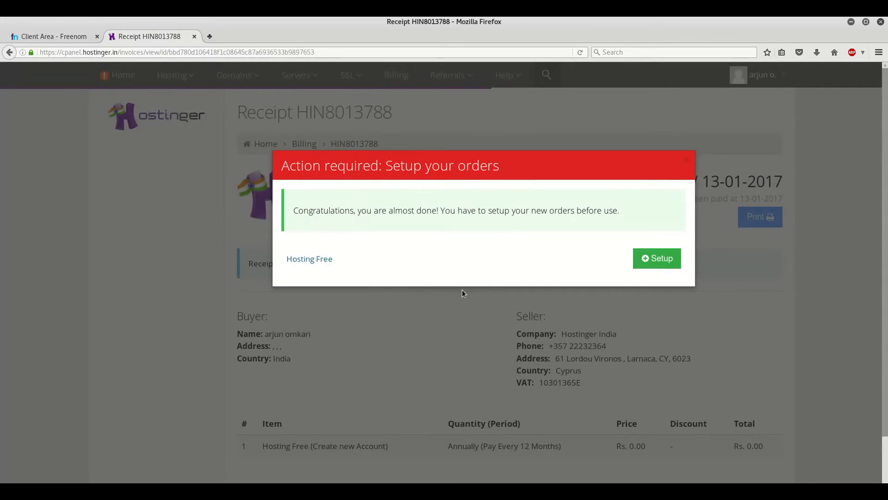
mouse_move(657, 258)
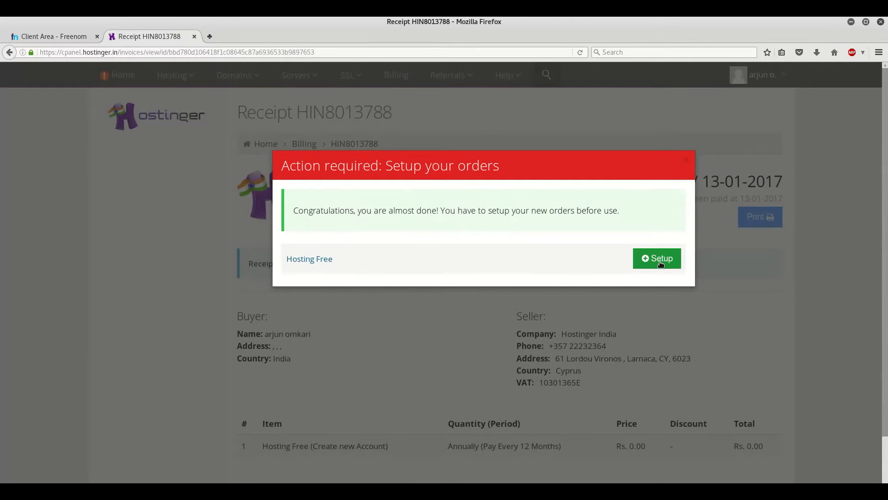
- Submit the hosting setup with domain testtwo.tk, Europe (UK) region and a password, reaching the dashboard
click(657, 258)
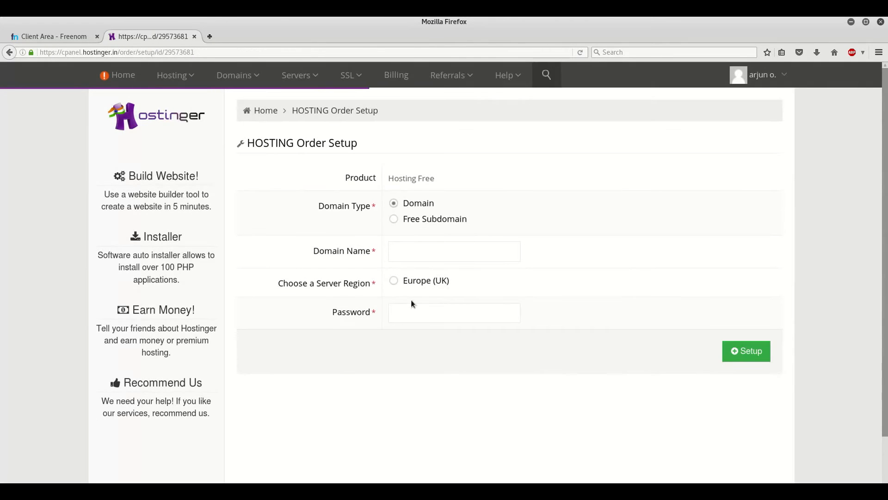
click(454, 250)
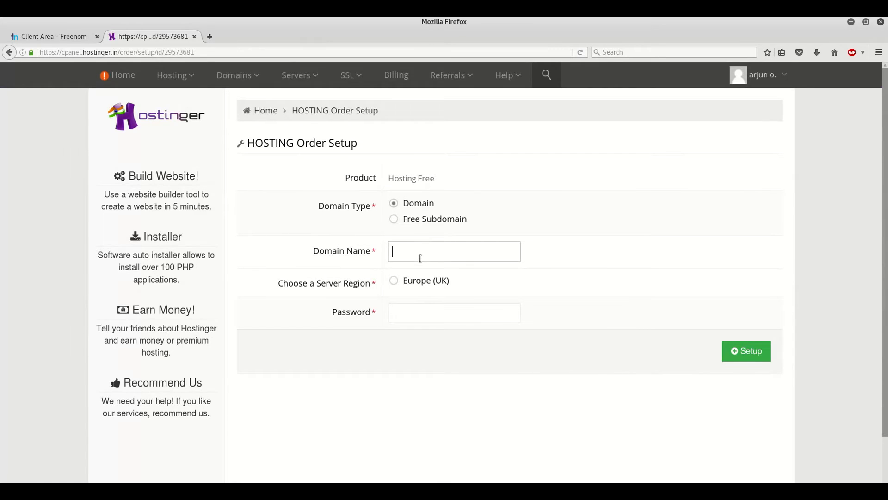
text(testtwo.tk)
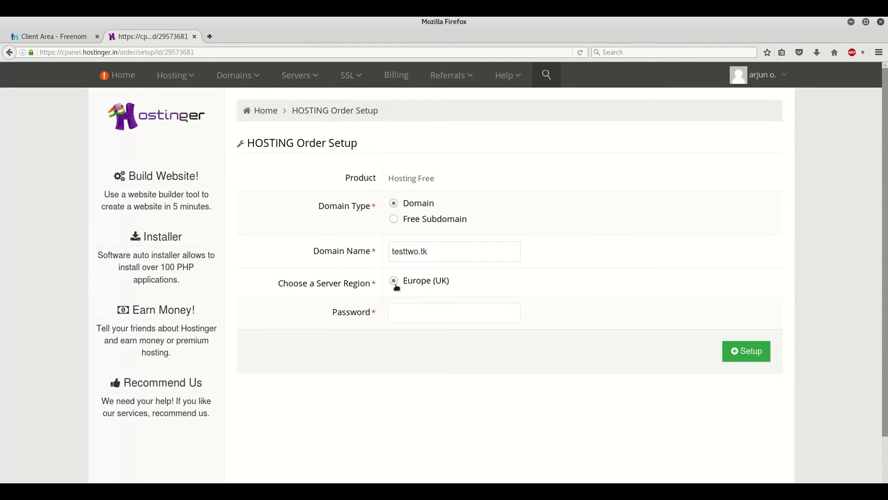
click(453, 312)
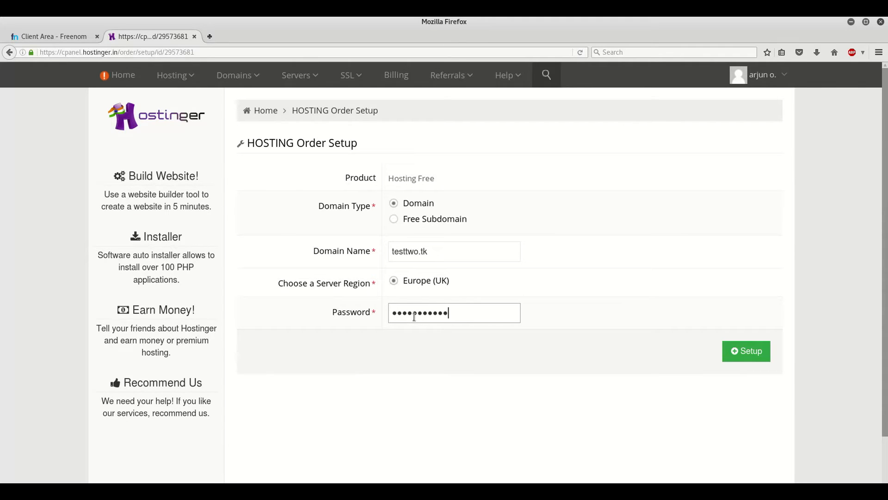
click(745, 351)
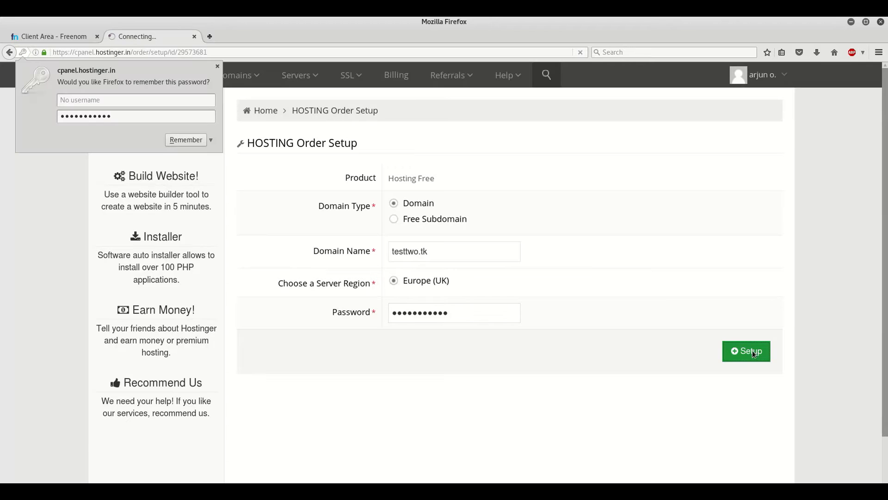
click(241, 74)
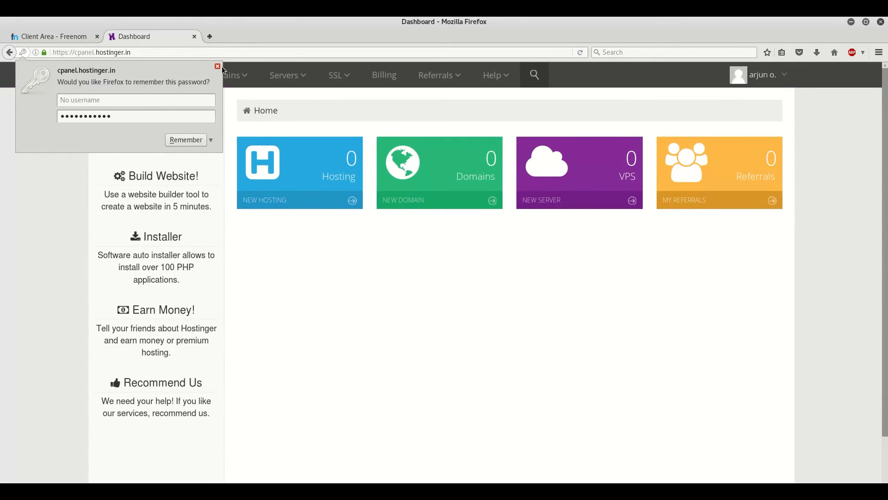
- Dismiss the save-password prompt and open the testtwo.tk account from the Hosting Accounts list
click(217, 67)
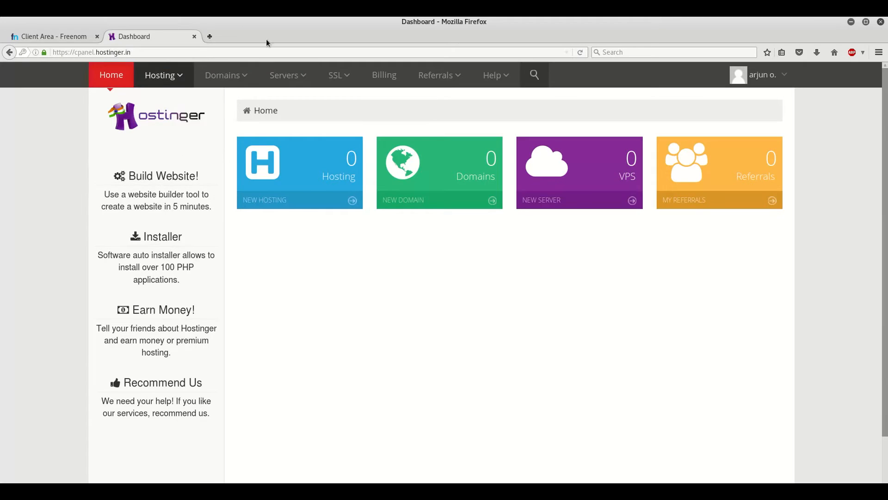
mouse_move(297, 247)
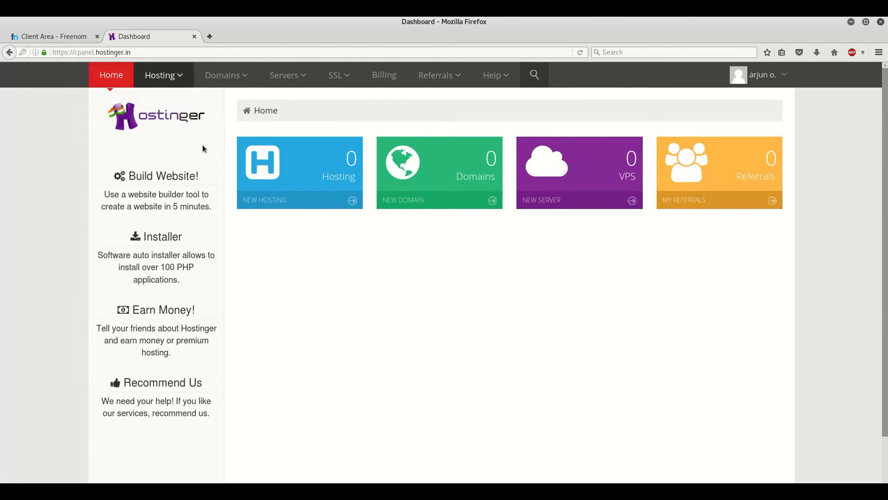
click(160, 74)
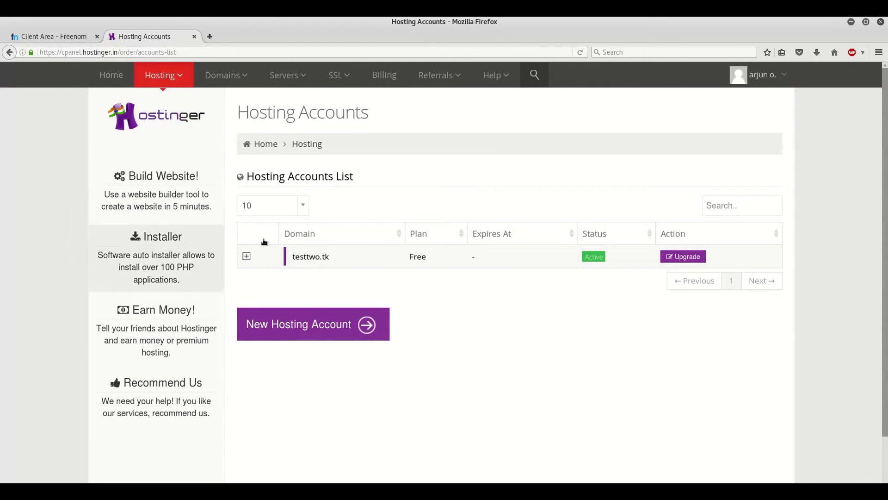
click(163, 74)
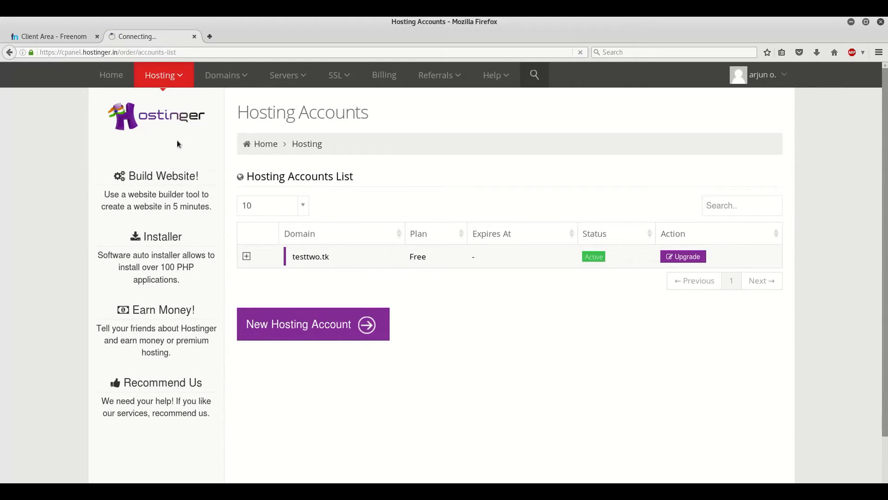
click(311, 257)
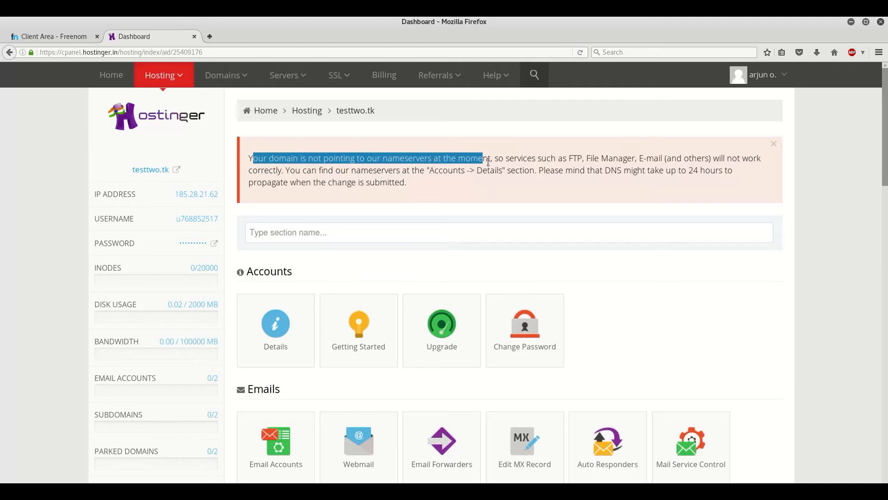
click(289, 339)
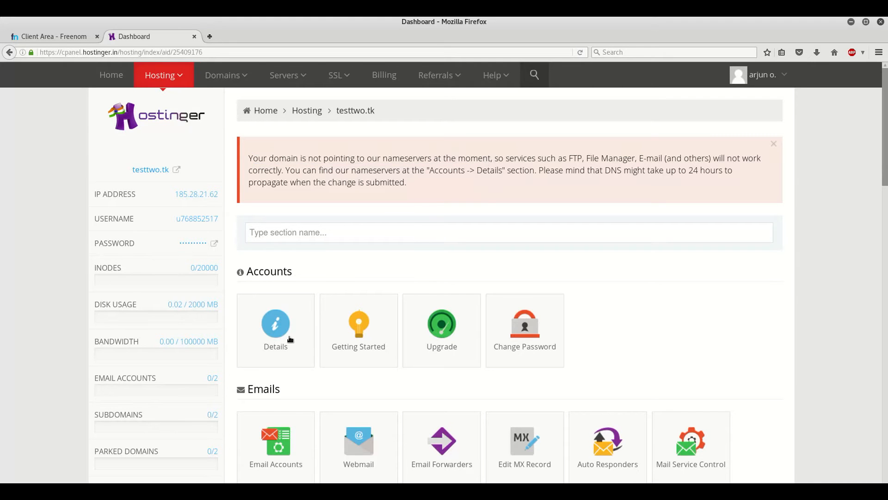
- View the account Details listing the four nameservers, then return to the Freenom My Domains tab
click(276, 326)
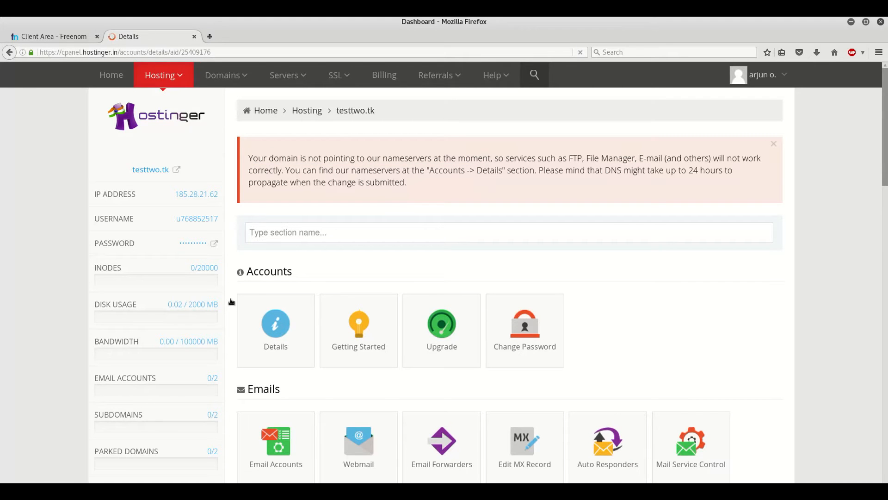
click(276, 326)
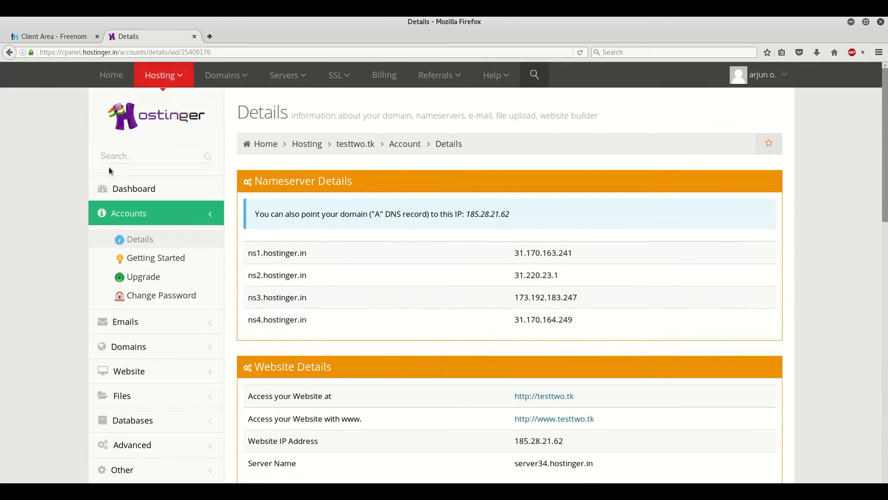
click(53, 36)
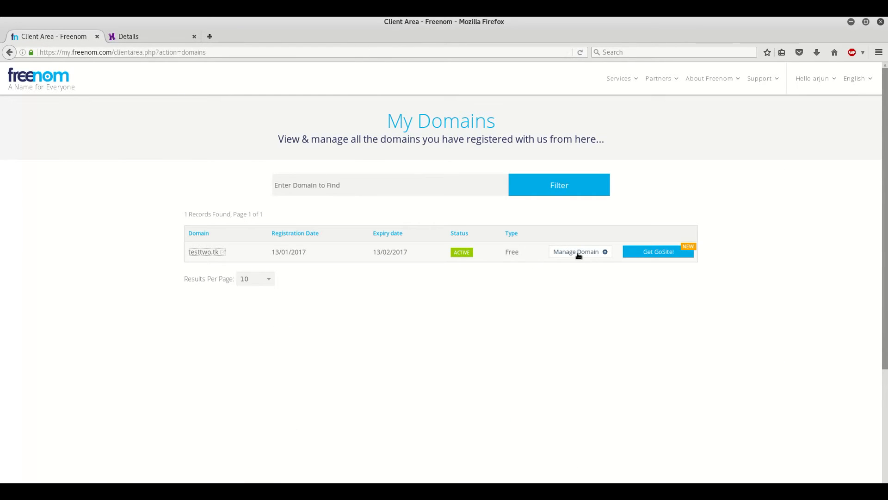
- Manage testtwo.tk, go to Management Tools > Nameservers and choose 'Use custom nameservers'
click(576, 252)
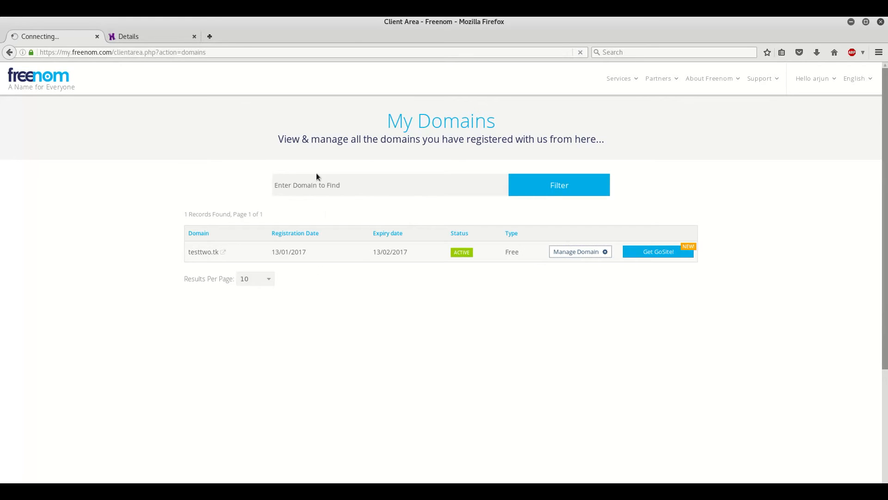
click(576, 252)
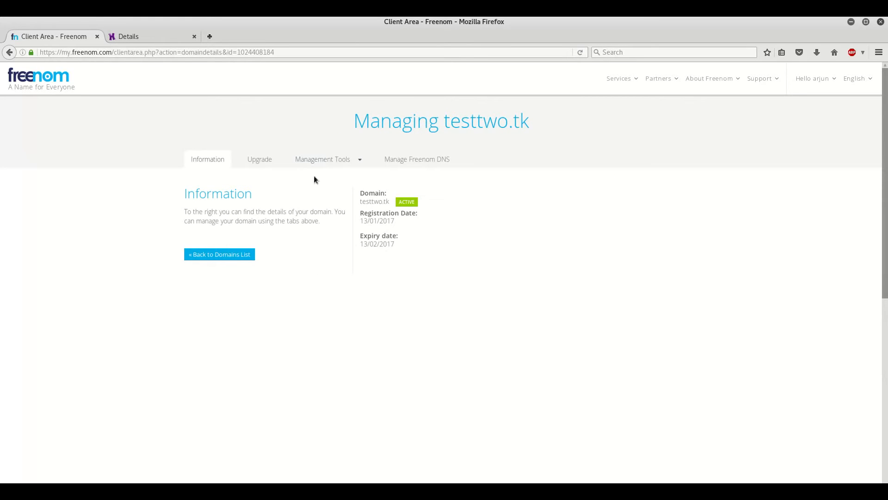
mouse_move(323, 177)
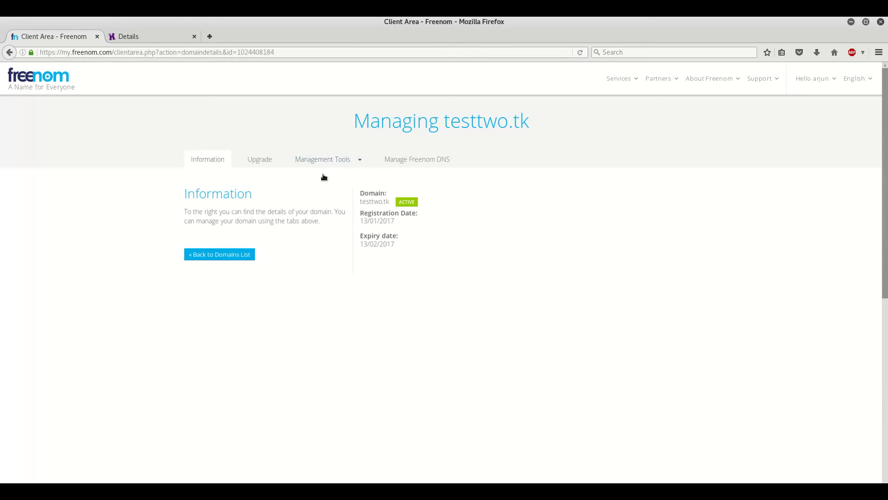
click(322, 158)
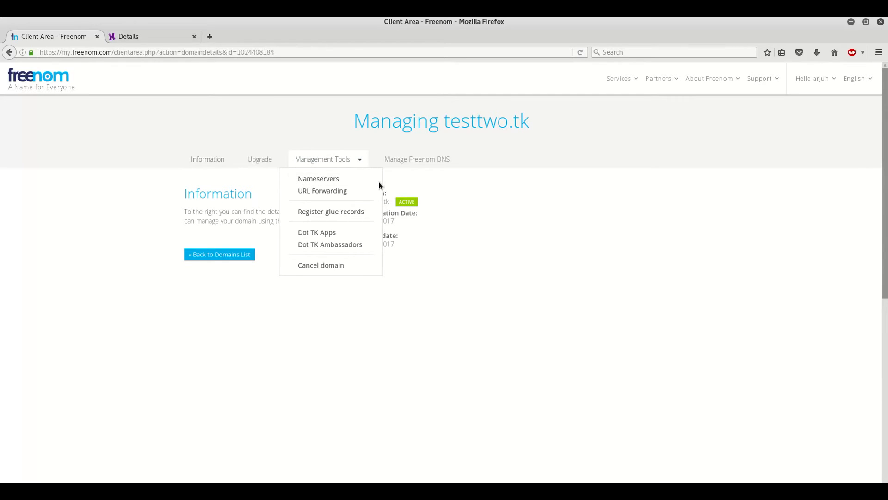
click(319, 179)
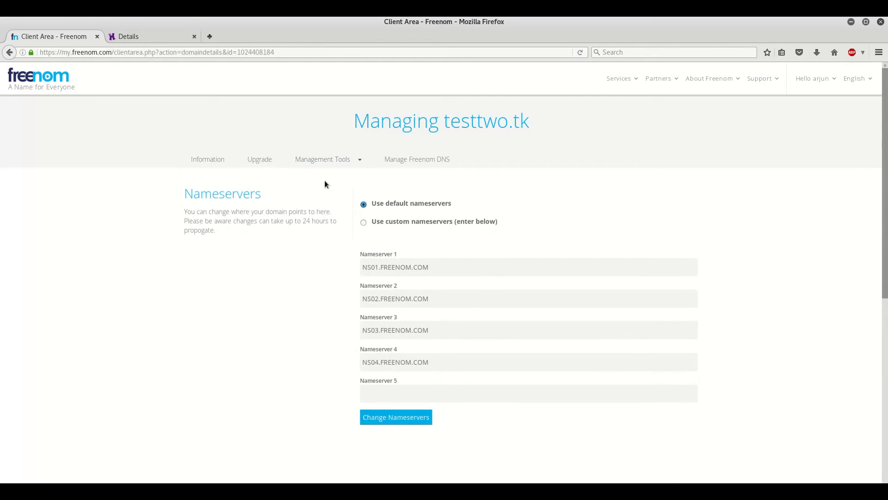
mouse_move(442, 229)
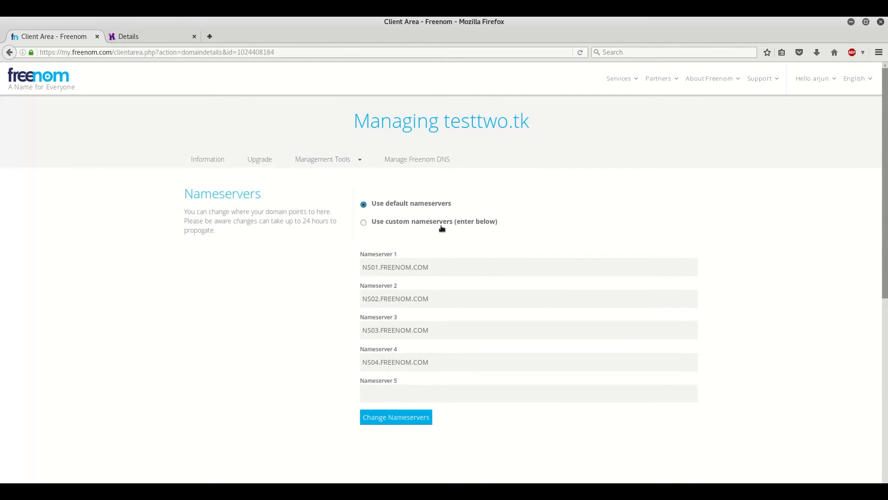
click(362, 222)
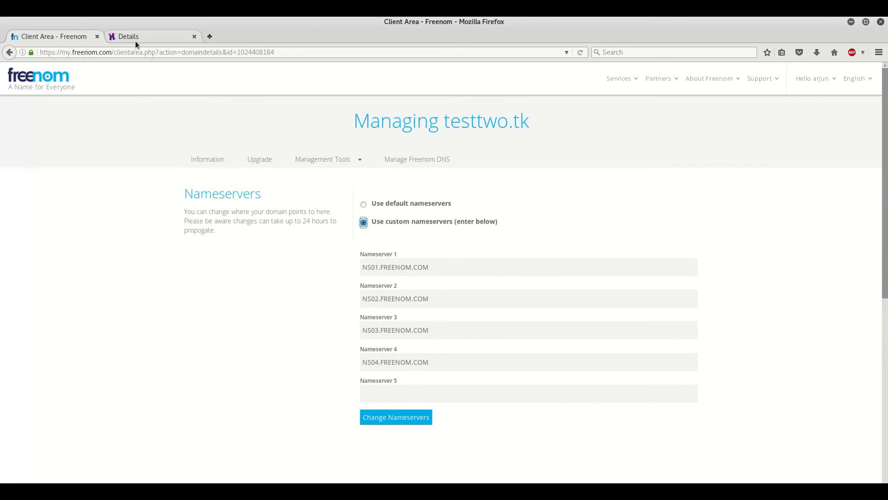
- Copy the Hostinger nameserver names and fill ns1–ns4.hostinger.in into Freenom's custom nameserver fields
click(127, 36)
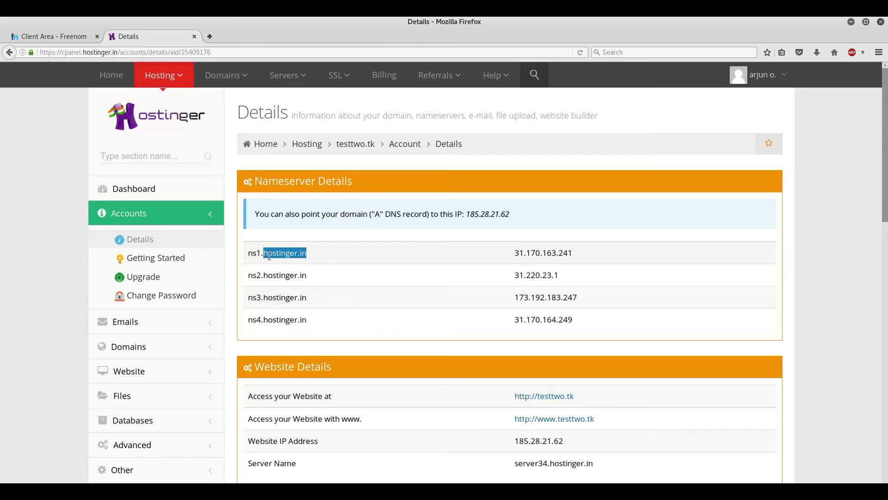
double_click(255, 252)
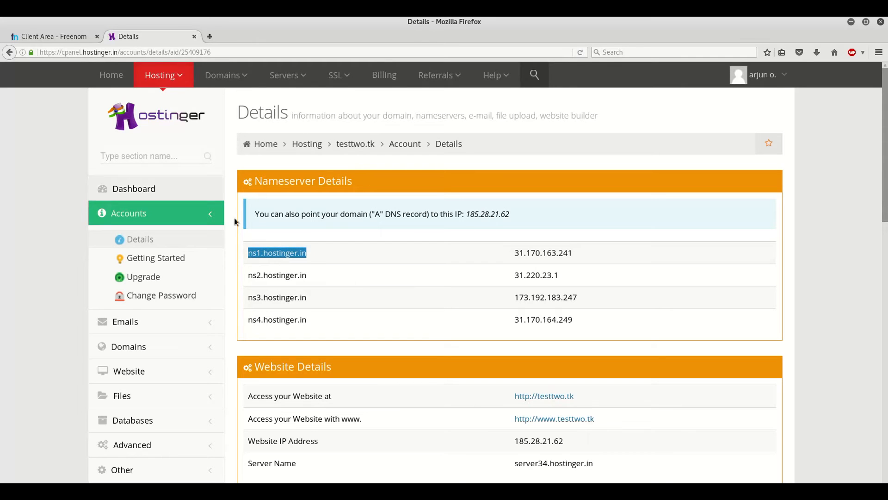
click(54, 36)
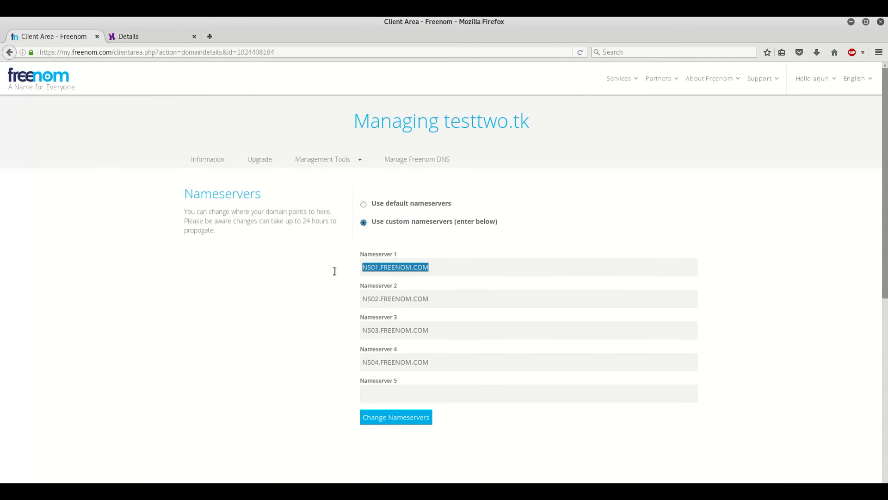
click(129, 36)
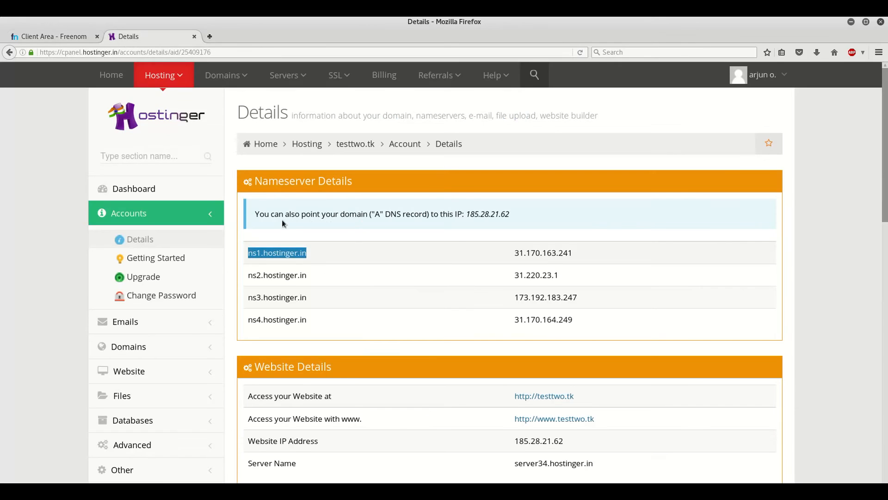
double_click(277, 275)
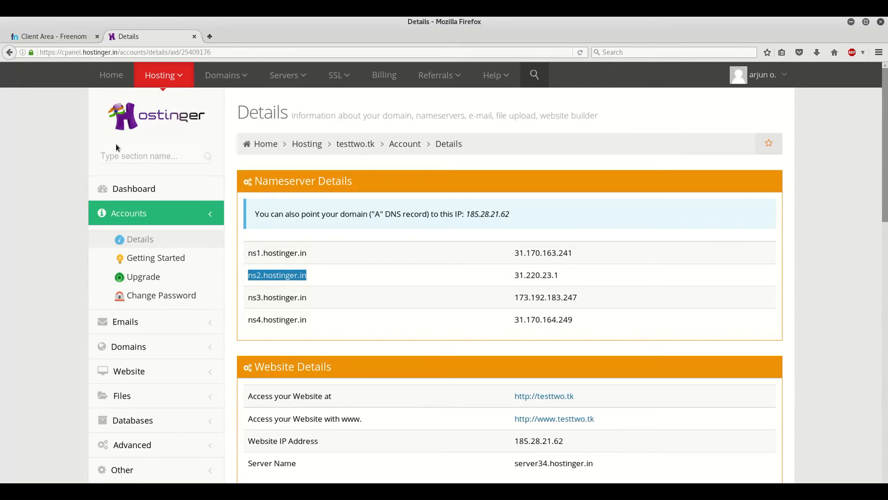
click(51, 37)
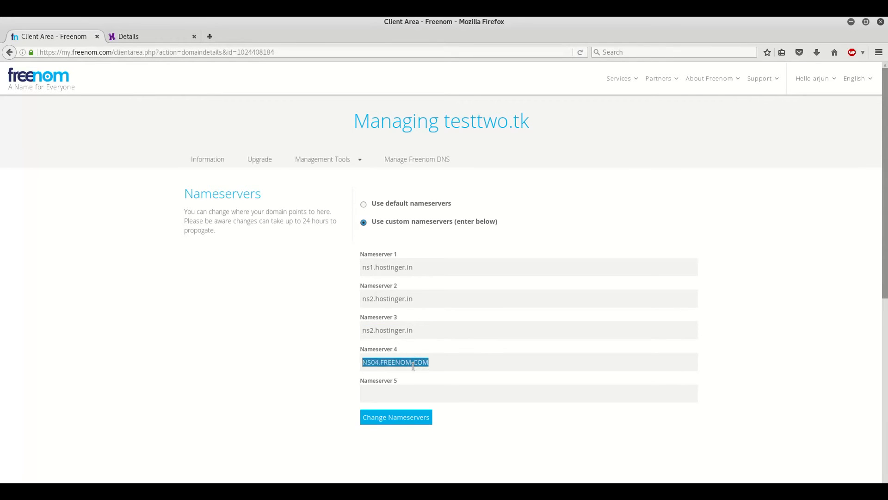
text(ns2.hostinger.in)
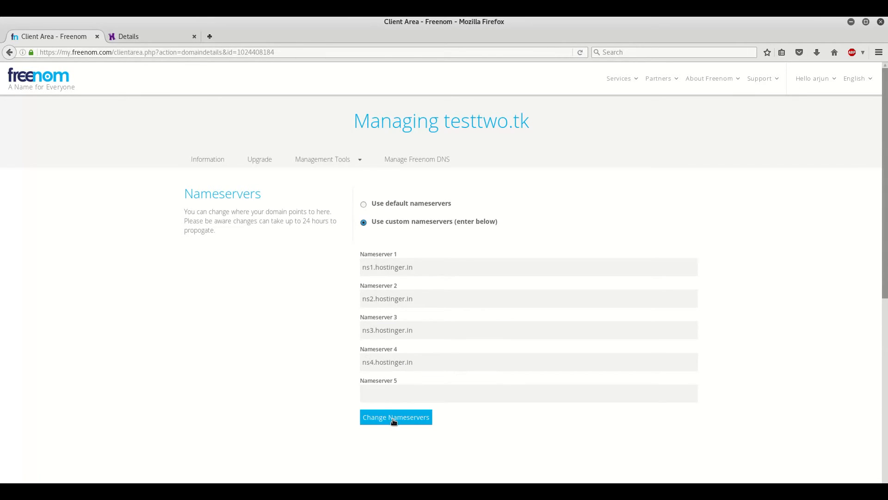
- Save the custom nameservers with Change Nameservers, confirmed successful
click(395, 417)
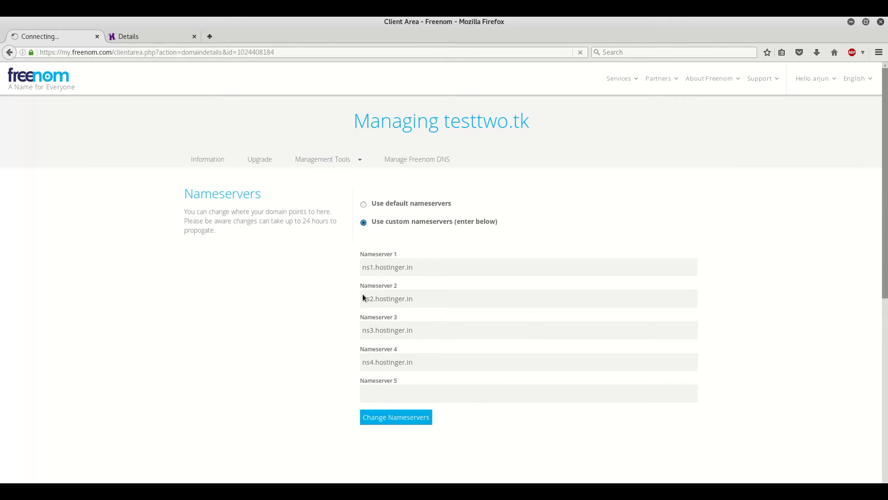
click(395, 417)
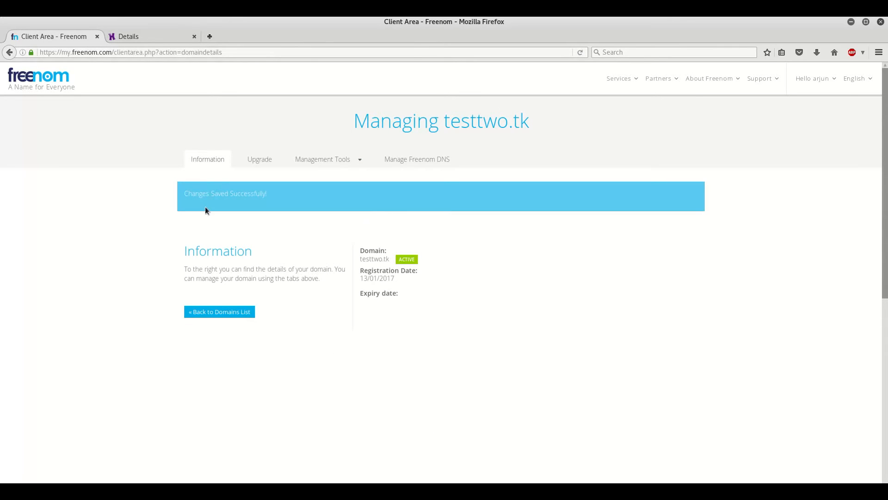
mouse_move(356, 244)
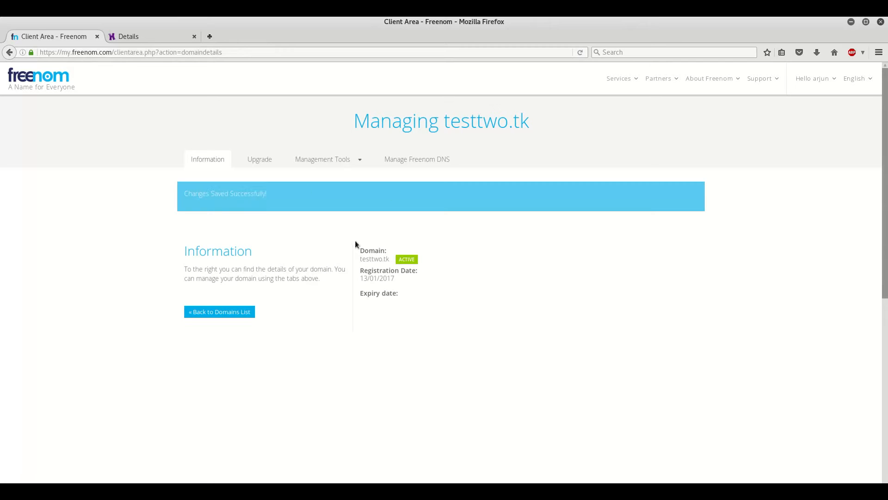
- Switch between the Freenom and Hostinger tabs, ending on the Hostinger testtwo.tk dashboard
click(127, 36)
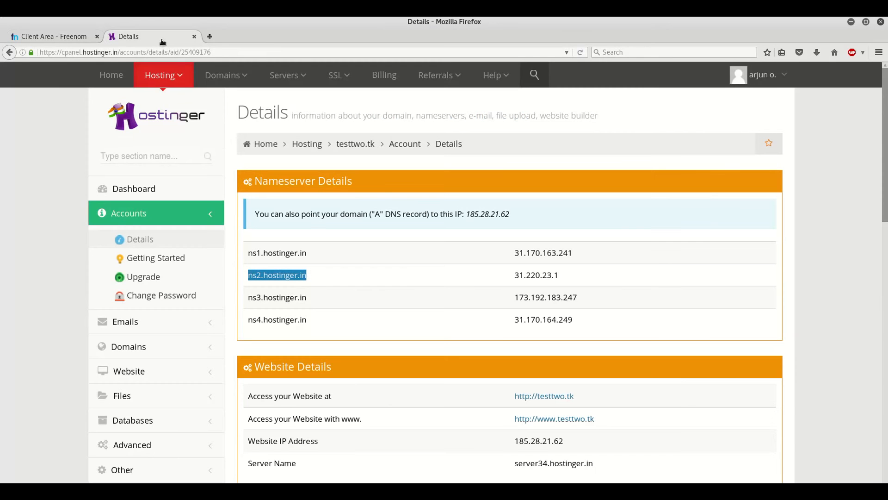
mouse_move(337, 155)
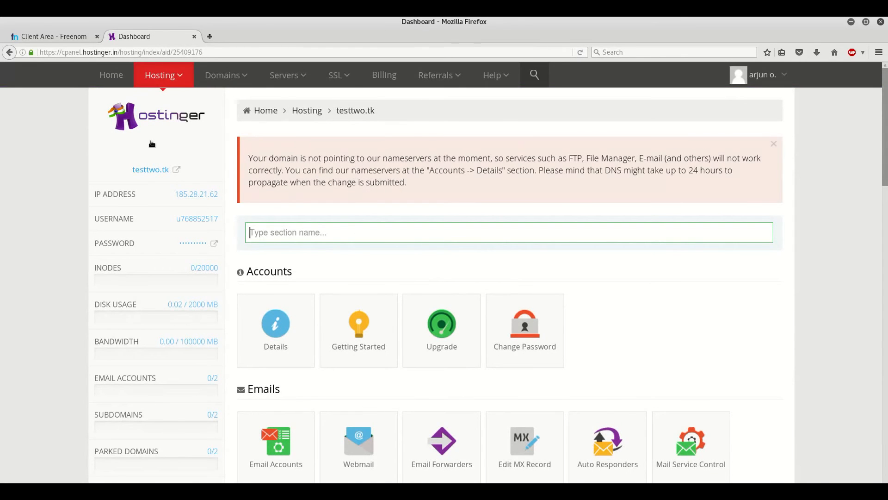
click(53, 36)
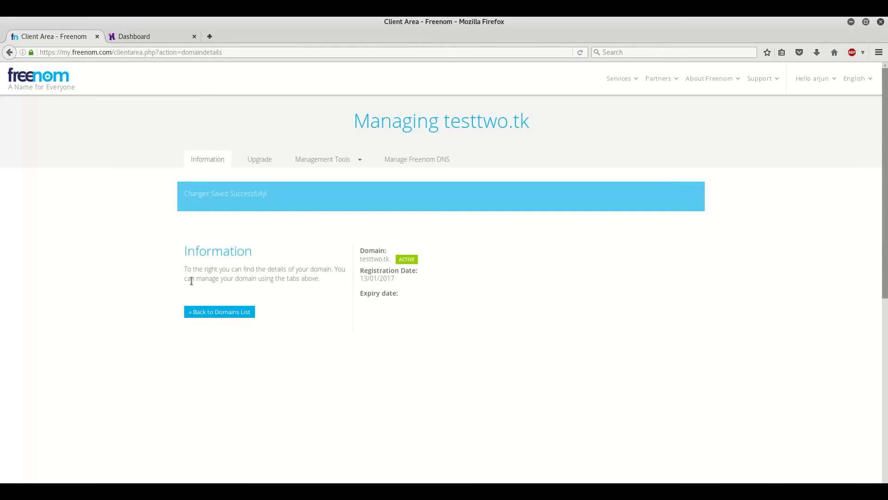
click(134, 36)
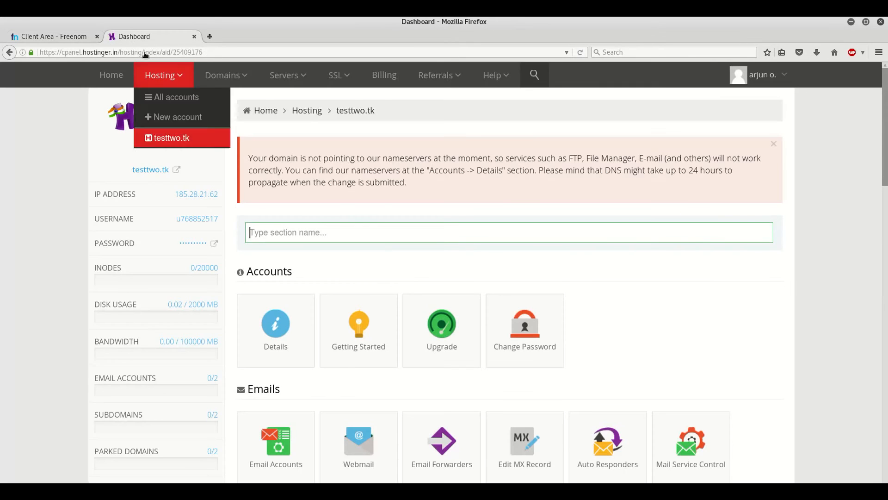
- Load testtwo.tk in a new tab and reload it, the site showing only a blank page
click(246, 37)
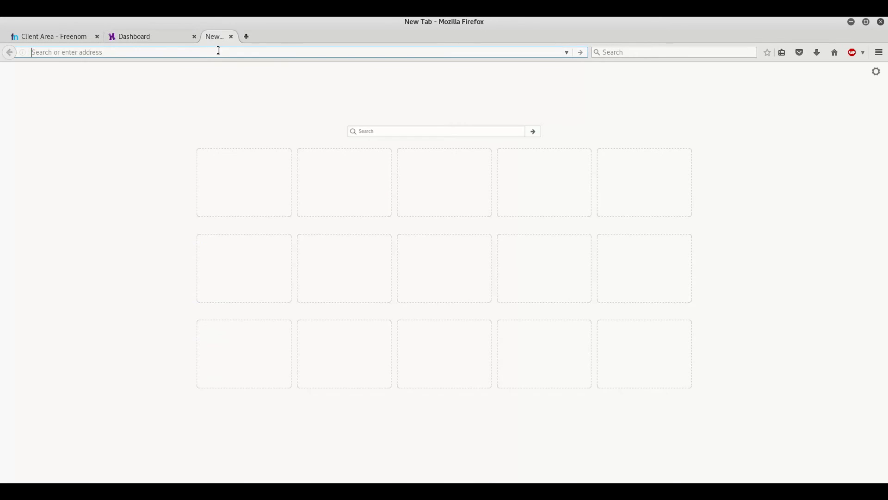
text(testtwo.tk)
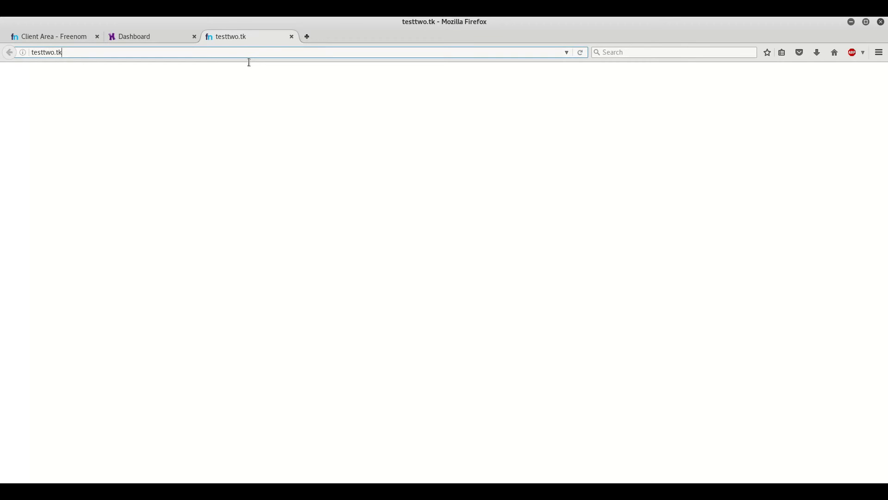
key(Return)
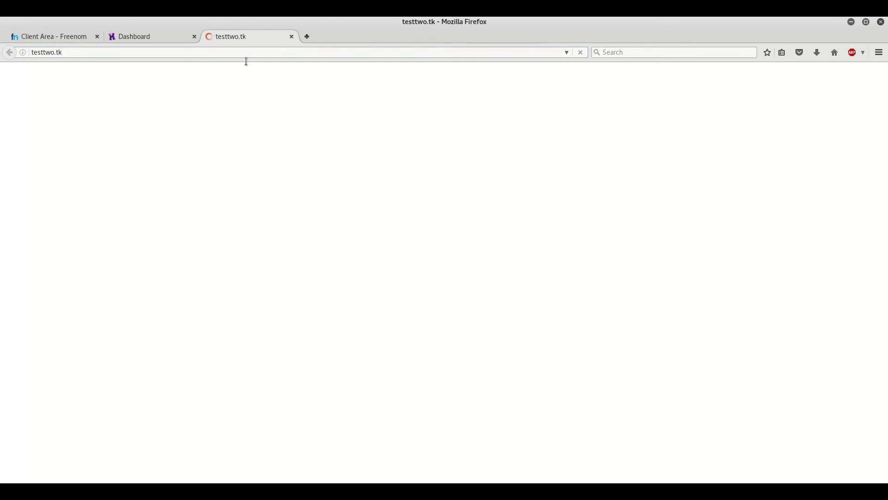
key(Return)
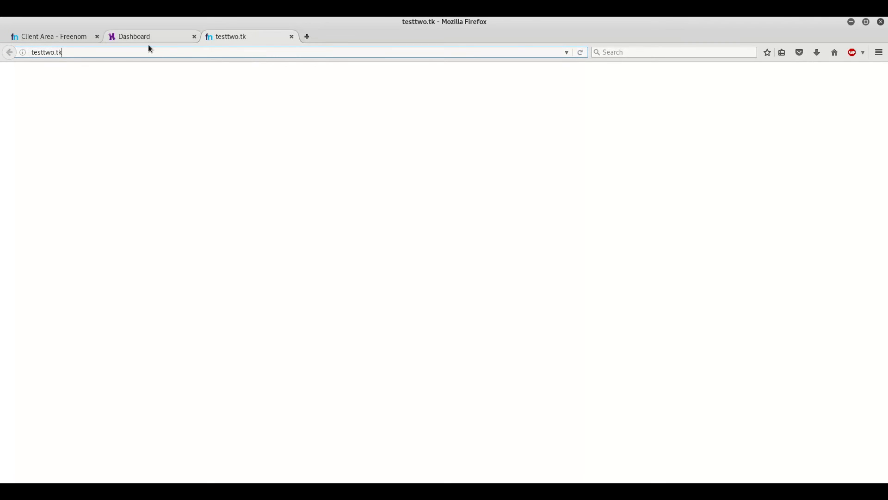
click(134, 36)
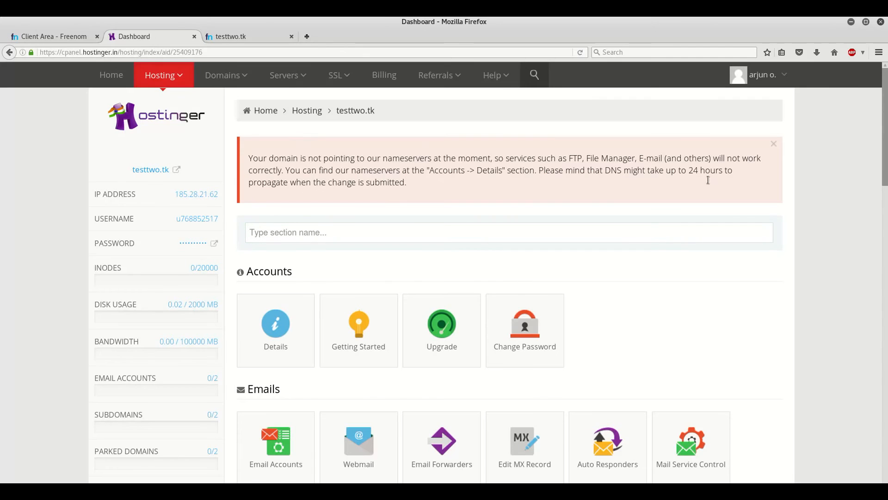
mouse_move(337, 193)
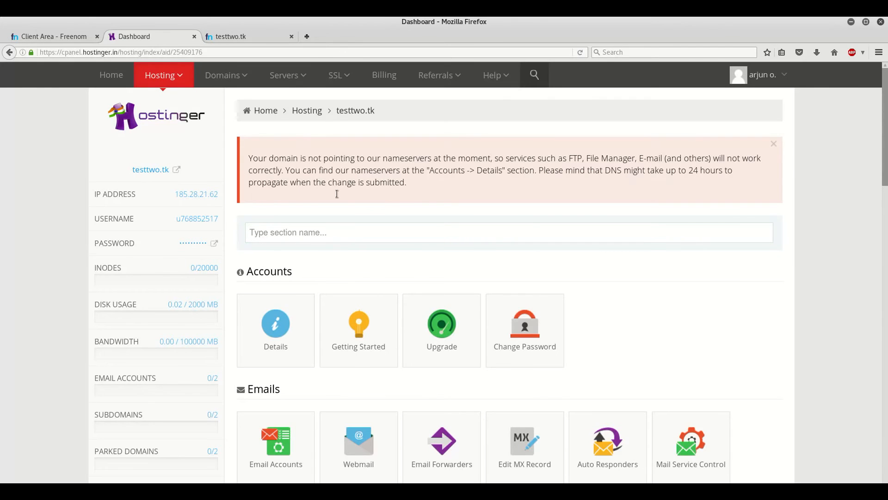
mouse_move(340, 190)
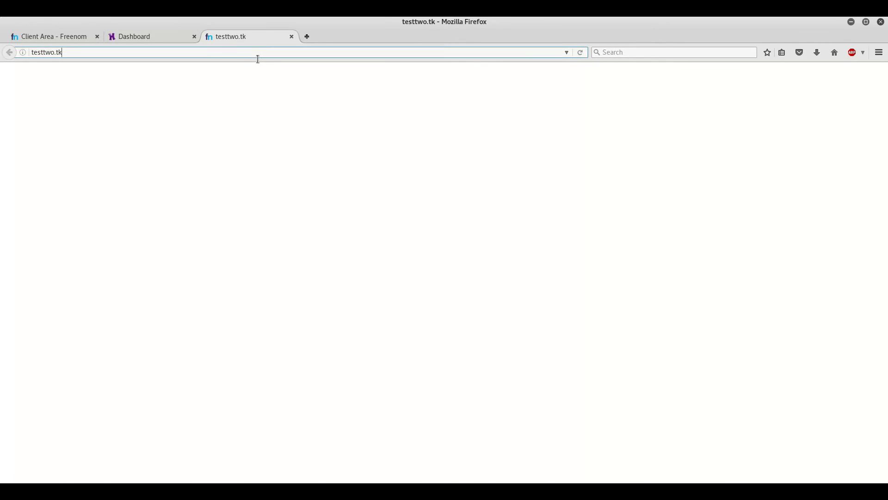
key(Return)
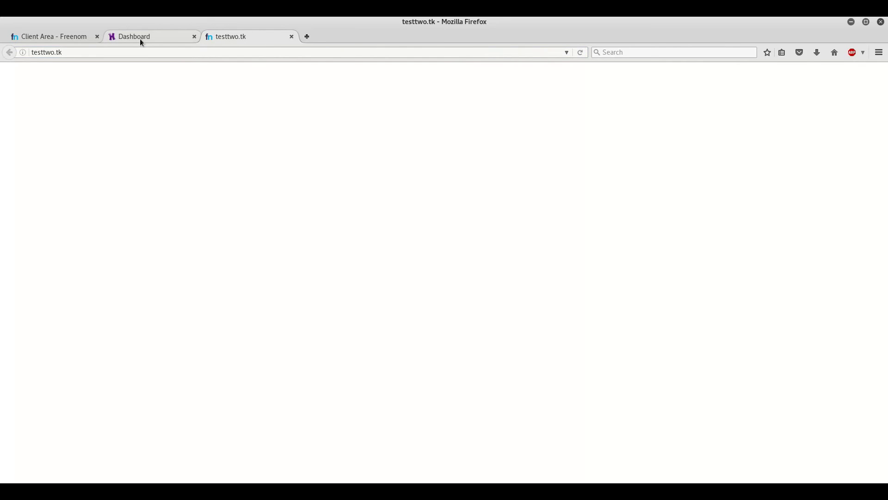
- Check Hostinger's Details page with nameservers and IP 185.28.21.62, then return to the Freenom tab
click(135, 36)
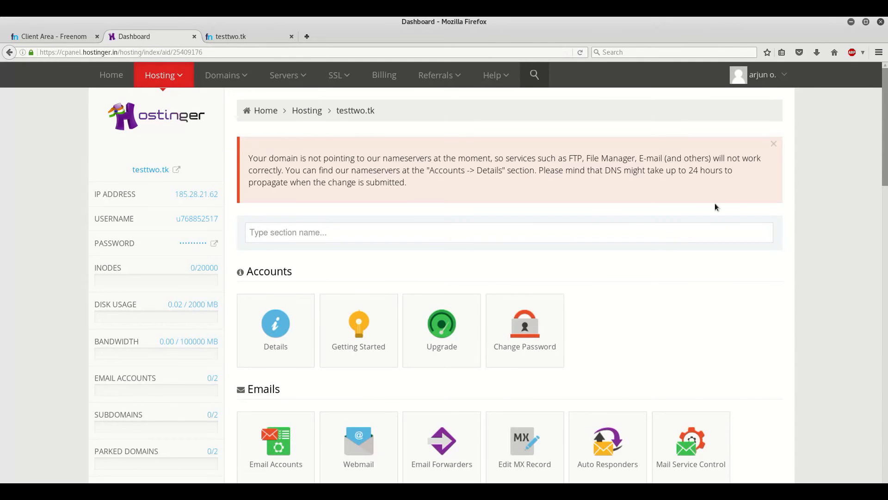
scroll(down, 3)
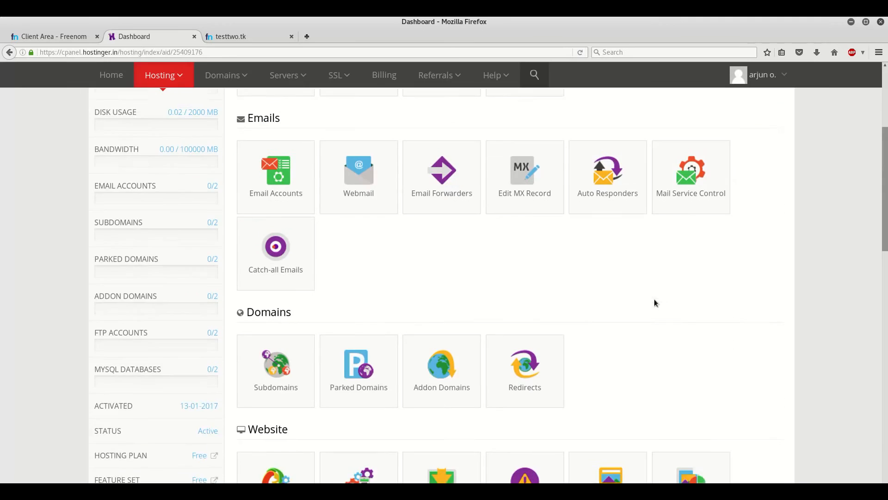
scroll(up, 3)
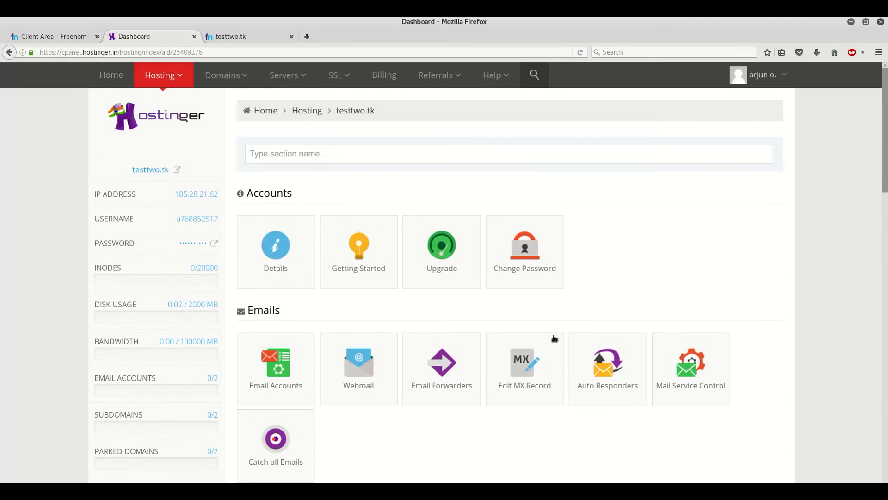
click(276, 251)
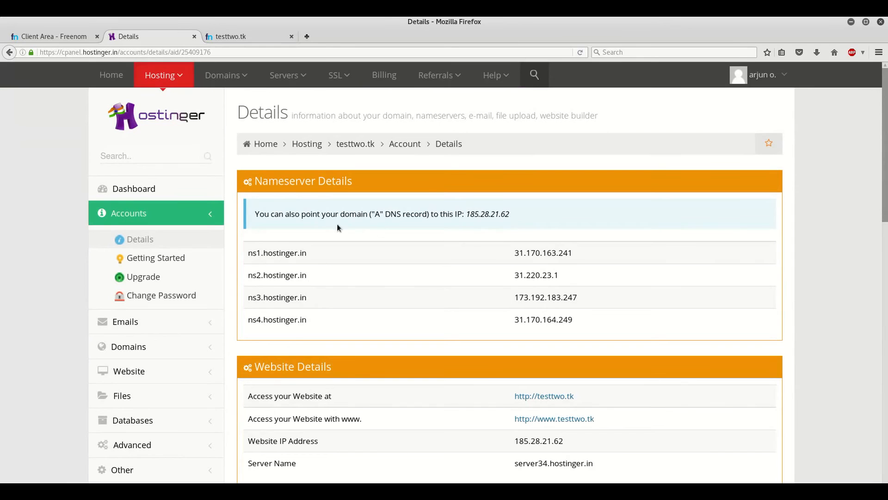
mouse_move(292, 235)
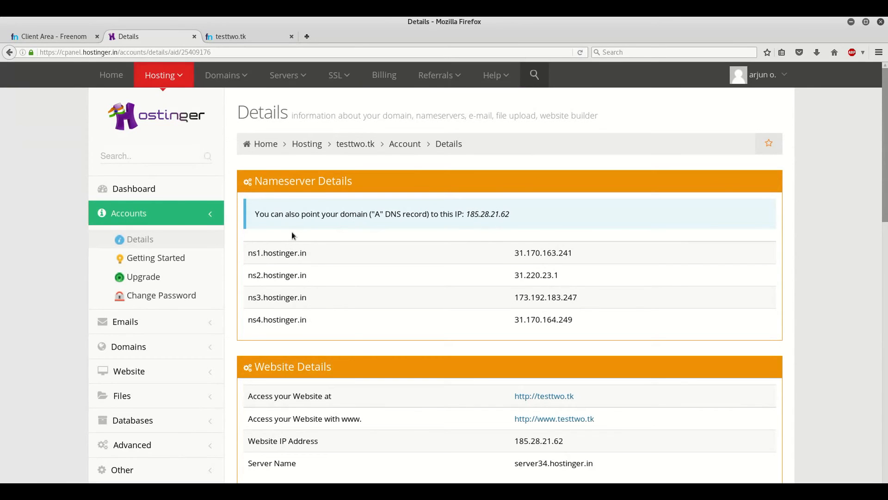
mouse_move(431, 223)
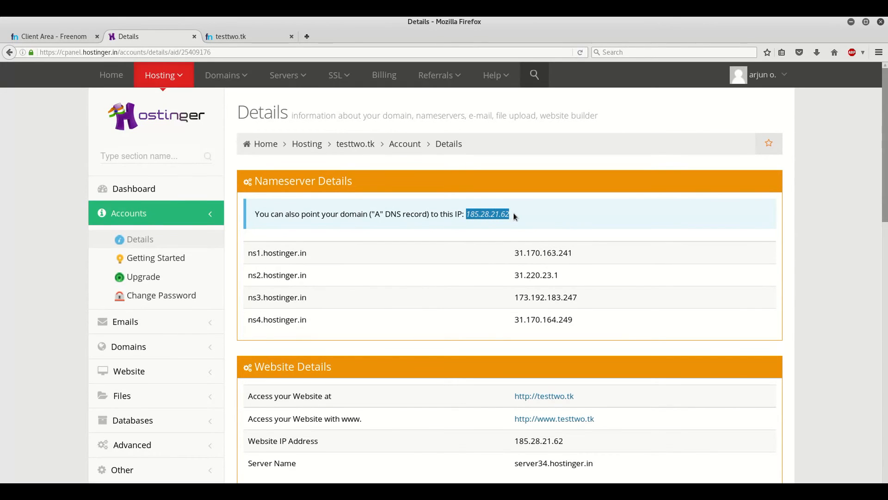
click(54, 36)
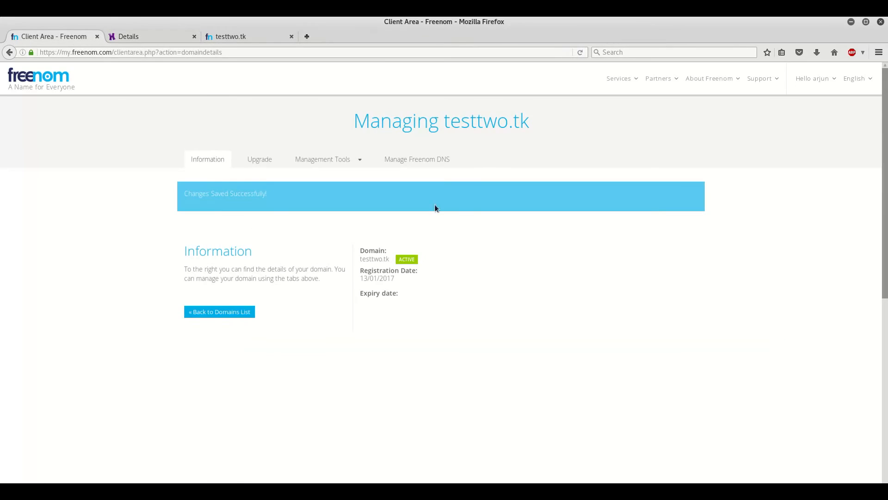
- Check Manage Freenom DNS (zone not active) and the Nameservers settings, returning to the domain details
click(415, 158)
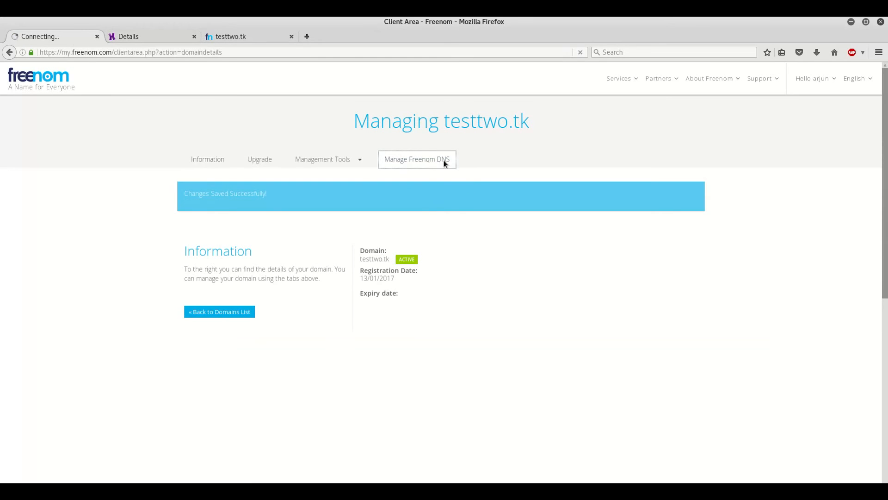
click(416, 159)
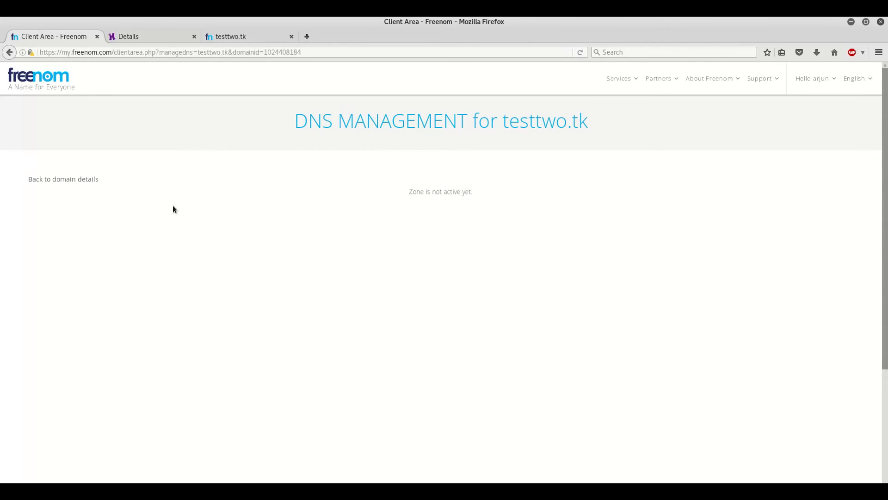
click(63, 179)
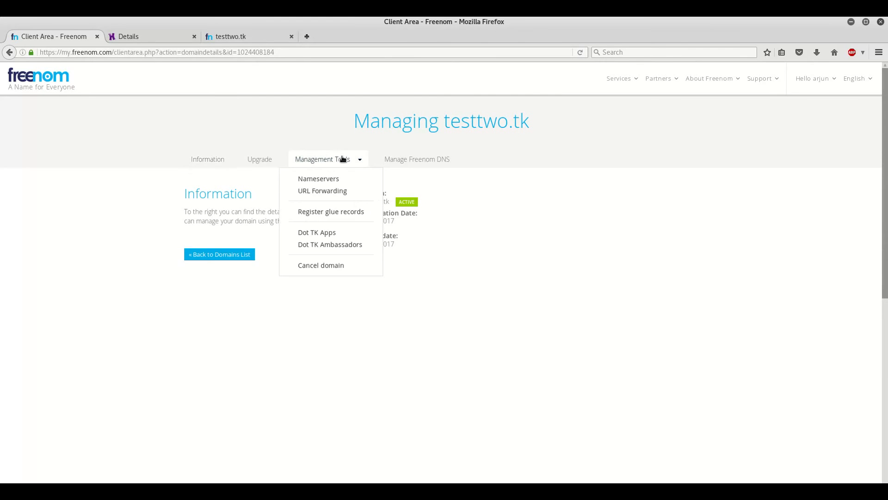
click(318, 179)
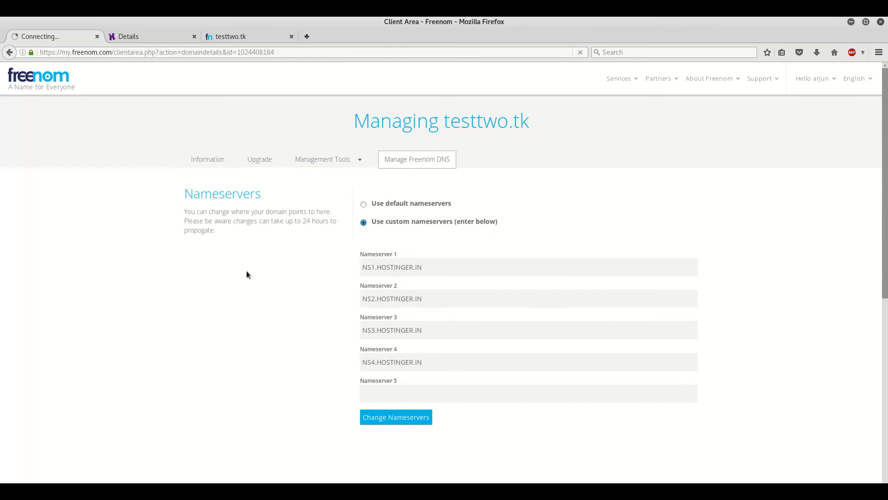
click(416, 160)
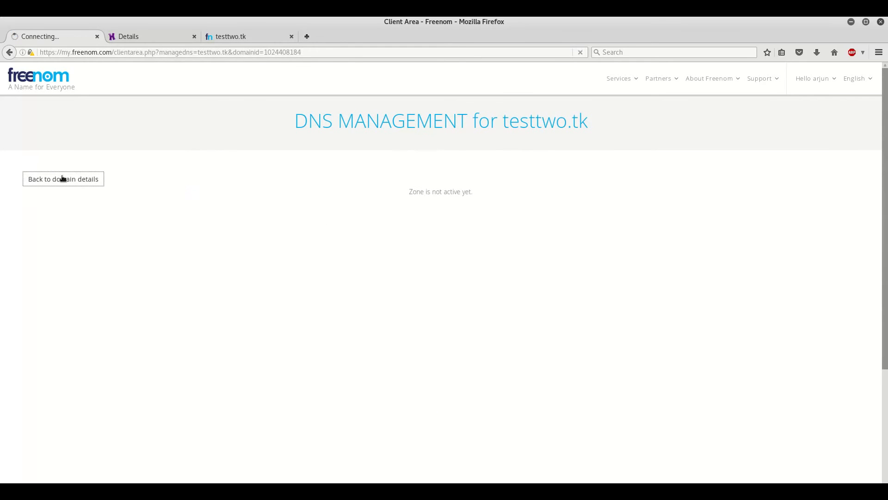
click(63, 179)
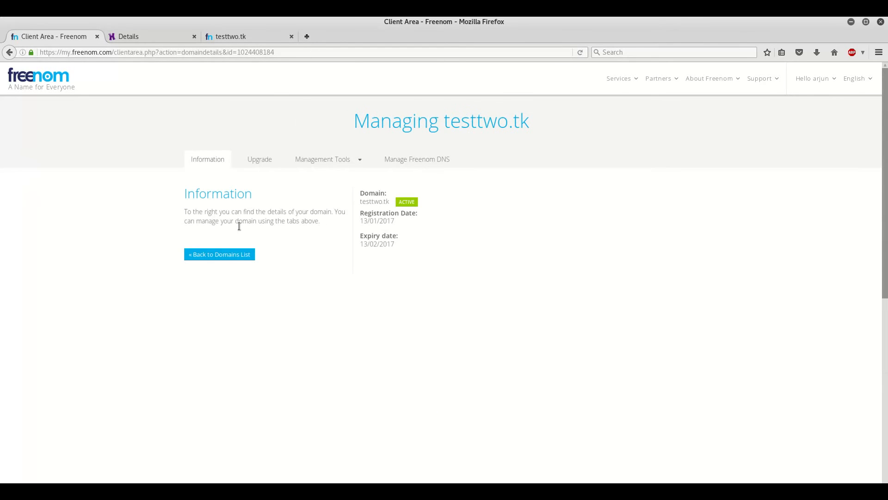
mouse_move(507, 196)
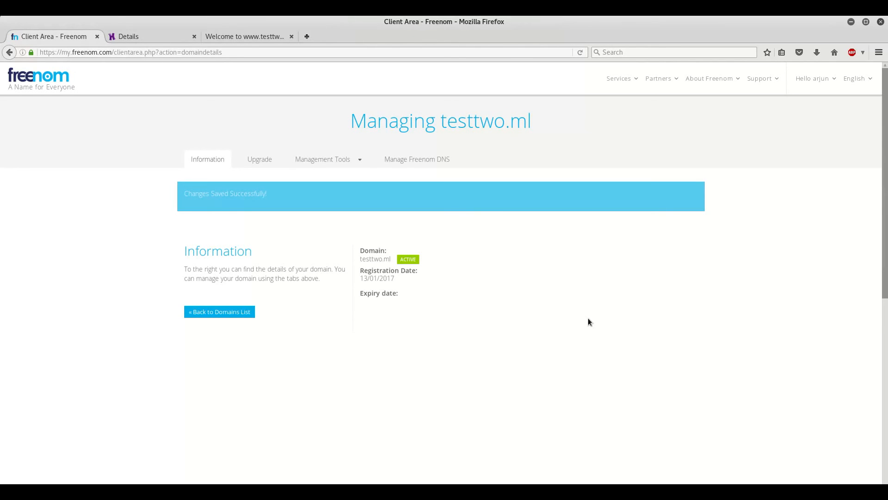
- View the domain's website tab, then return to the Hostinger account Details tab
click(245, 36)
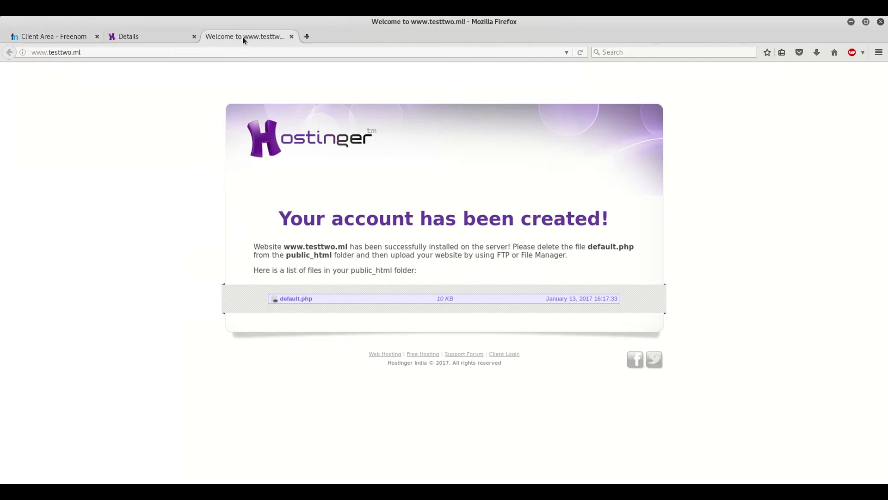
mouse_move(93, 62)
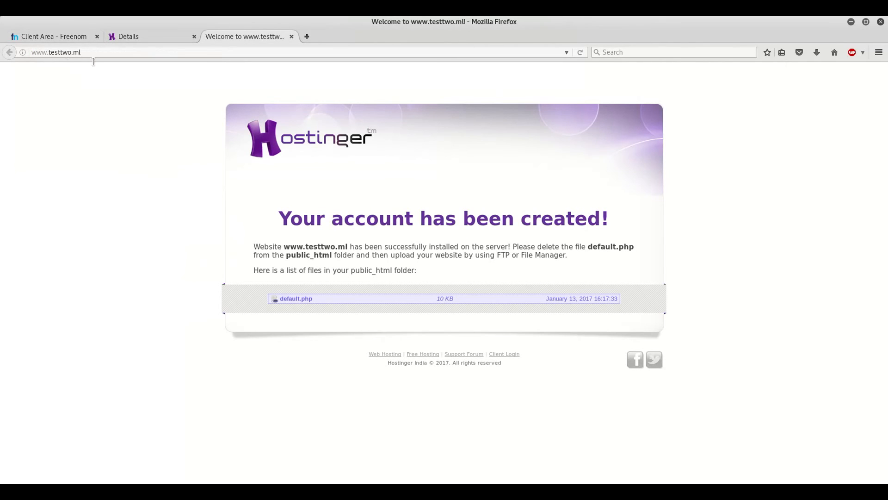
mouse_move(208, 99)
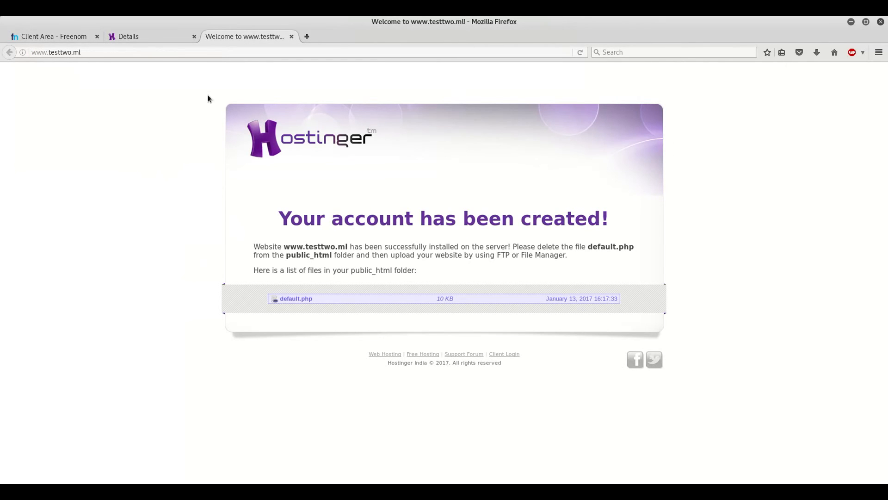
mouse_move(158, 278)
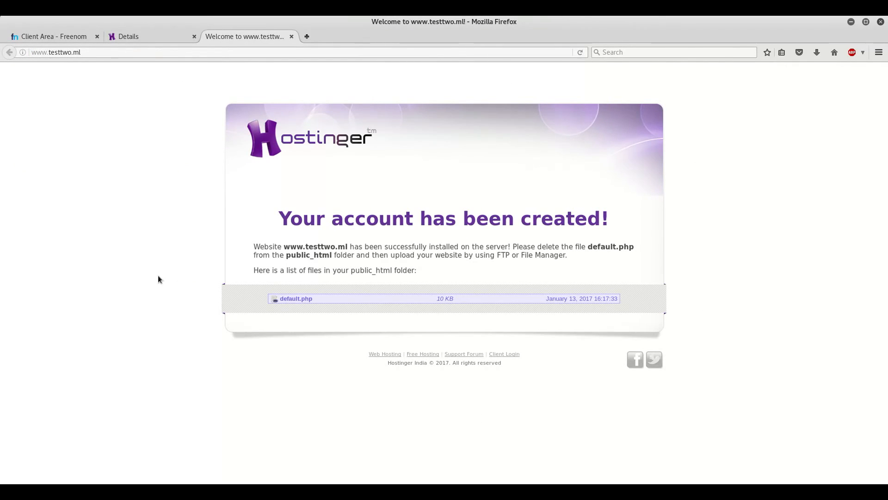
mouse_move(225, 221)
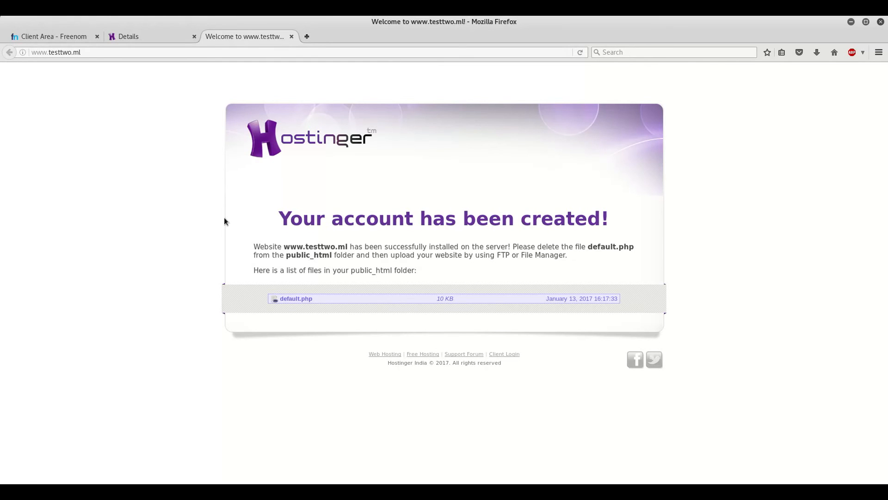
click(128, 36)
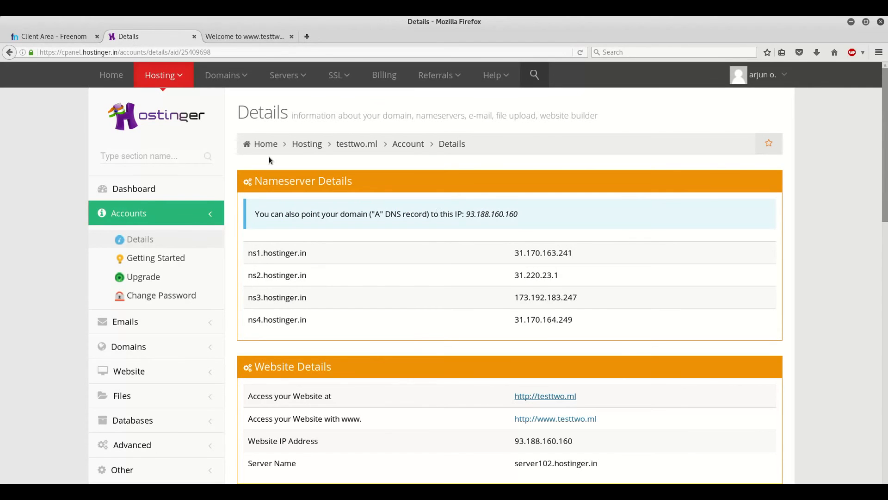
- From Hostinger Home > Hosting, manage testtwo.ml and reach its Files section's File Manager
click(111, 74)
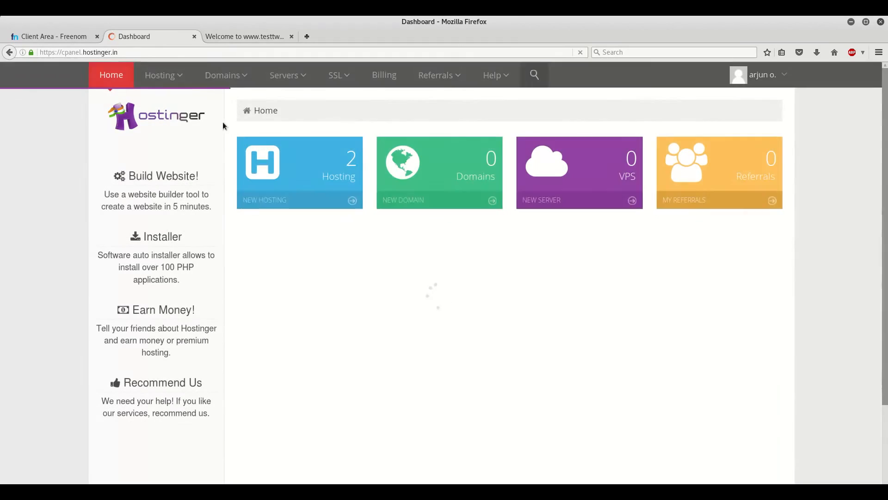
click(299, 173)
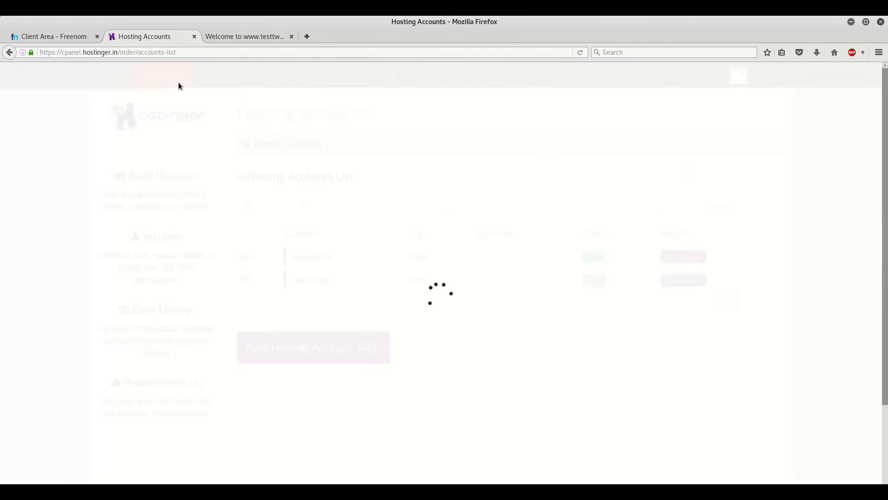
click(246, 256)
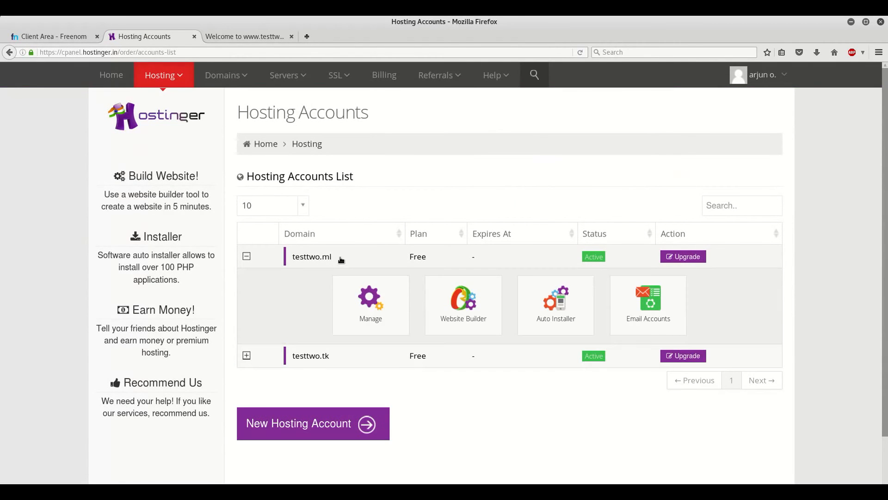
click(370, 305)
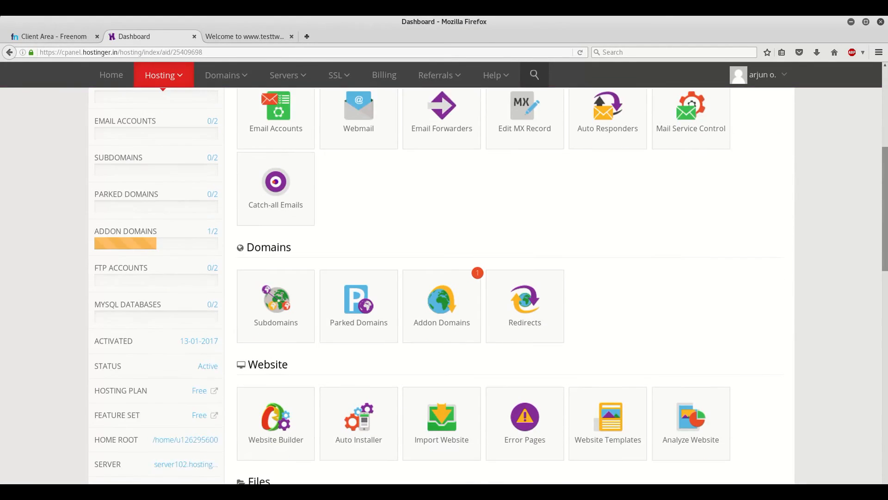
scroll(down, 3)
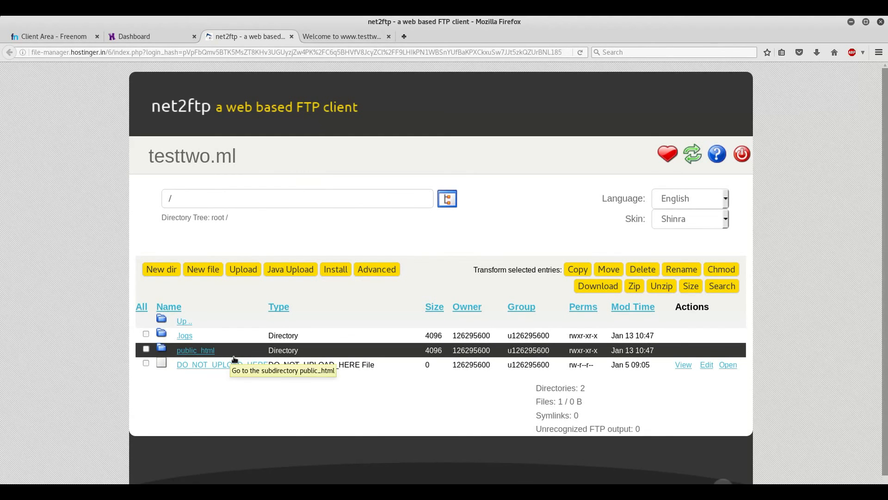
- Enter public_html (showing .htaccess and default.php) and begin an upload there
click(195, 350)
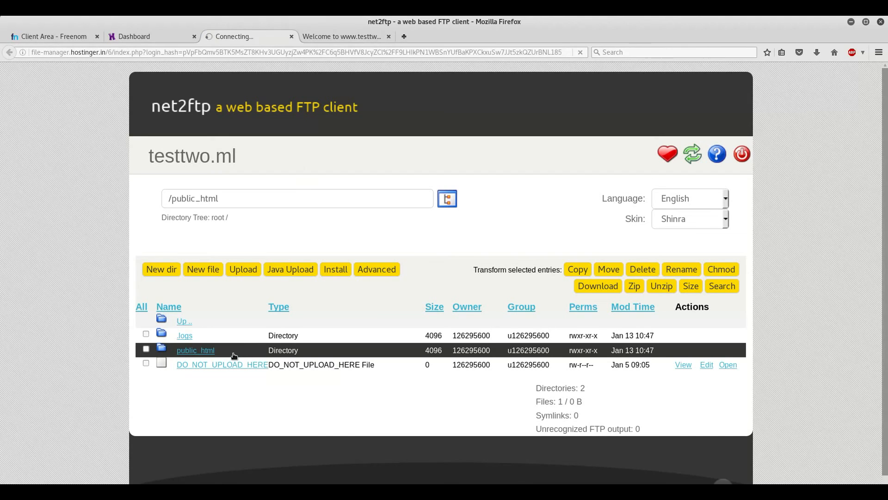
click(195, 350)
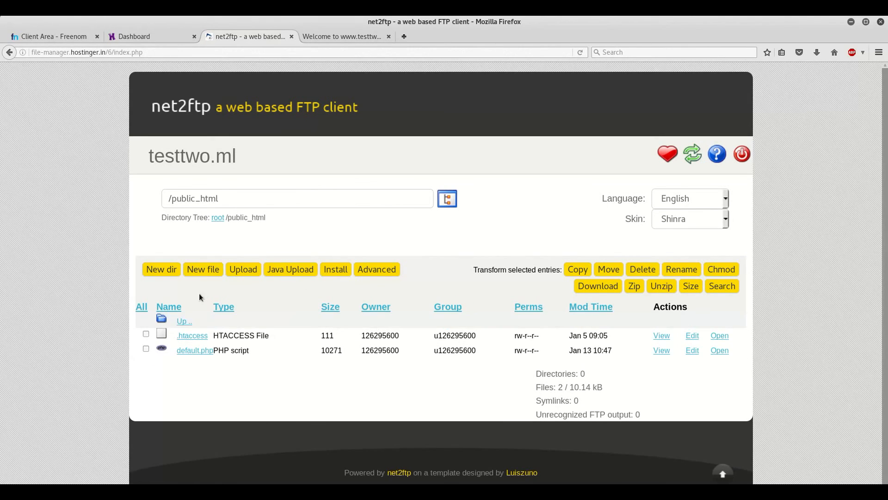
mouse_move(276, 401)
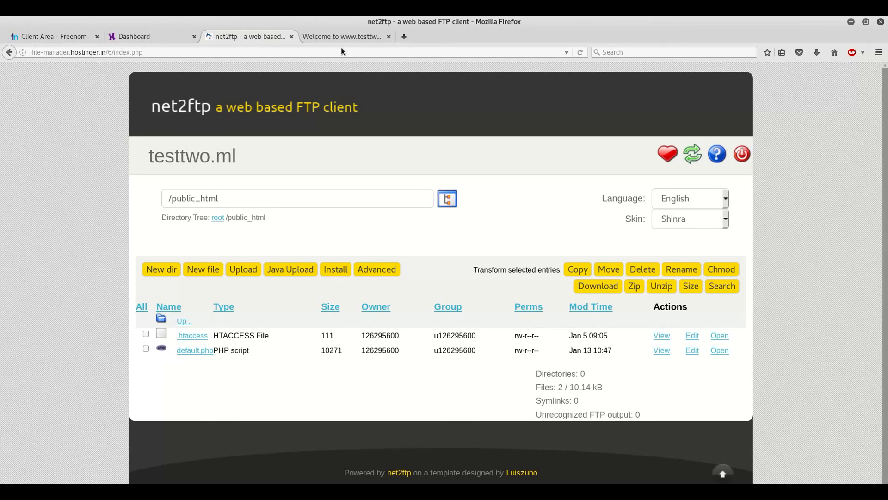
mouse_move(267, 190)
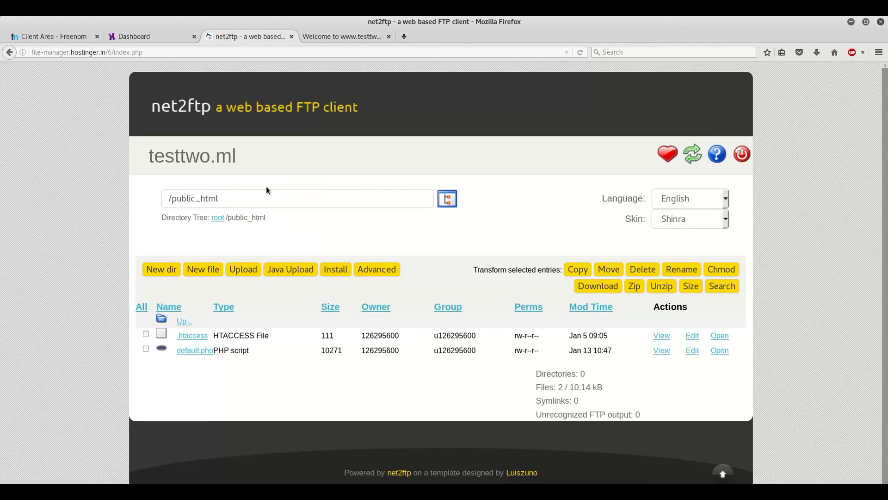
click(243, 269)
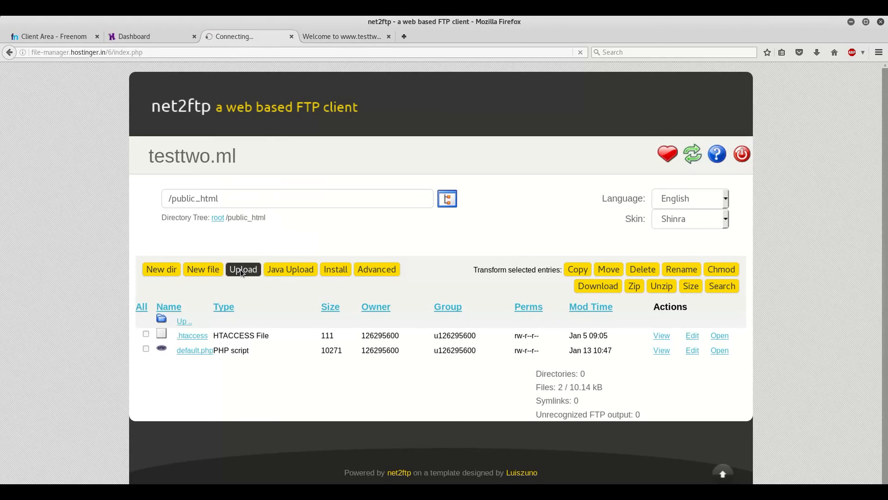
- Choose upload.zip from the Desktop as the archive to upload
click(243, 270)
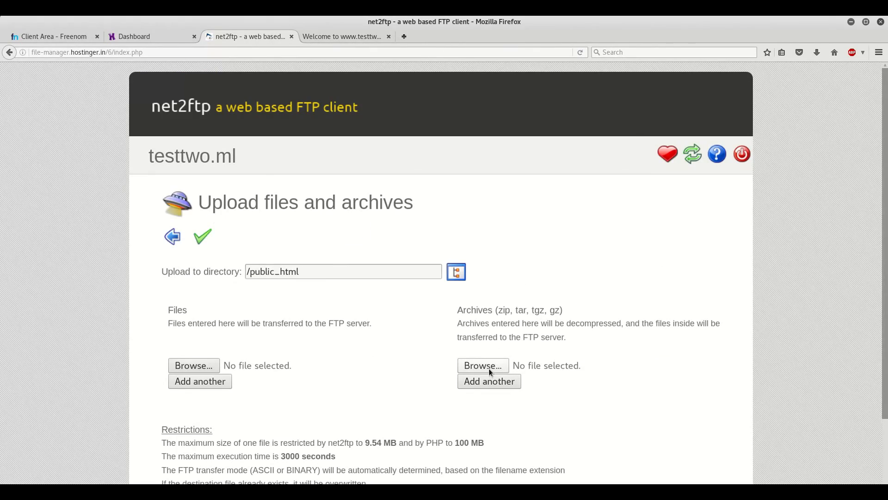
click(482, 365)
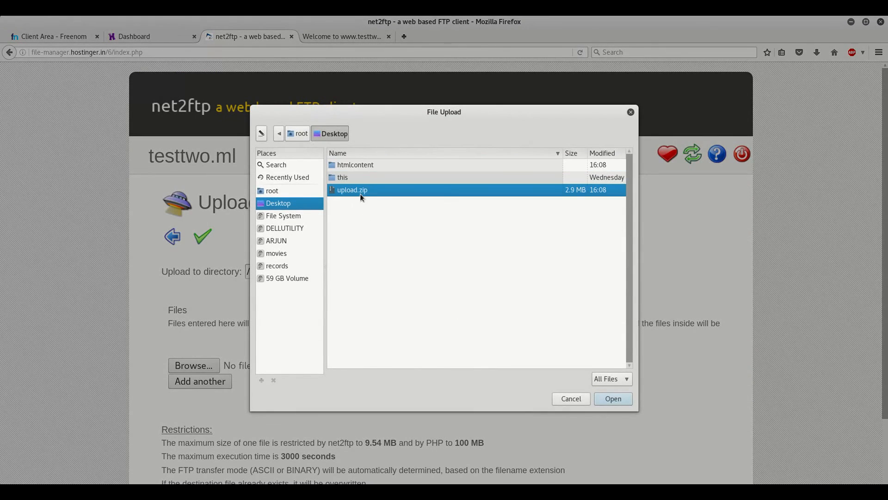
click(612, 398)
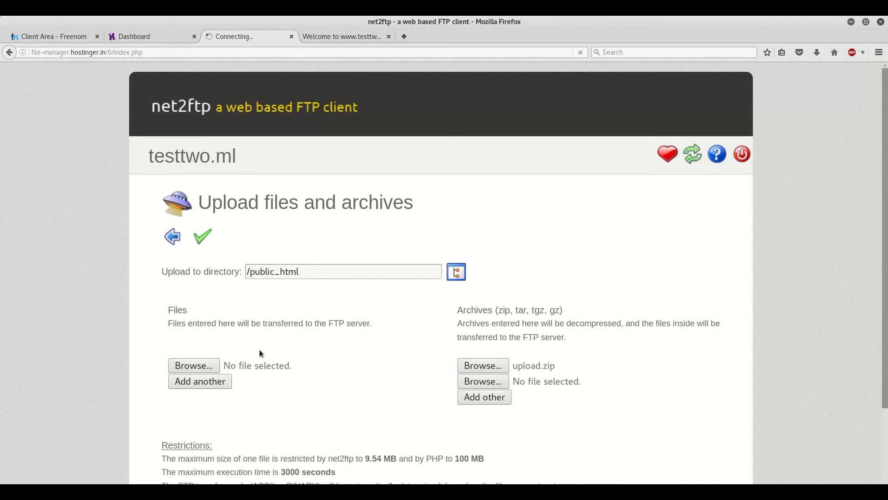
scroll(down, 3)
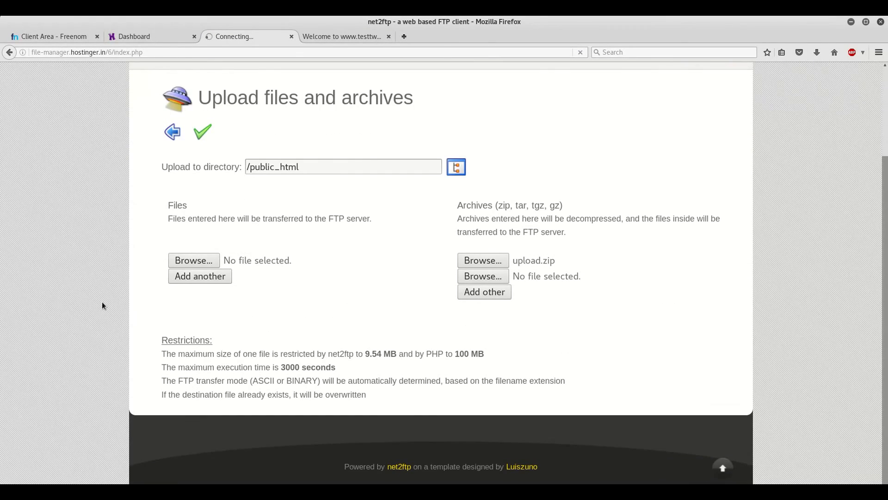
mouse_move(109, 274)
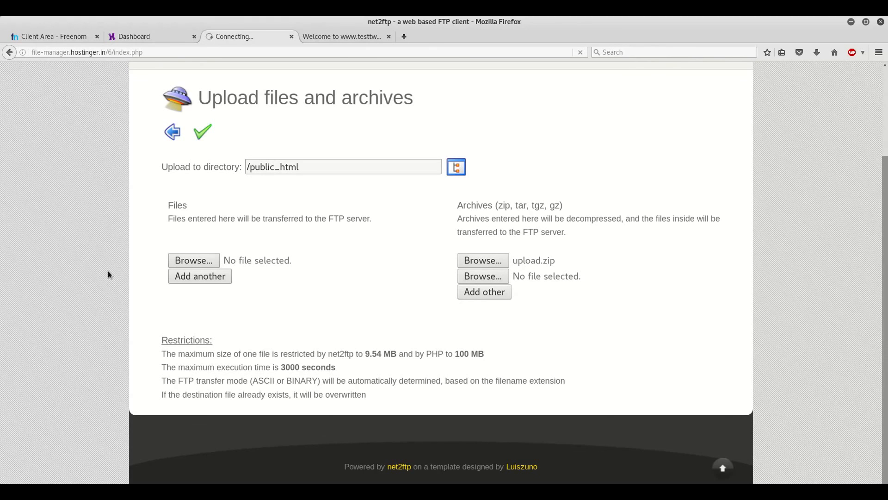
- Submit the archive for extraction and return to public_html, now listing an upload folder
scroll(up, 3)
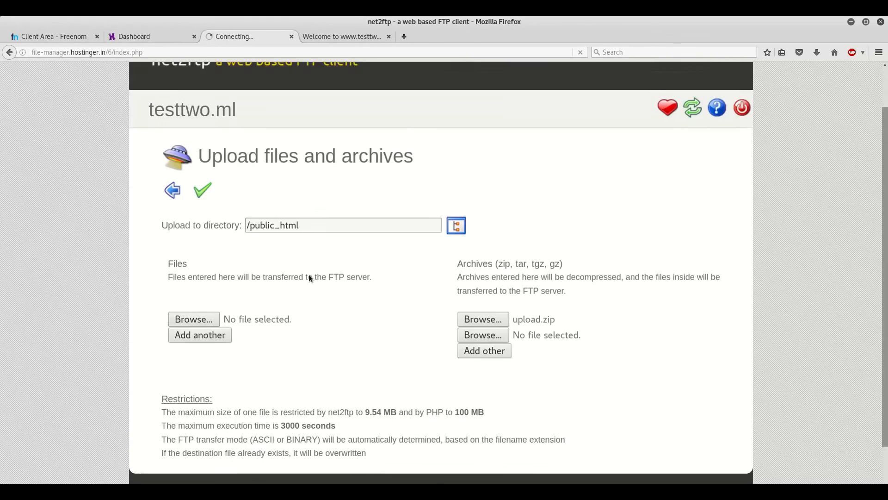
scroll(down, 3)
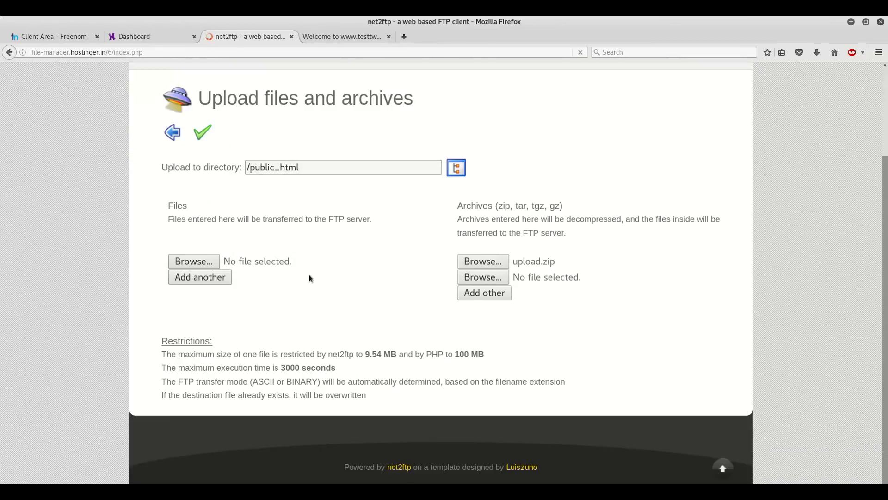
click(202, 132)
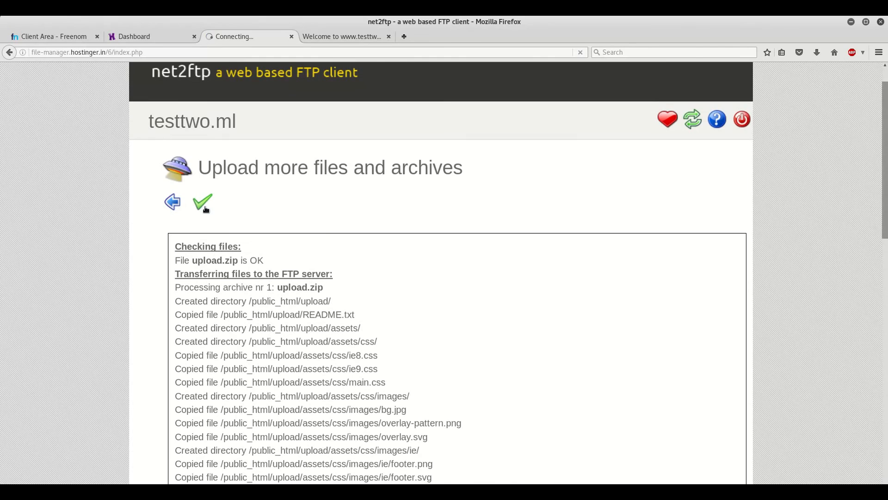
click(202, 201)
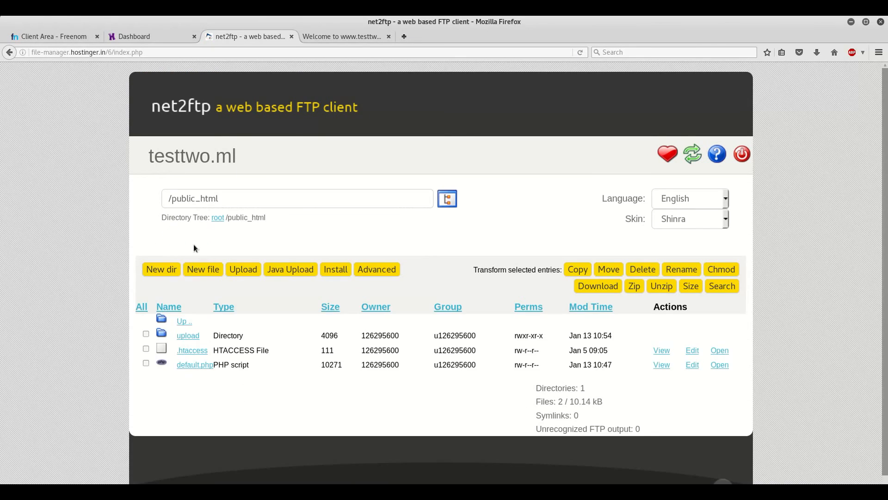
- Move all entries of the upload folder into /public_html
click(187, 335)
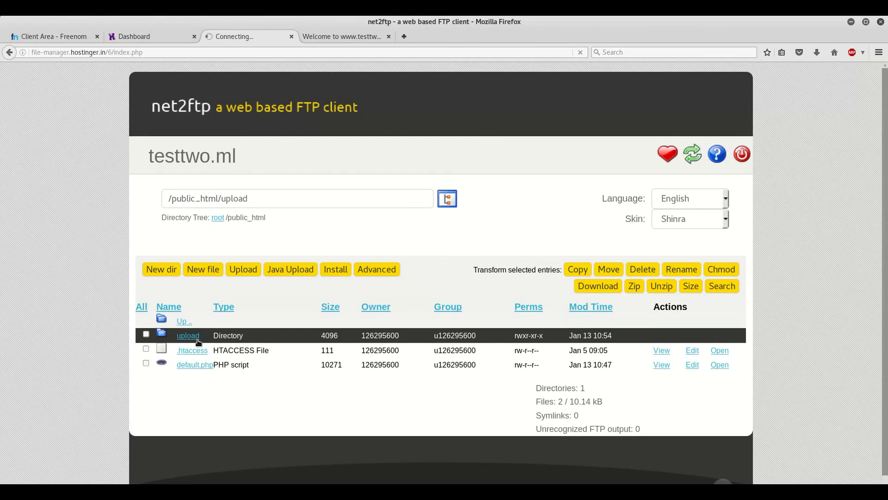
click(188, 334)
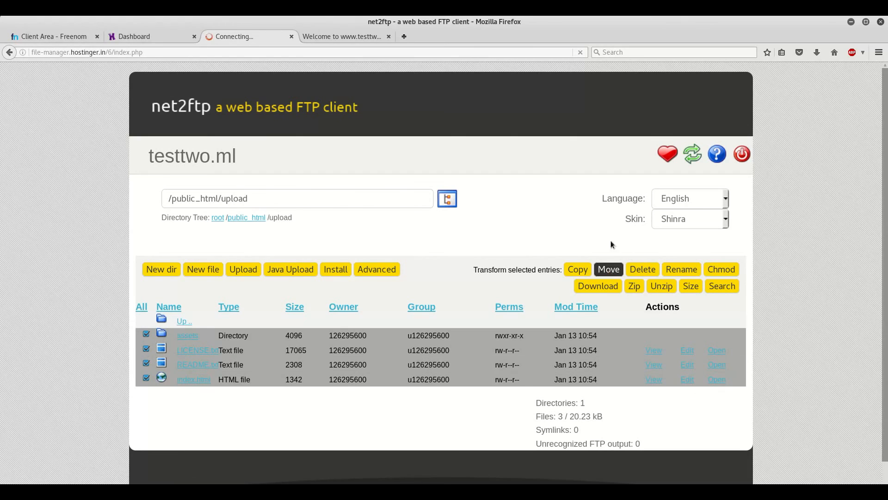
click(607, 269)
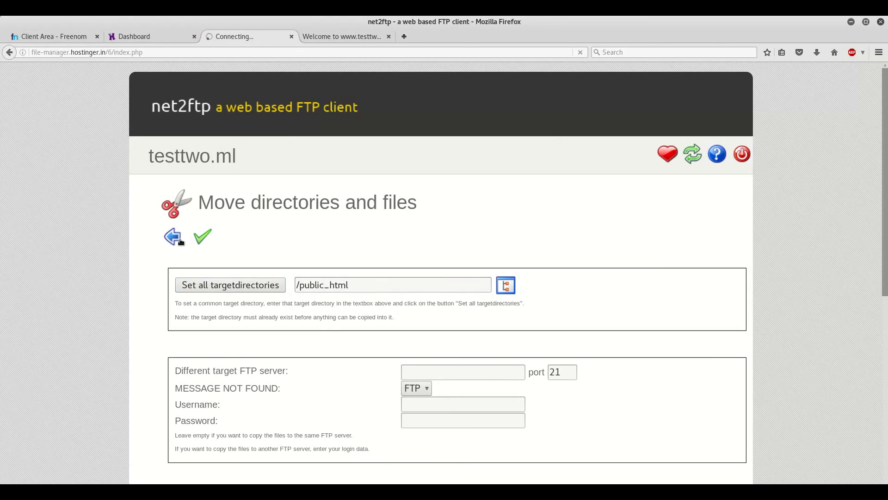
click(202, 237)
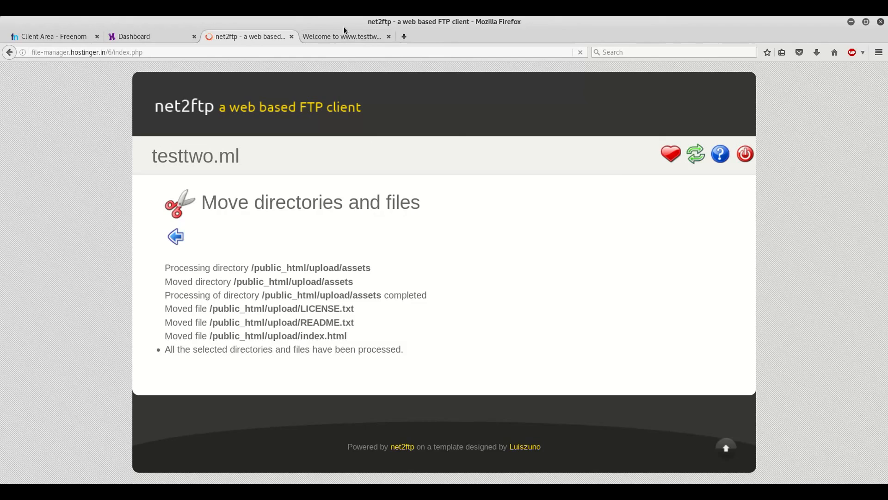
click(345, 36)
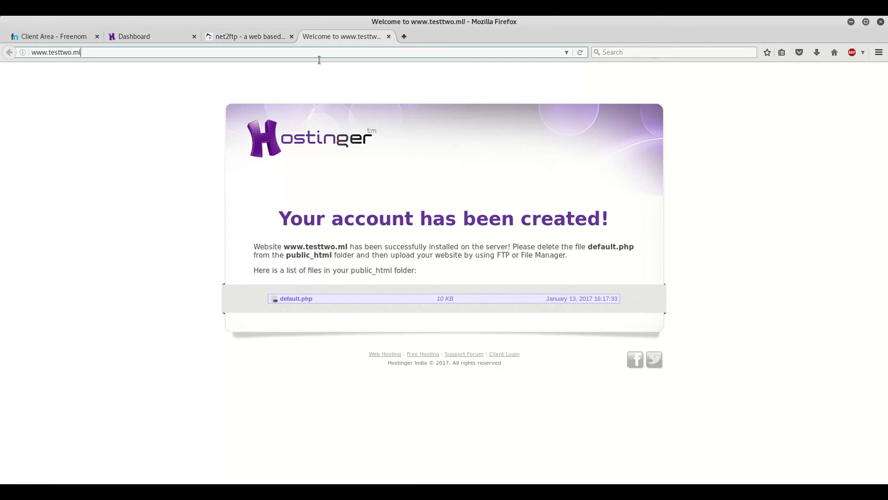
key(Return)
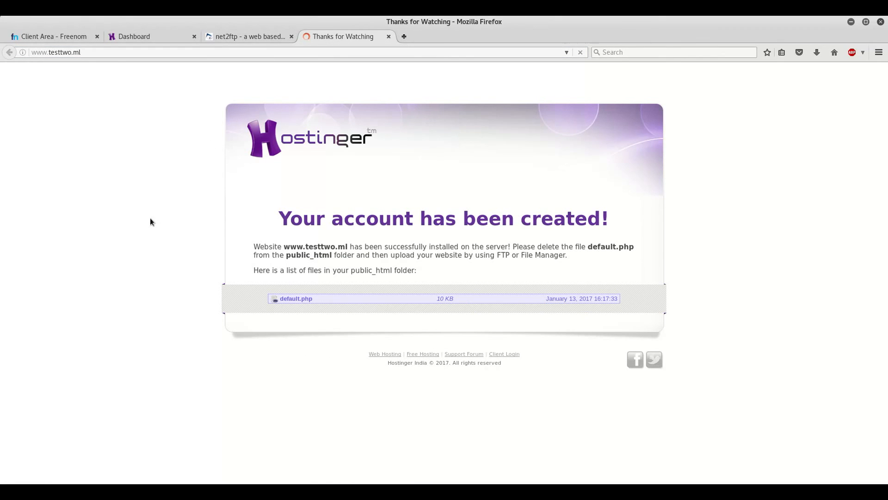